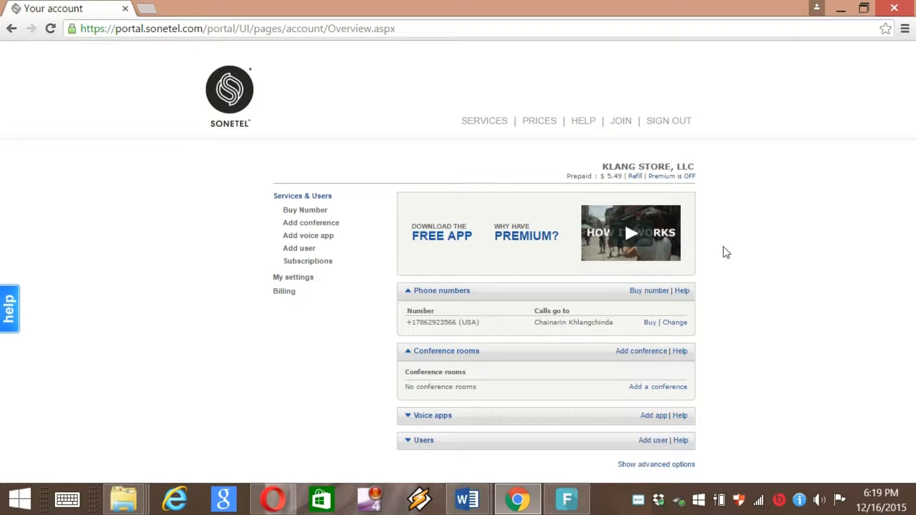
{"action": "mouse_move", "coordinate": [372, 278]}
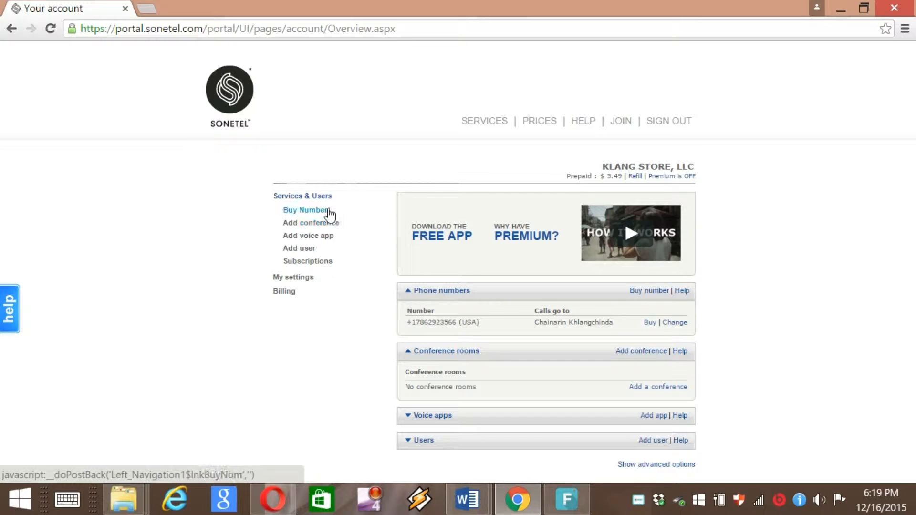
{"action": "left_click", "coordinate": [305, 210]}
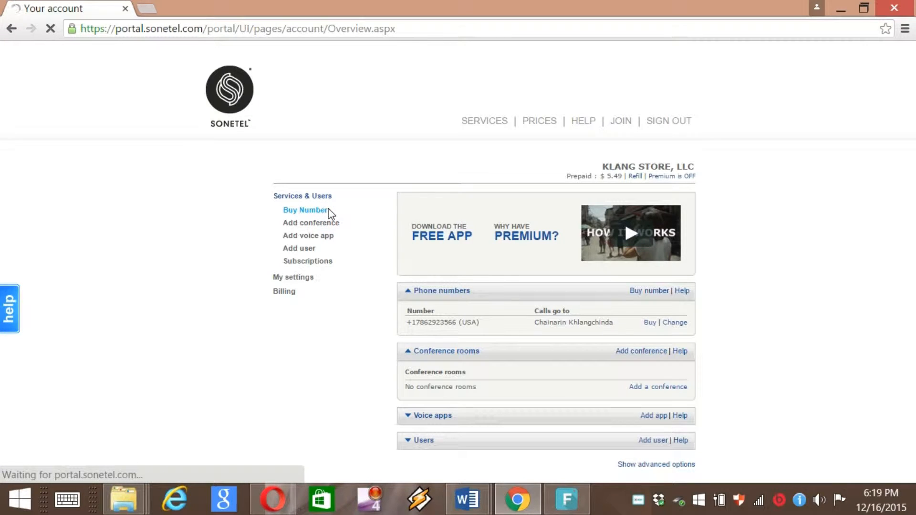
{"action": "left_click", "coordinate": [668, 121]}
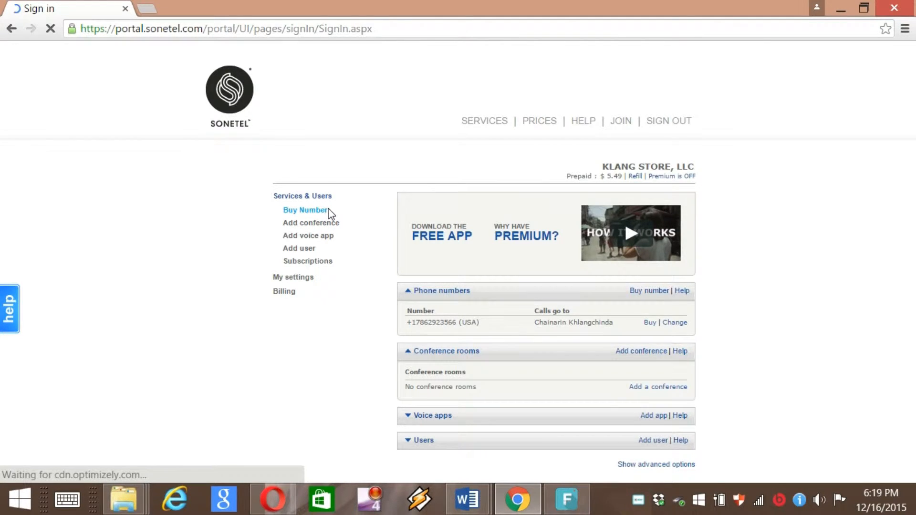
{"action": "left_click", "coordinate": [668, 122]}
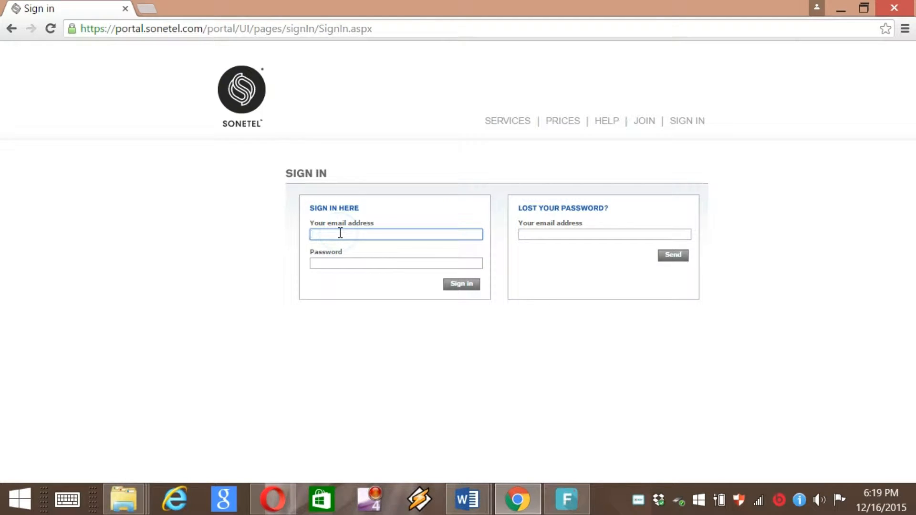
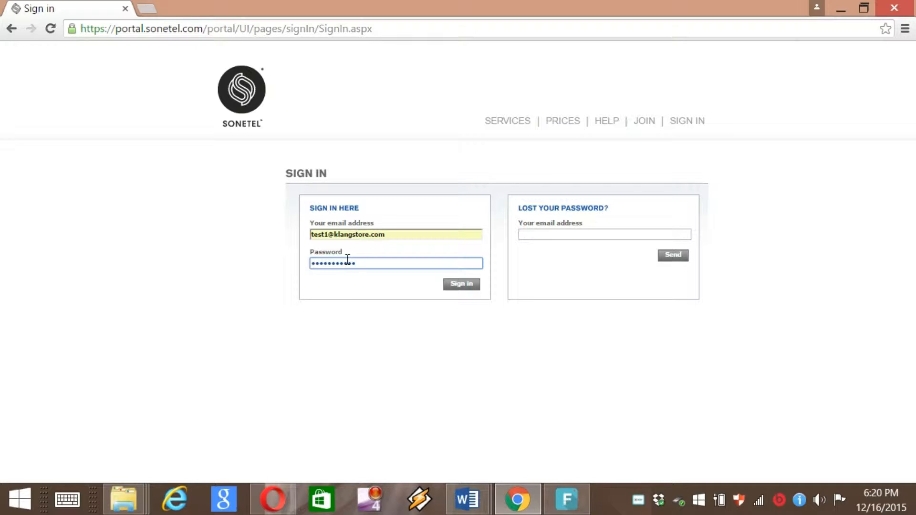
Enter the password and sign in to return to the Klang Store account overview
{"action": "left_click", "coordinate": [461, 284]}
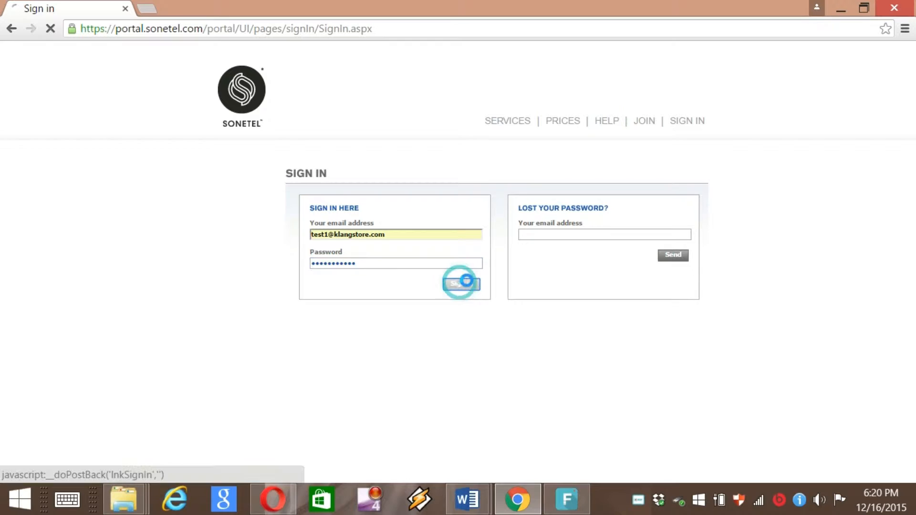
{"action": "left_click", "coordinate": [461, 284]}
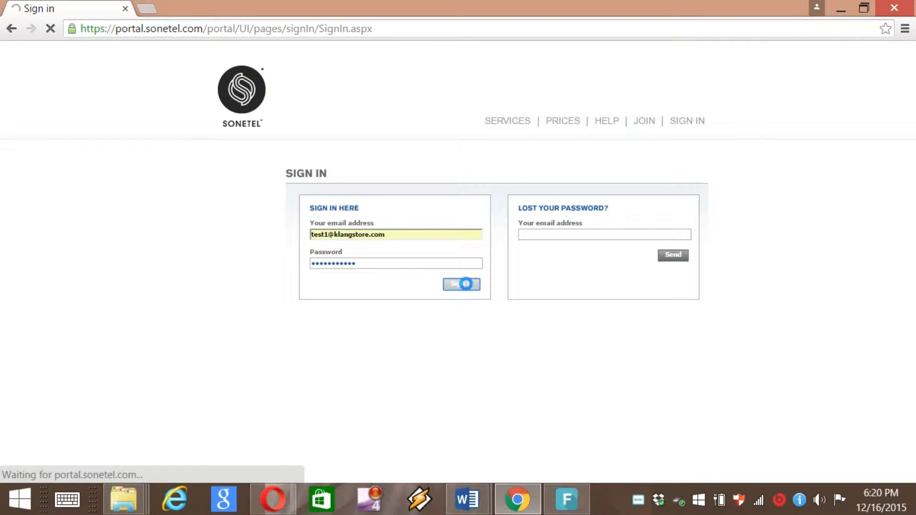
{"action": "left_click", "coordinate": [460, 284]}
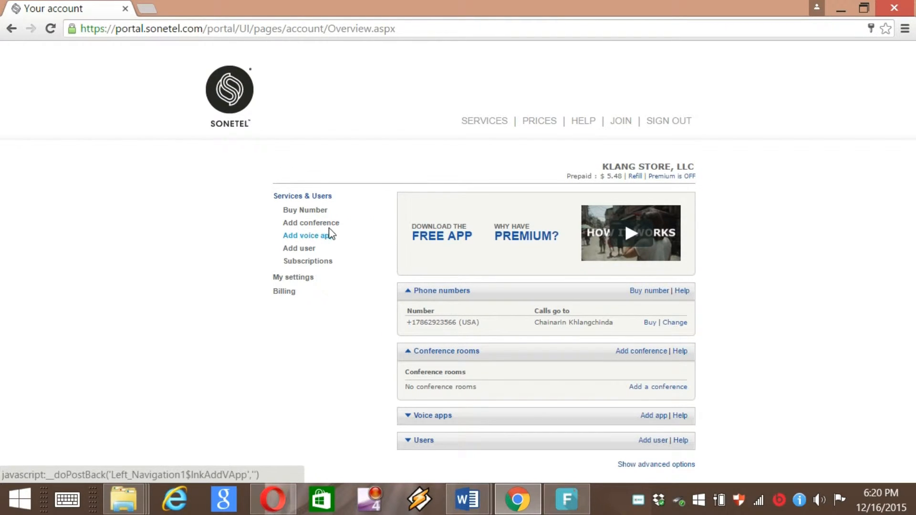
Begin a number purchase with United States as country and New York as region
{"action": "left_click", "coordinate": [304, 210]}
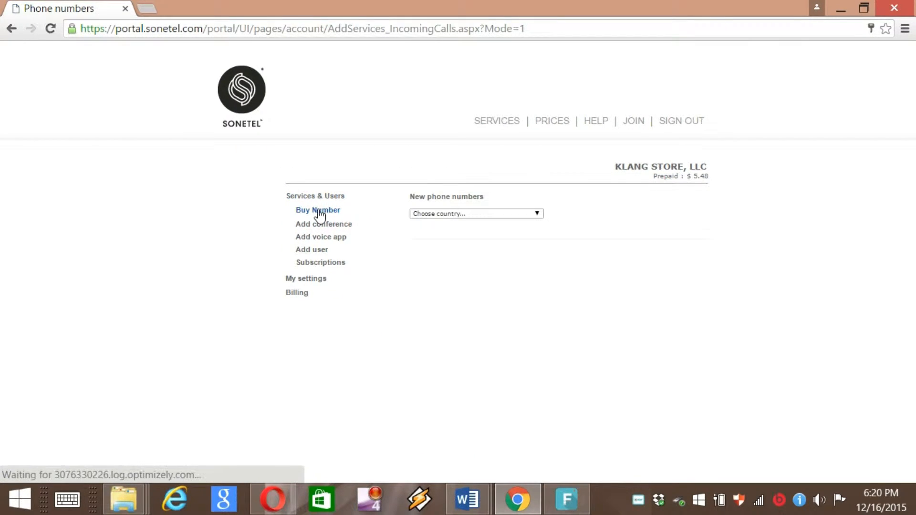
{"action": "left_click", "coordinate": [318, 210]}
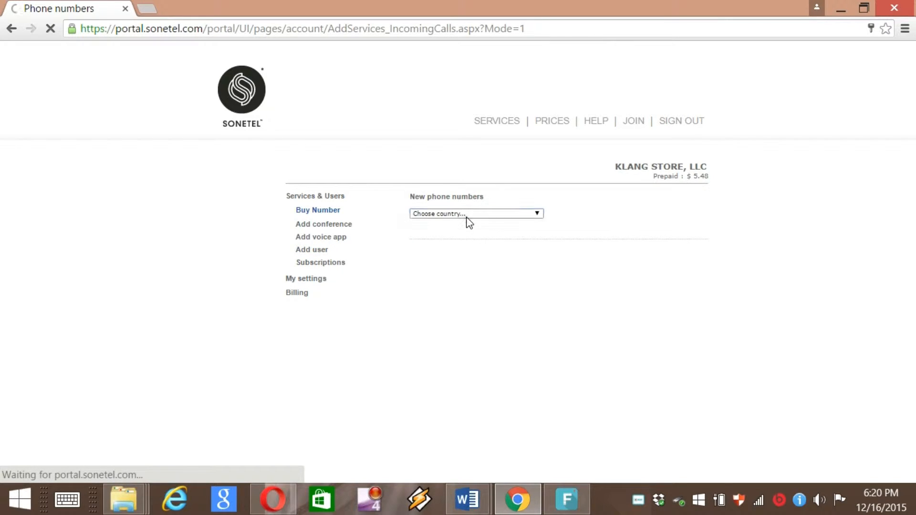
{"action": "left_click", "coordinate": [475, 212]}
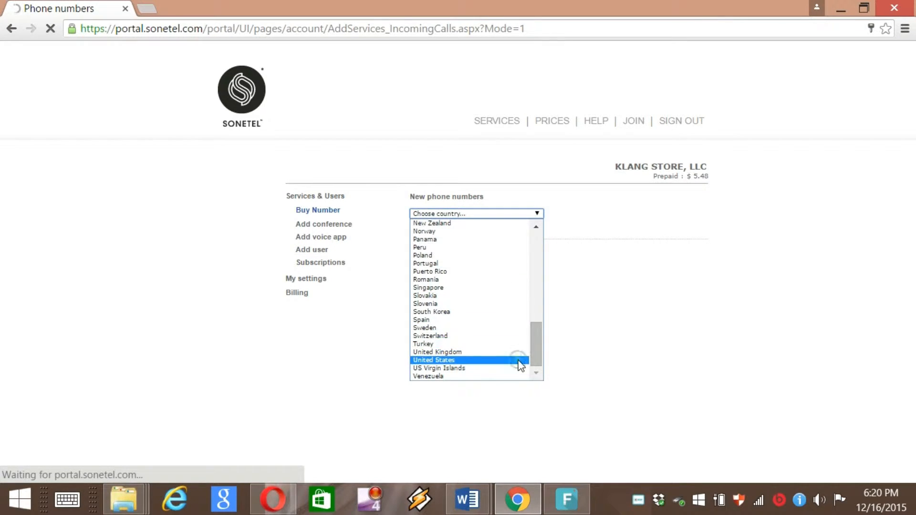
{"action": "left_click", "coordinate": [434, 359]}
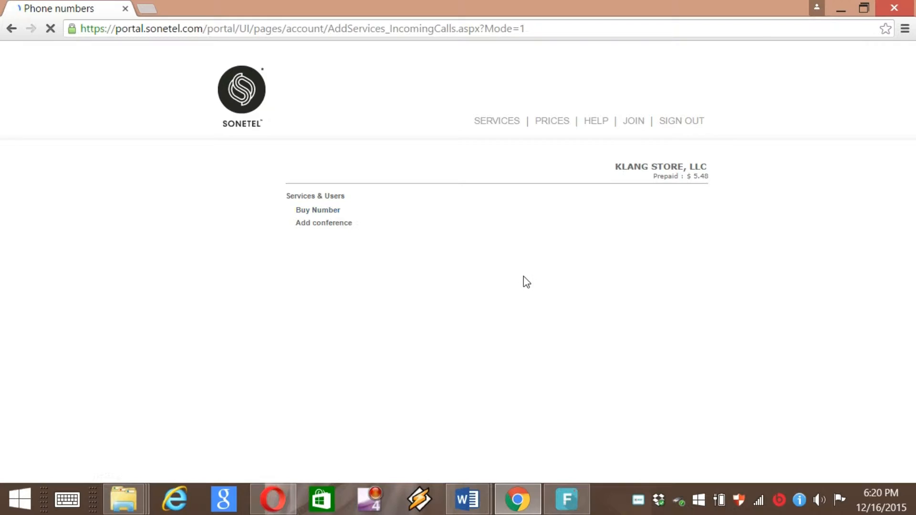
{"action": "left_click", "coordinate": [318, 210]}
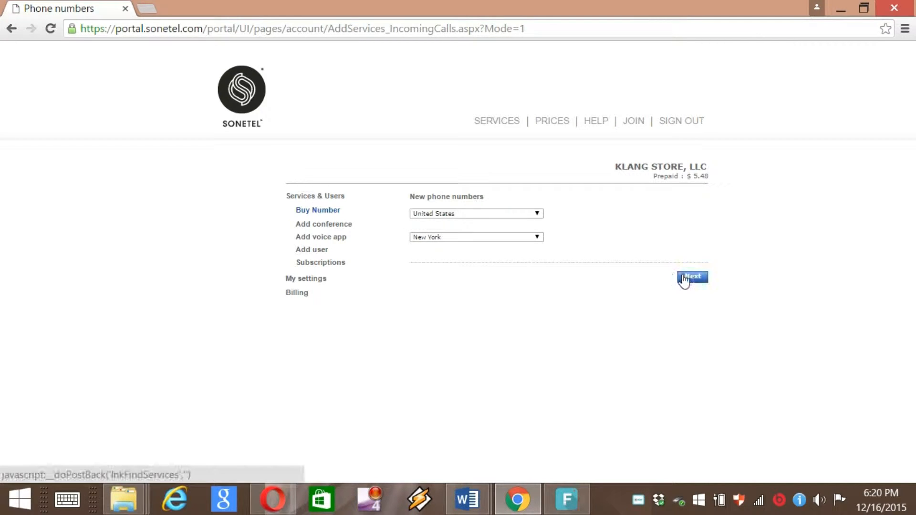
Continue with a one-number order to reach the list of available New York numbers
{"action": "left_click", "coordinate": [693, 280]}
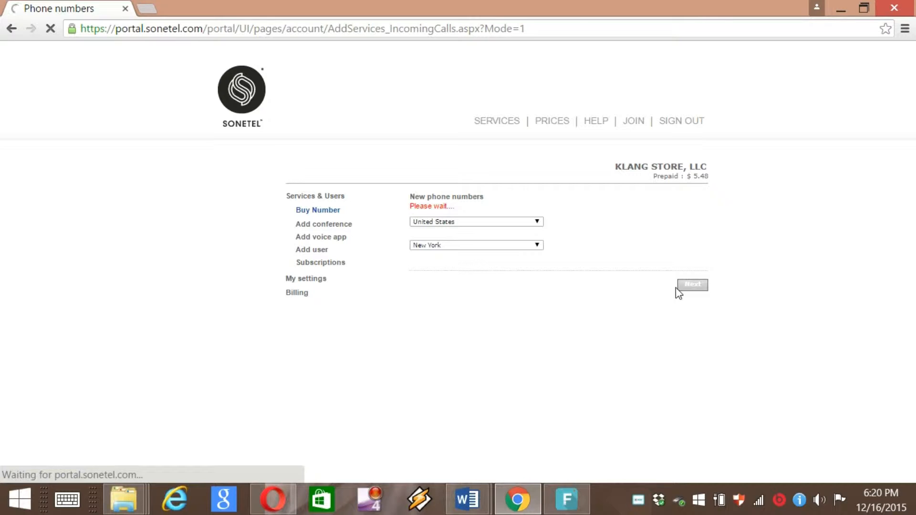
{"action": "left_click", "coordinate": [691, 284]}
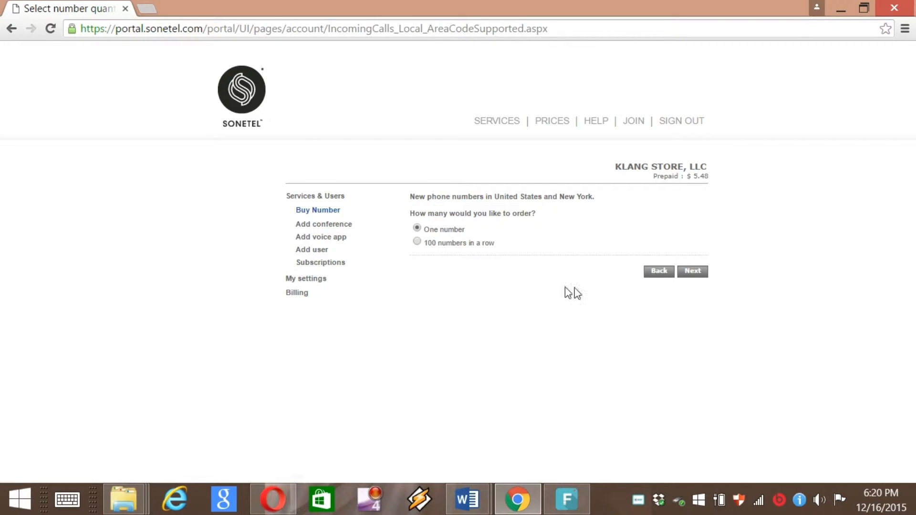
{"action": "left_click", "coordinate": [692, 270]}
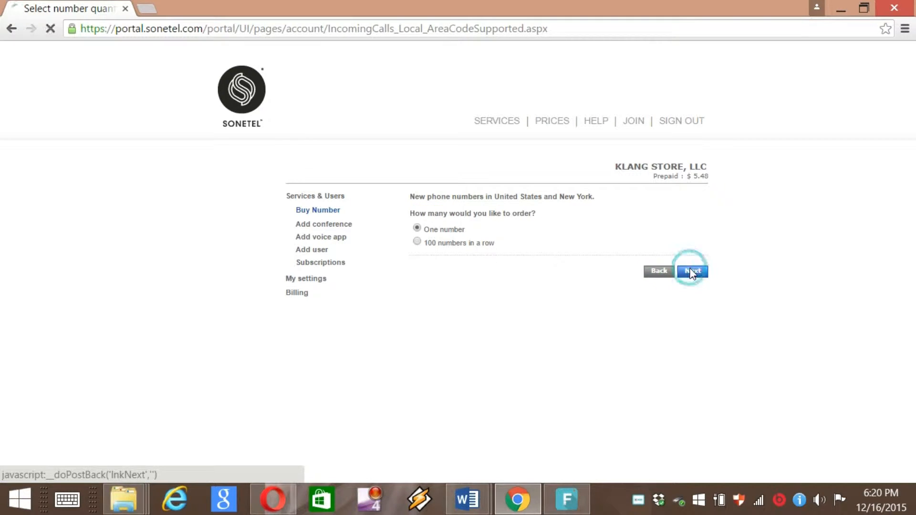
{"action": "left_click", "coordinate": [692, 271]}
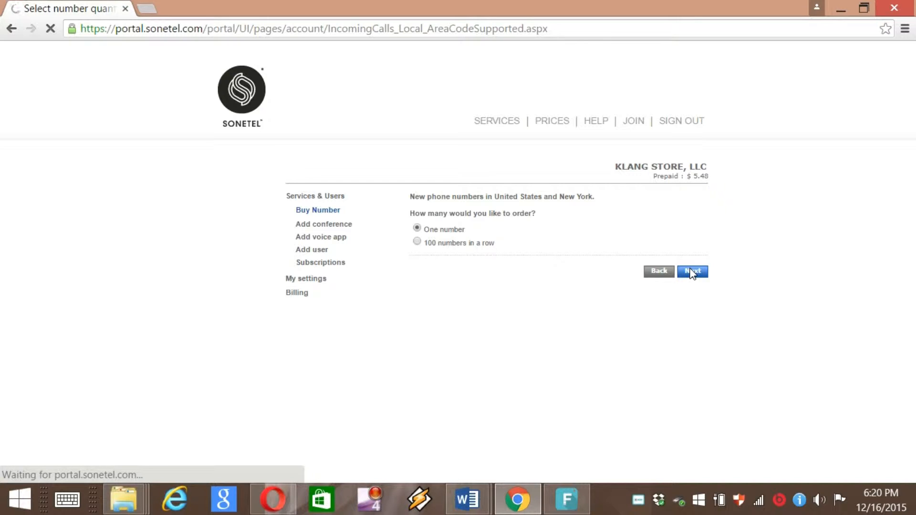
{"action": "left_click", "coordinate": [693, 271]}
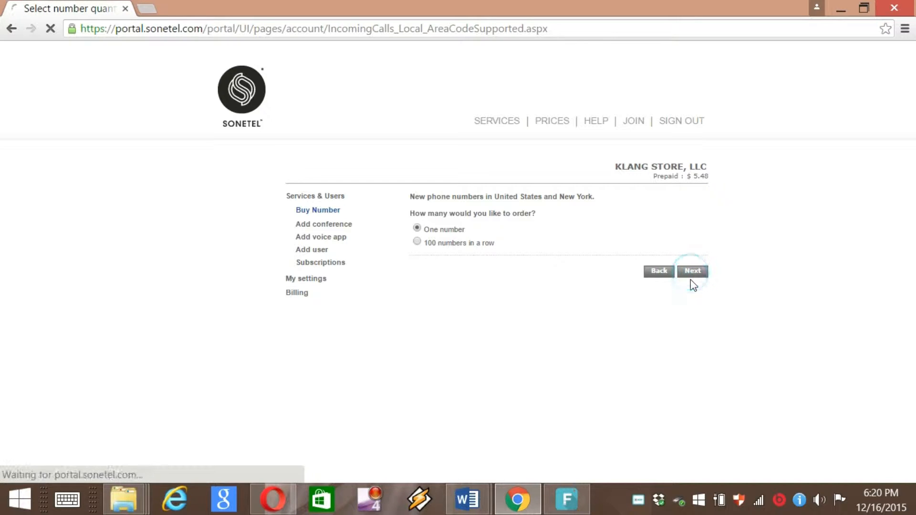
{"action": "left_click", "coordinate": [693, 270]}
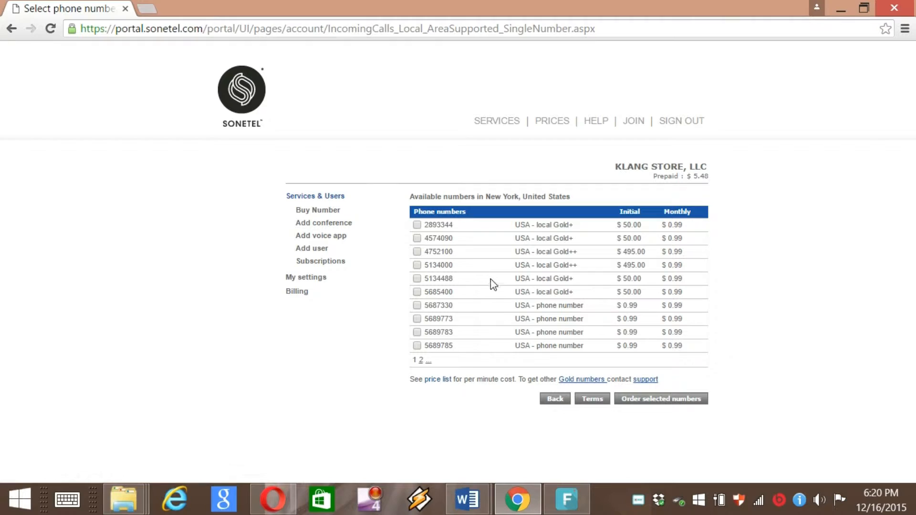
{"action": "mouse_move", "coordinate": [488, 349]}
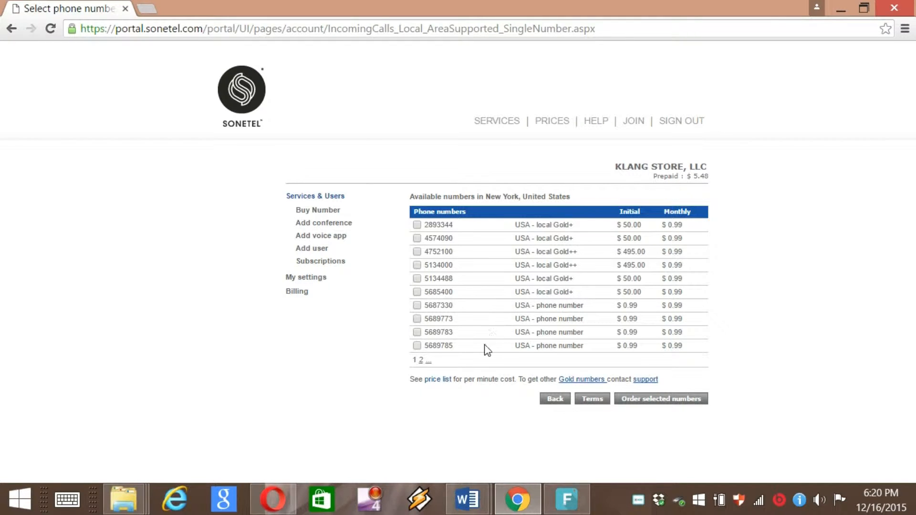
{"action": "mouse_move", "coordinate": [523, 278]}
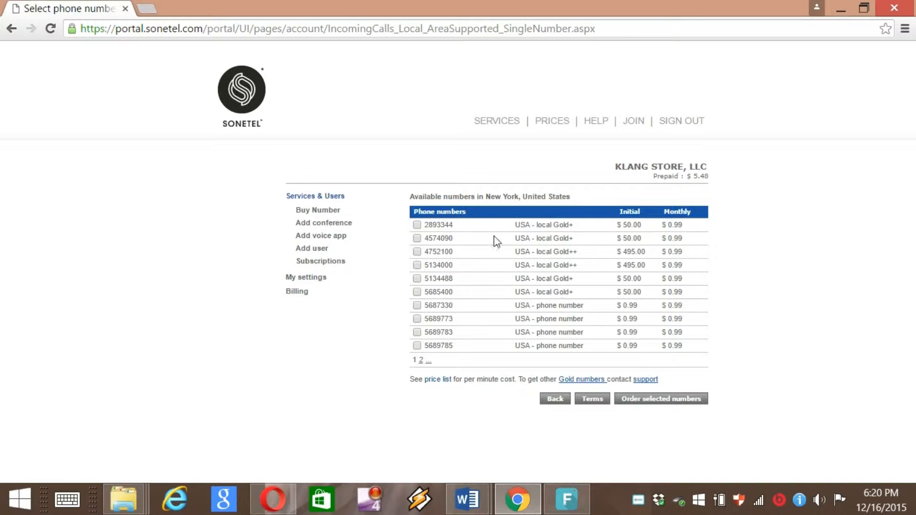
{"action": "mouse_move", "coordinate": [422, 228]}
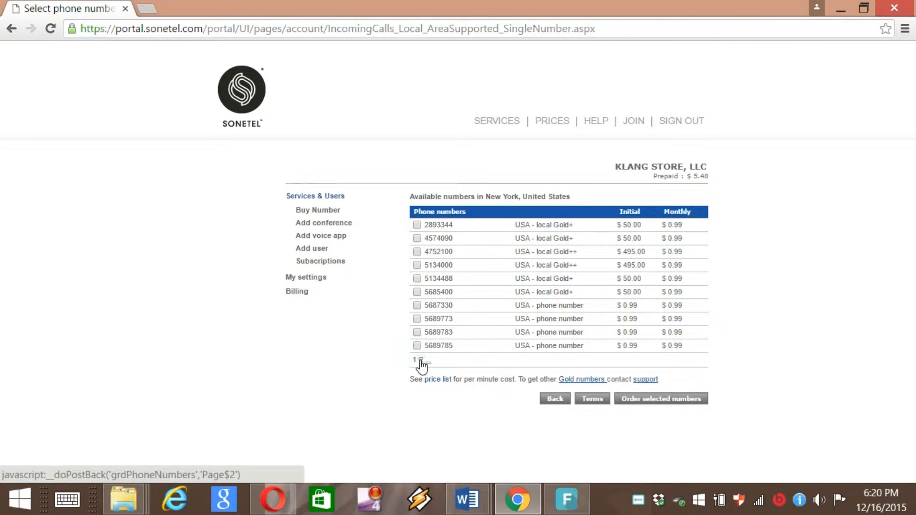
Pick number 5699107 from page 2 of the list and order it, reaching the $1.98 confirmation
{"action": "left_click", "coordinate": [421, 361]}
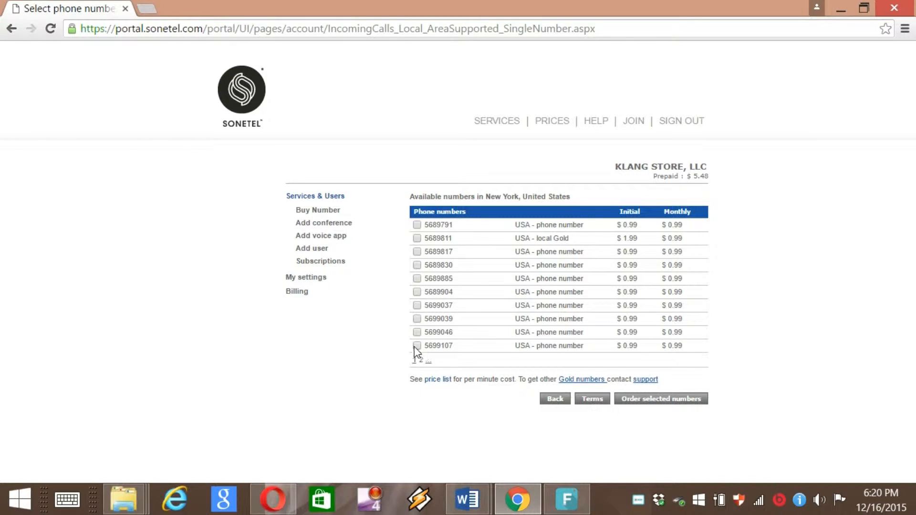
{"action": "mouse_move", "coordinate": [420, 352]}
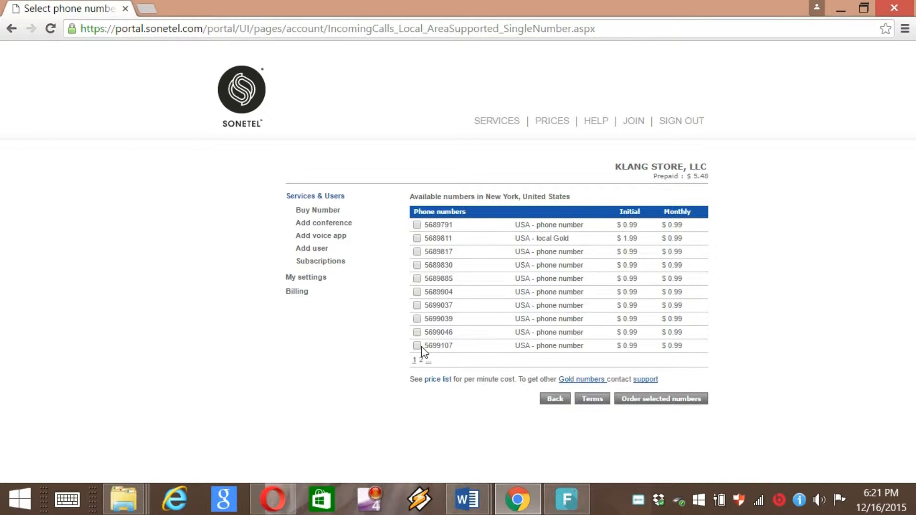
{"action": "left_click", "coordinate": [417, 345]}
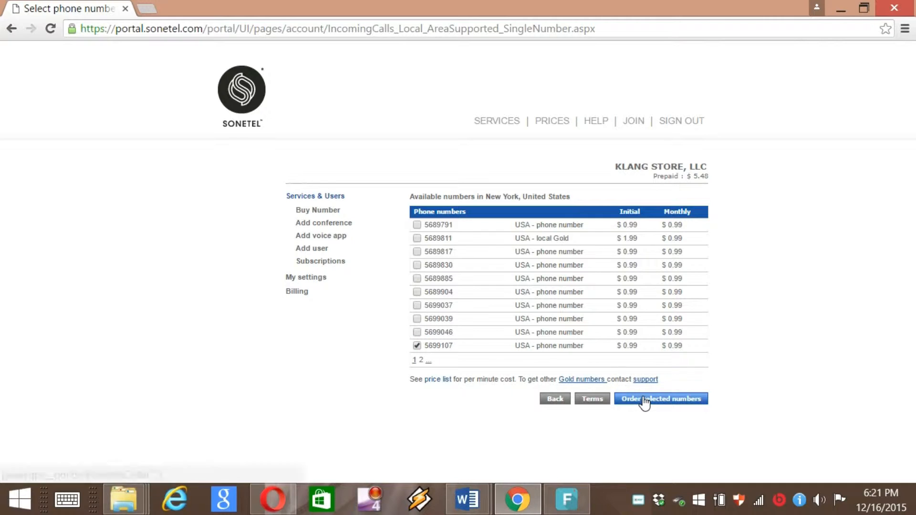
{"action": "left_click", "coordinate": [660, 399]}
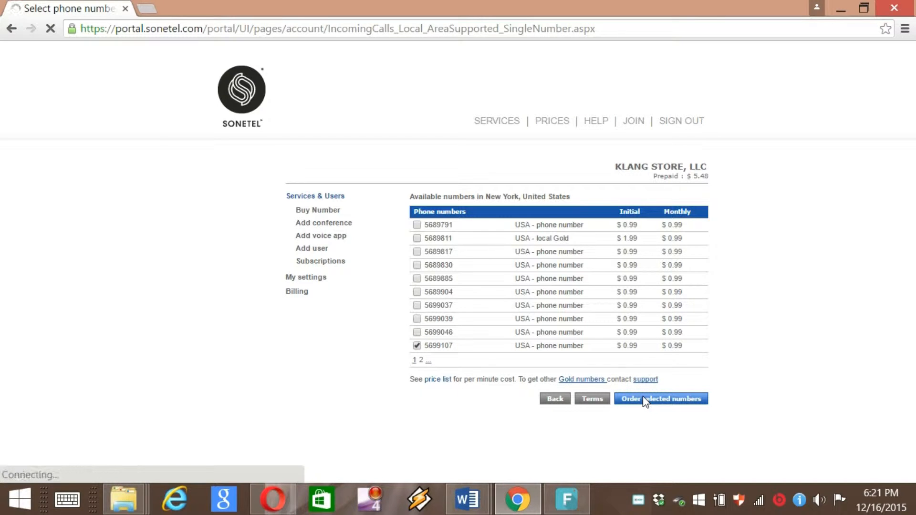
{"action": "left_click", "coordinate": [660, 399]}
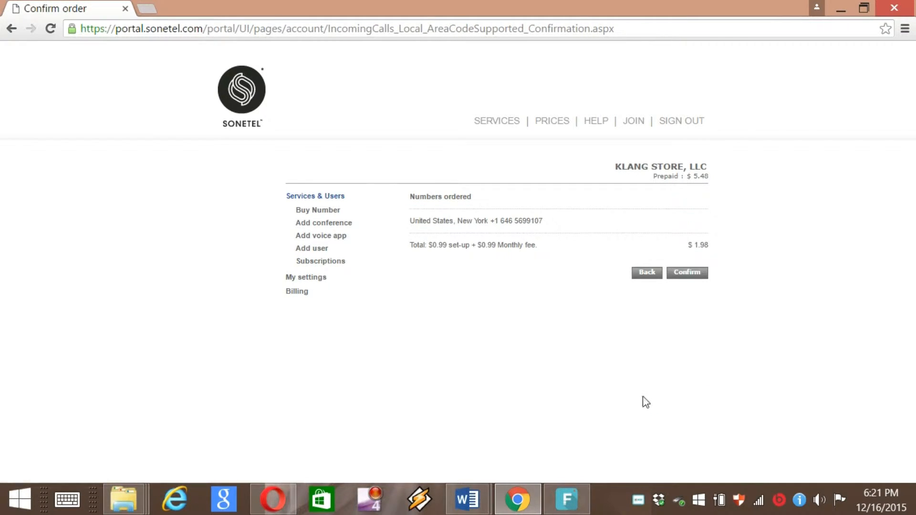
{"action": "mouse_move", "coordinate": [467, 248]}
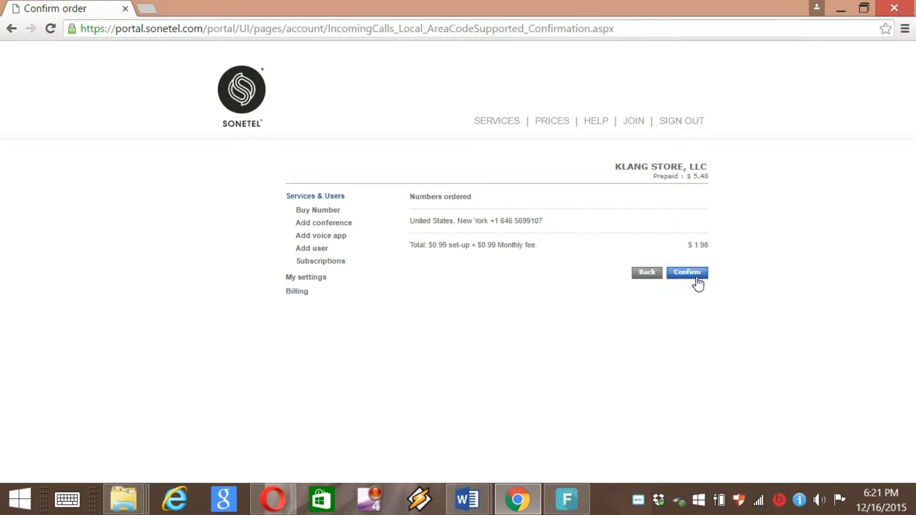
{"action": "left_click", "coordinate": [686, 272]}
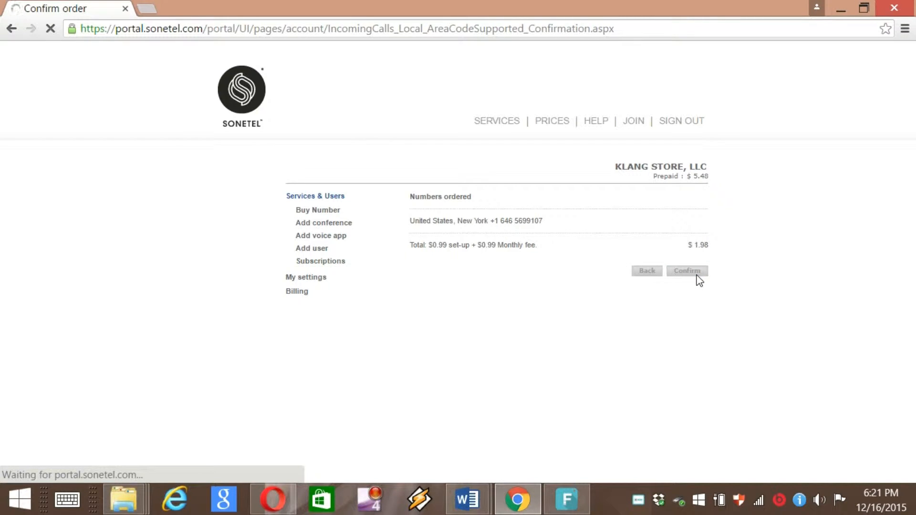
{"action": "left_click", "coordinate": [686, 270]}
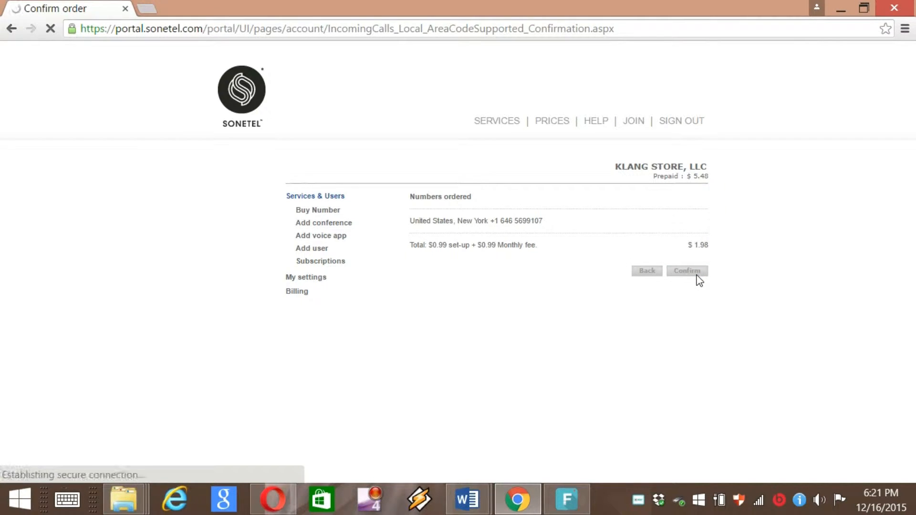
{"action": "left_click", "coordinate": [686, 270]}
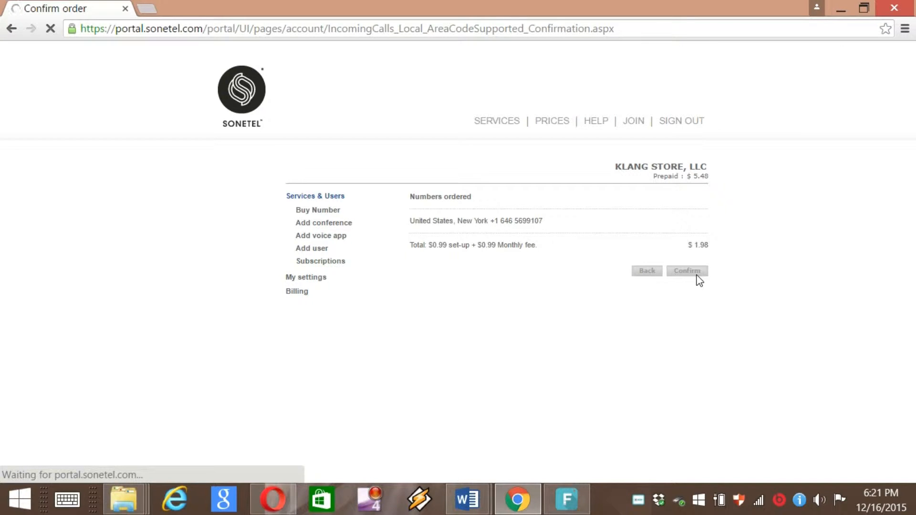
{"action": "left_click", "coordinate": [686, 270]}
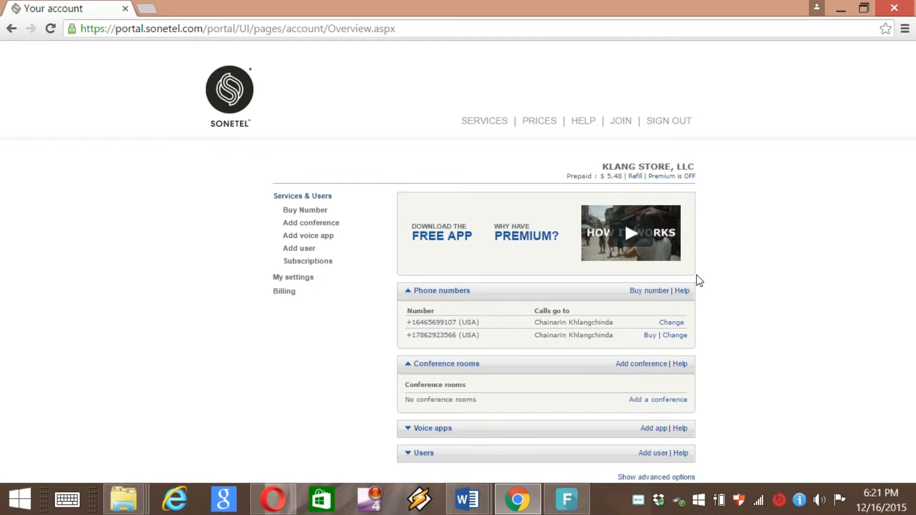
{"action": "mouse_move", "coordinate": [451, 355]}
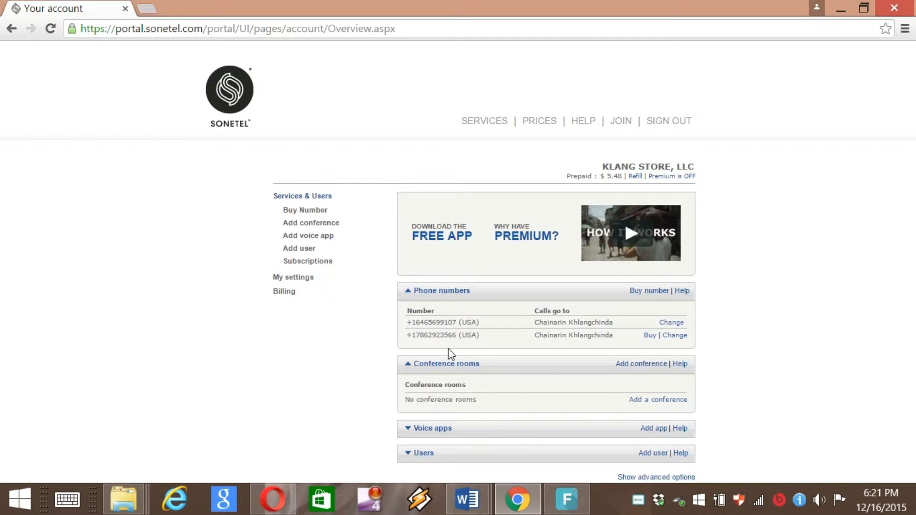
{"action": "mouse_move", "coordinate": [462, 333]}
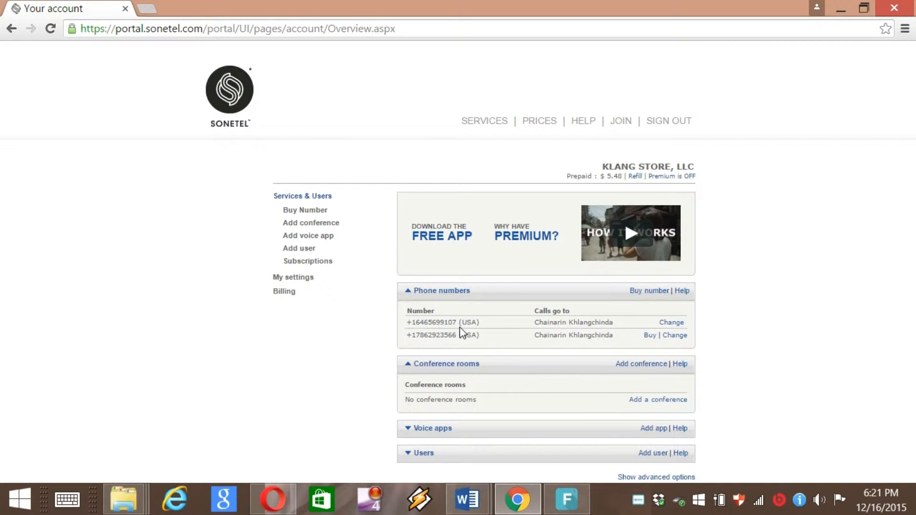
{"action": "mouse_move", "coordinate": [471, 324]}
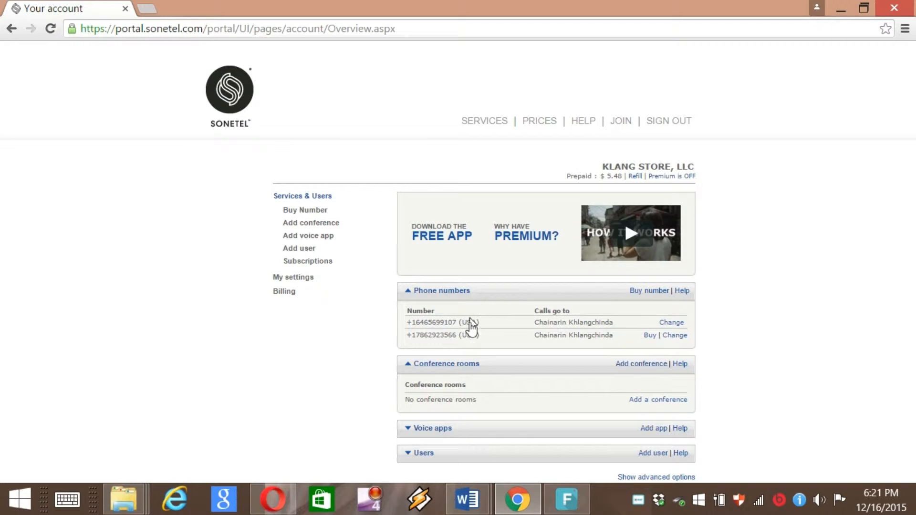
{"action": "mouse_move", "coordinate": [443, 336]}
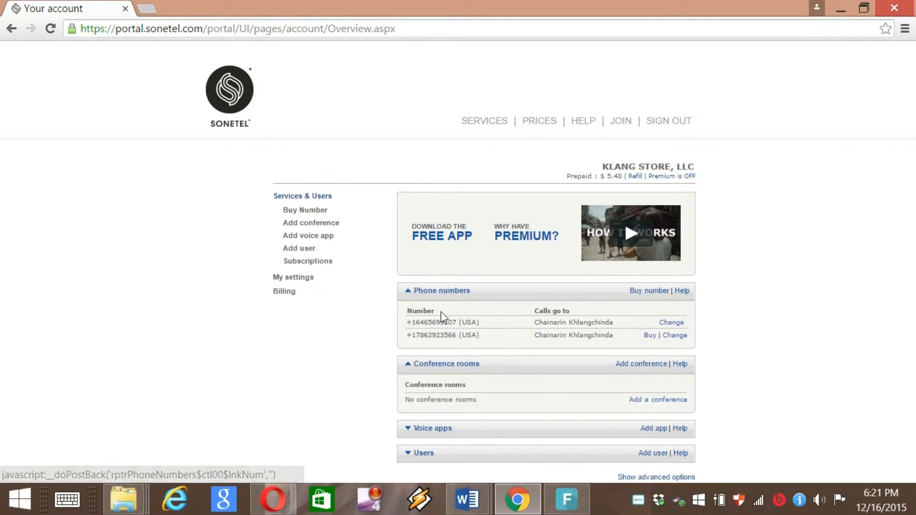
{"action": "mouse_move", "coordinate": [456, 333]}
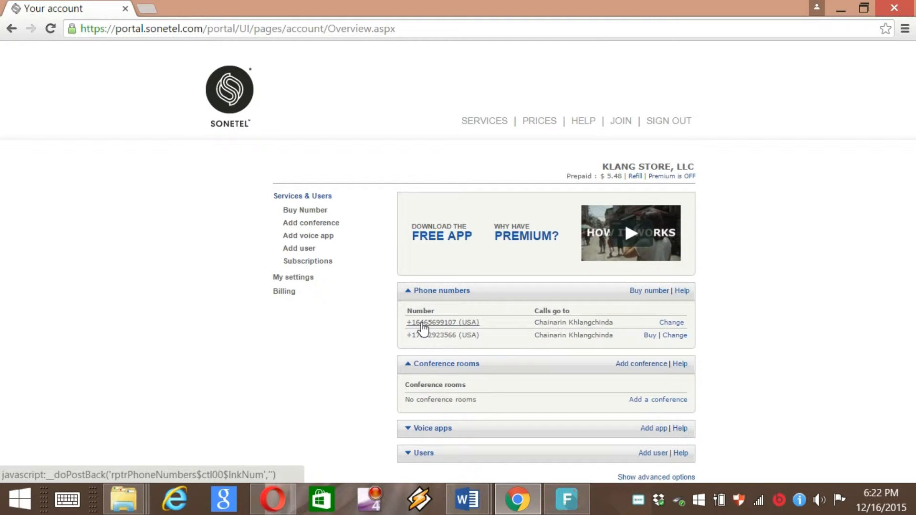
{"action": "mouse_move", "coordinate": [858, 93]}
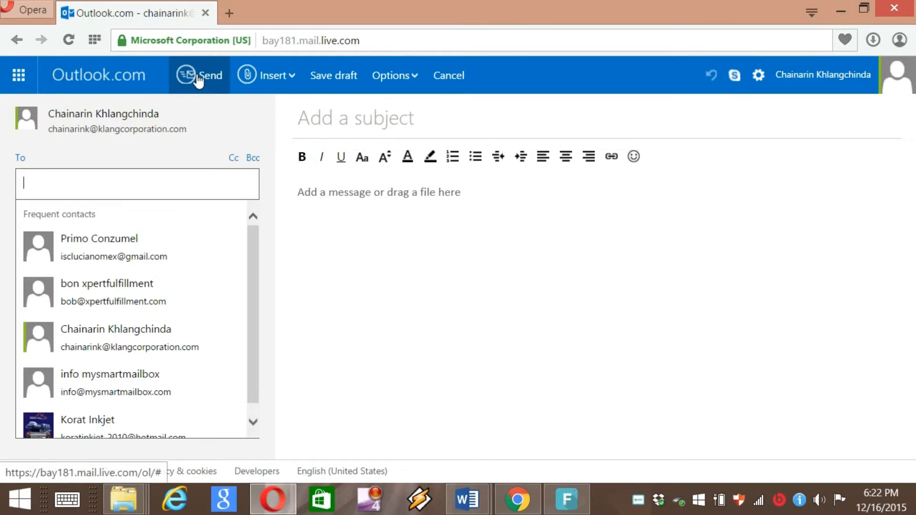
Enter 'son' in the To field to bring up the Sonetel support address suggestion
{"action": "type", "text": "s"}
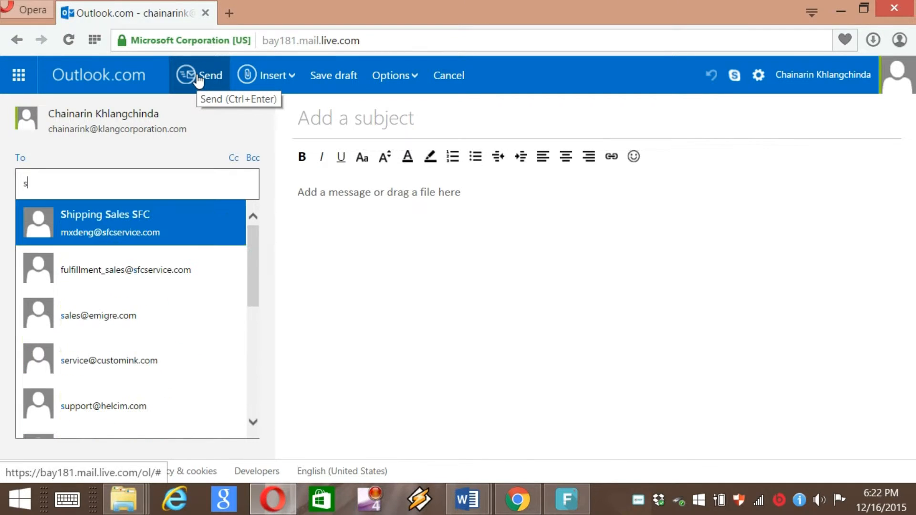
{"action": "type", "text": "on"}
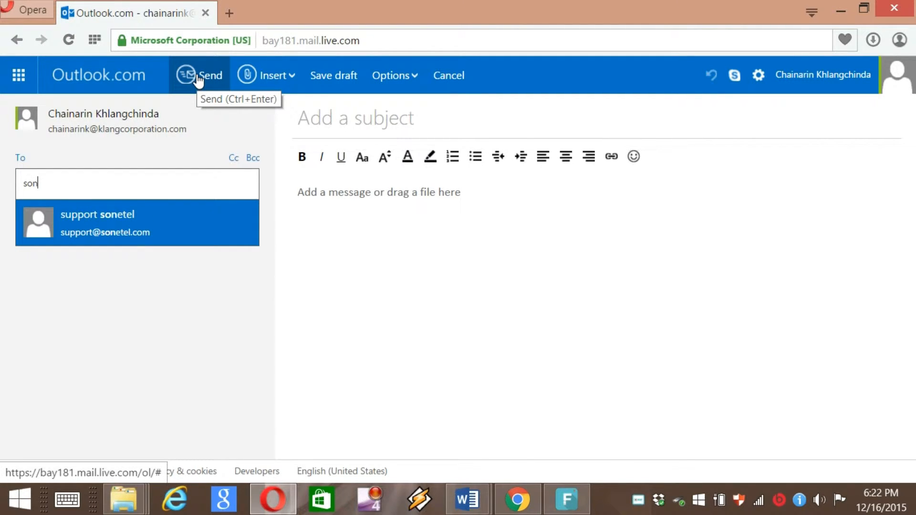
{"action": "type", "text": "ete"}
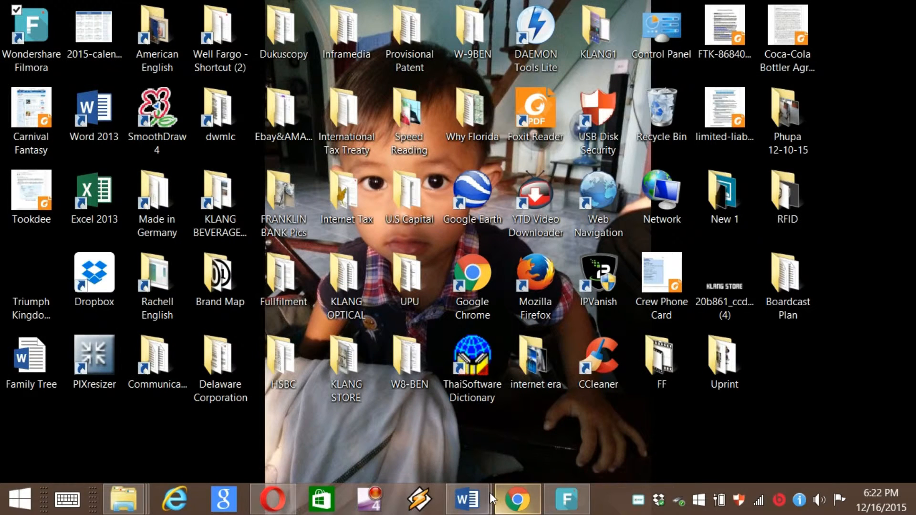
Select the whole fax-enable letter in Word and return to the email in the browser
{"action": "left_click", "coordinate": [466, 499]}
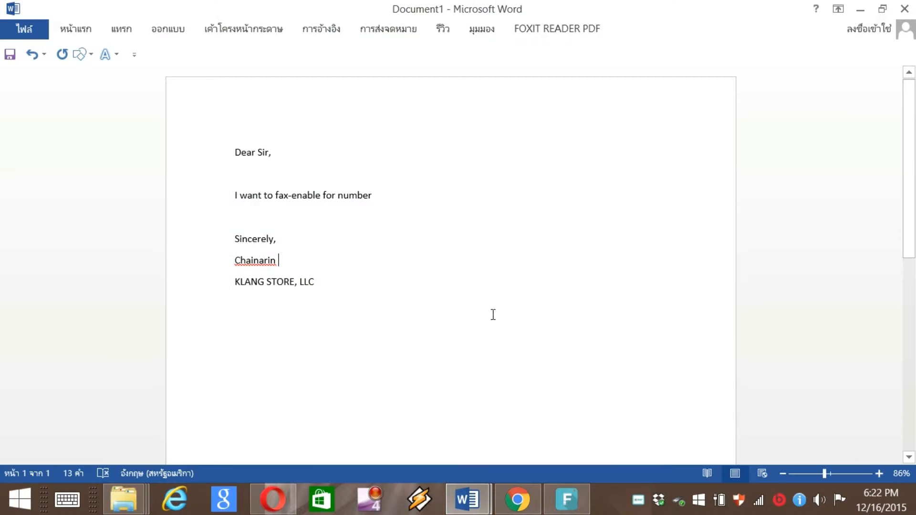
{"action": "left_click_drag", "start_coordinate": [235, 152], "coordinate": [372, 195]}
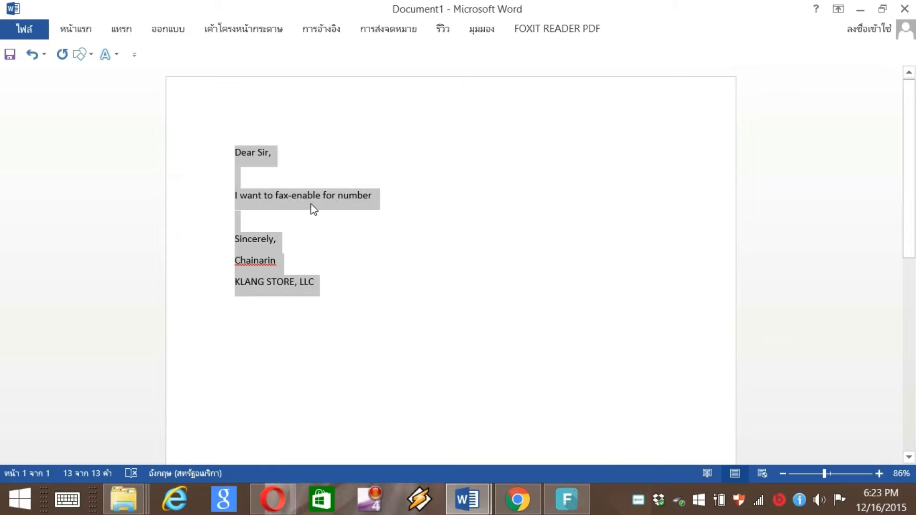
{"action": "mouse_move", "coordinate": [808, 11]}
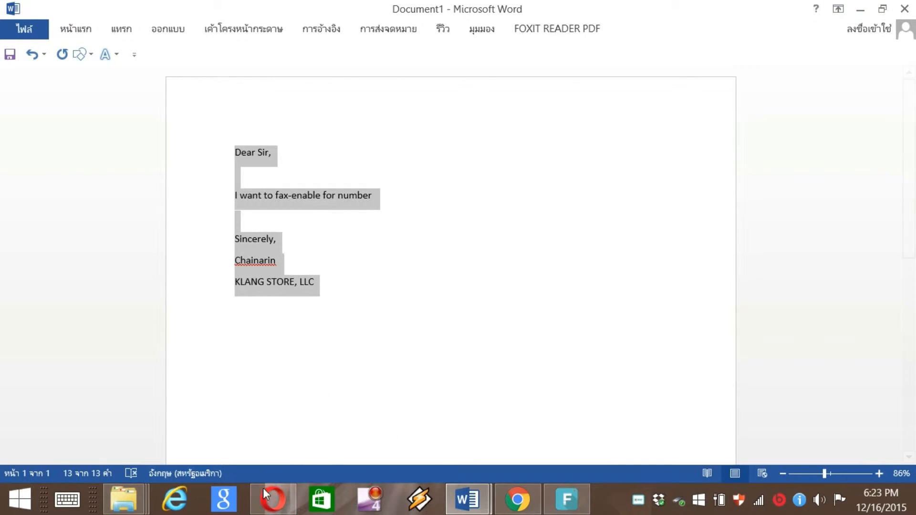
{"action": "left_click", "coordinate": [272, 499]}
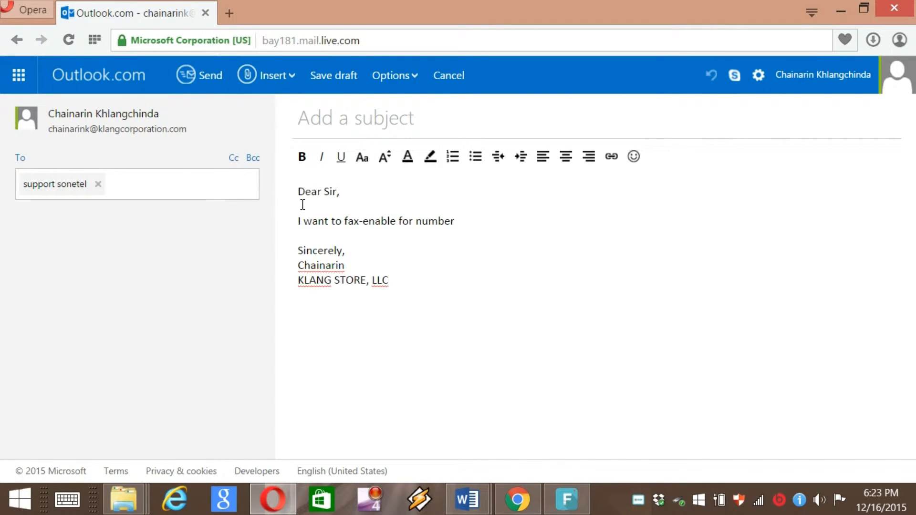
{"action": "mouse_move", "coordinate": [446, 236]}
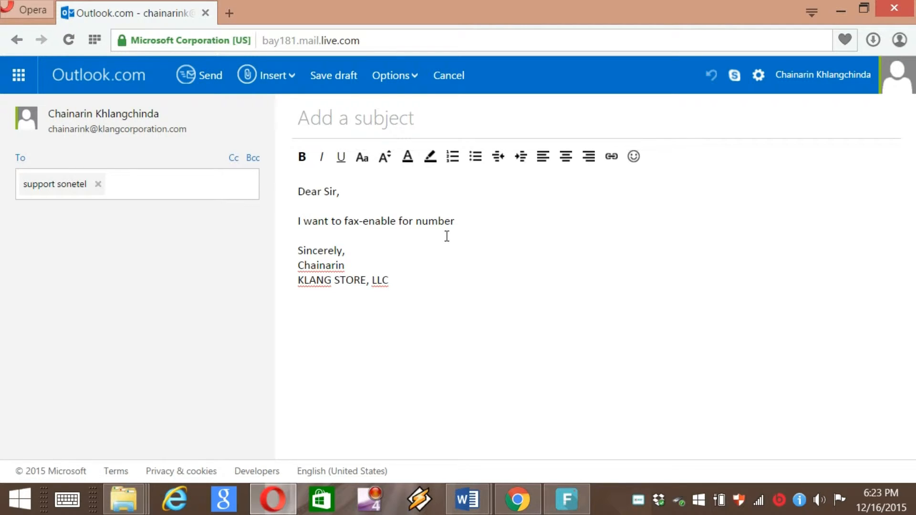
{"action": "mouse_move", "coordinate": [459, 235]}
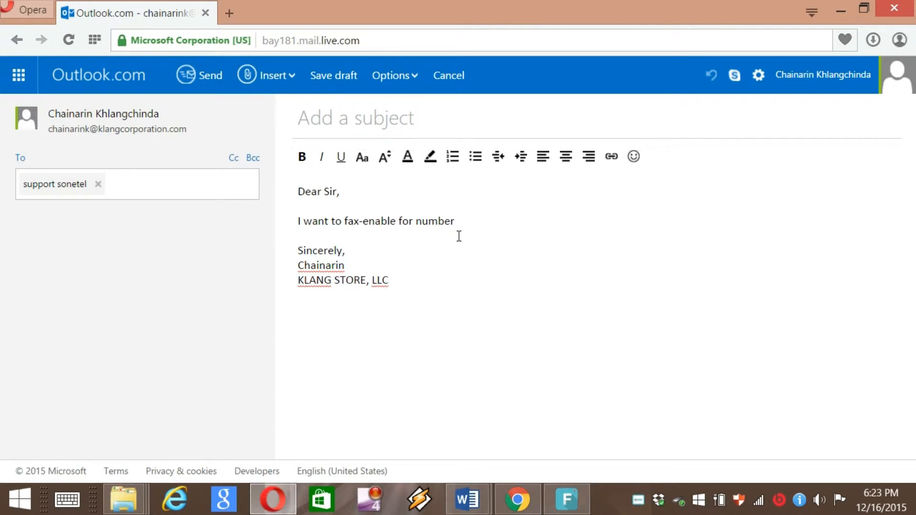
{"action": "left_click", "coordinate": [388, 280]}
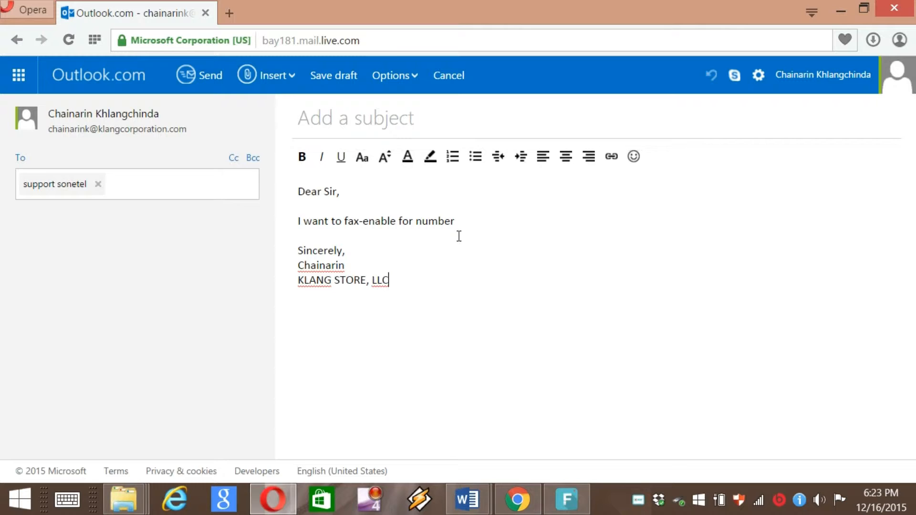
{"action": "mouse_move", "coordinate": [490, 225]}
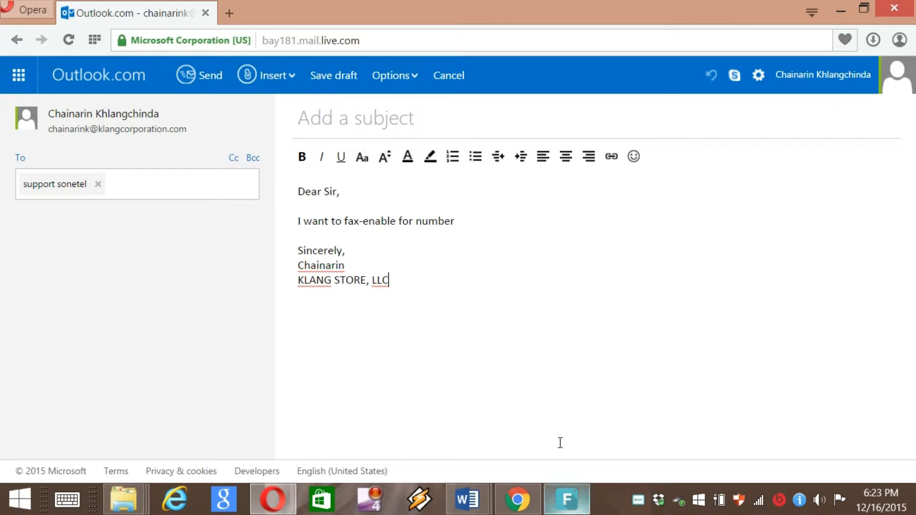
{"action": "mouse_move", "coordinate": [504, 295]}
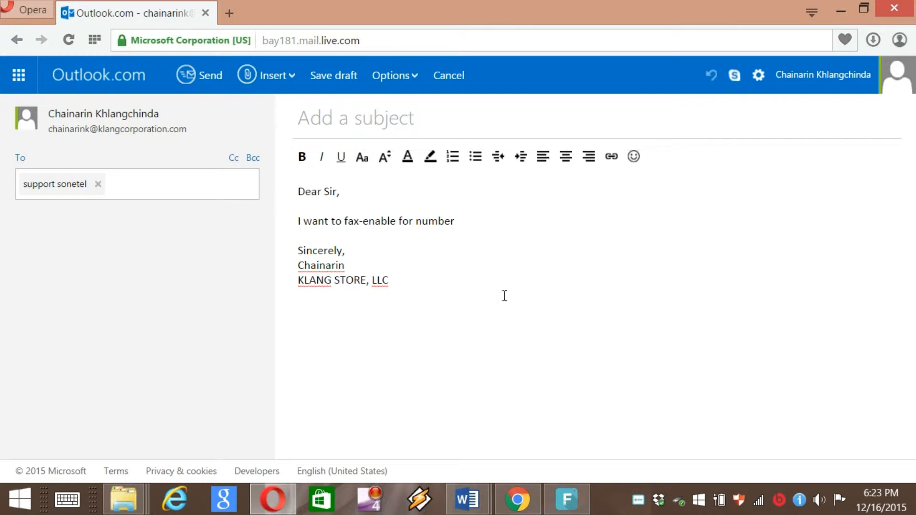
{"action": "left_click", "coordinate": [466, 499]}
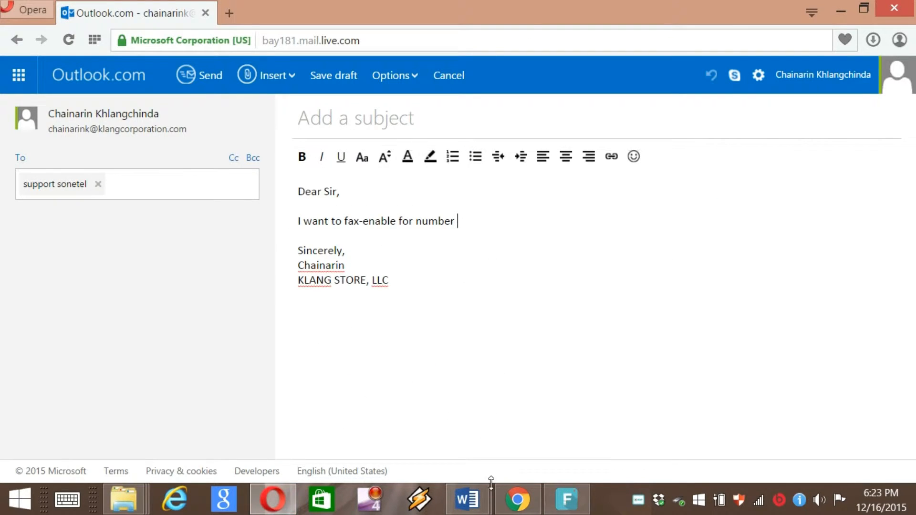
{"action": "left_click", "coordinate": [516, 499]}
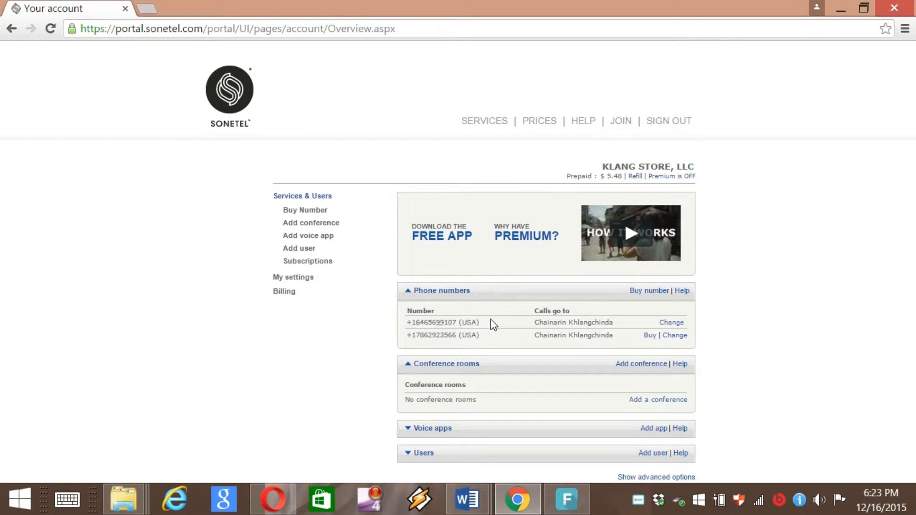
{"action": "double_click", "coordinate": [442, 321]}
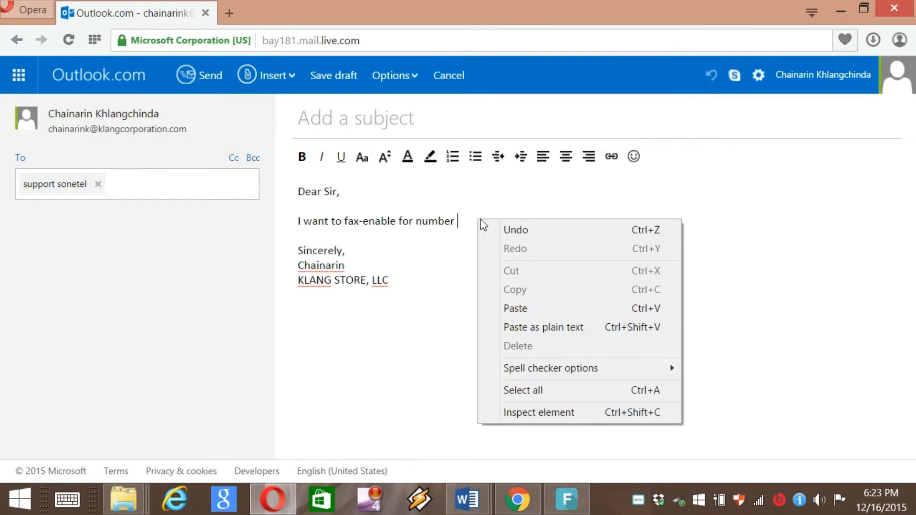
{"action": "left_click", "coordinate": [514, 308]}
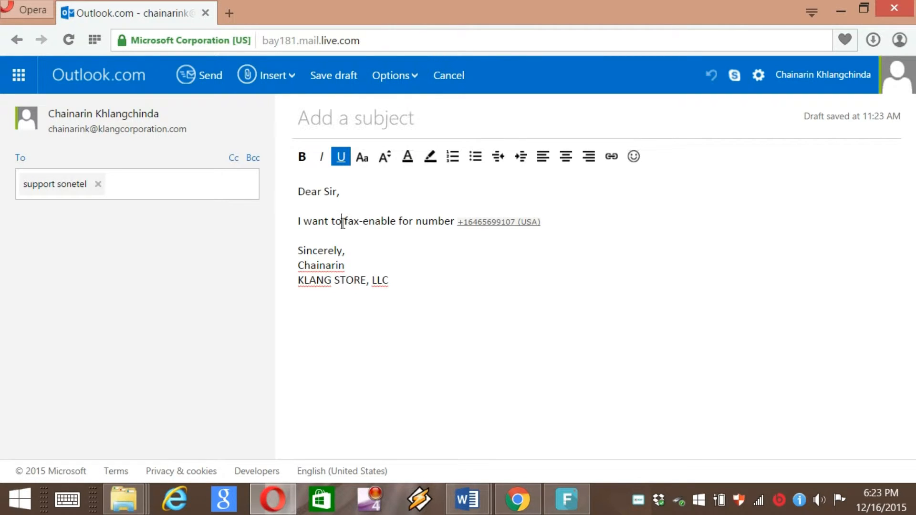
{"action": "double_click", "coordinate": [366, 220]}
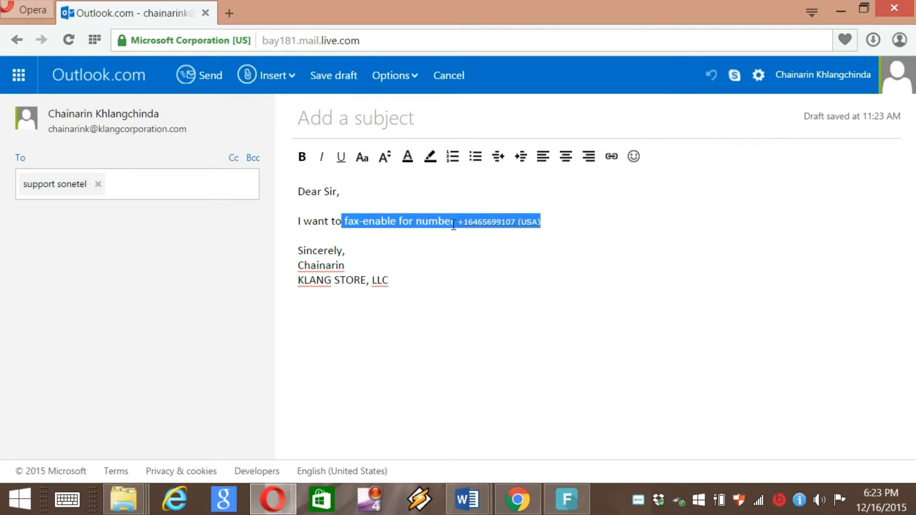
{"action": "right_click", "coordinate": [452, 221]}
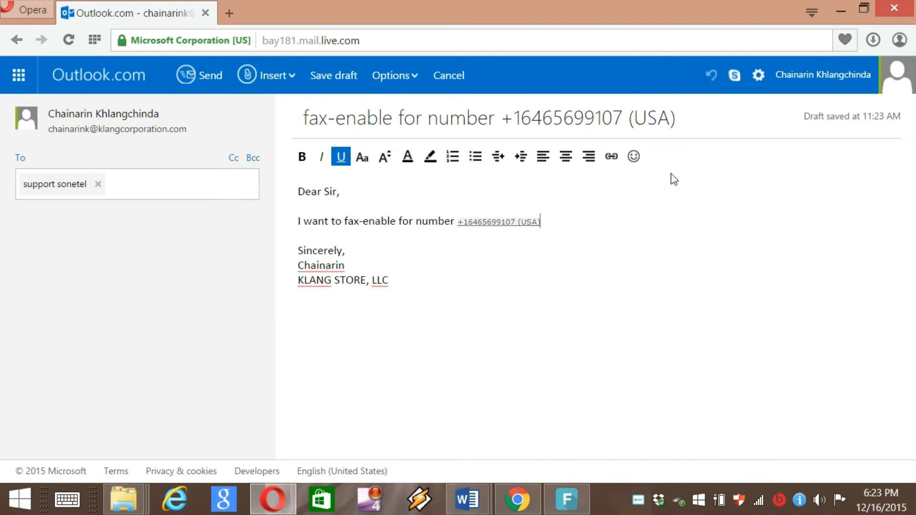
{"action": "mouse_move", "coordinate": [212, 75]}
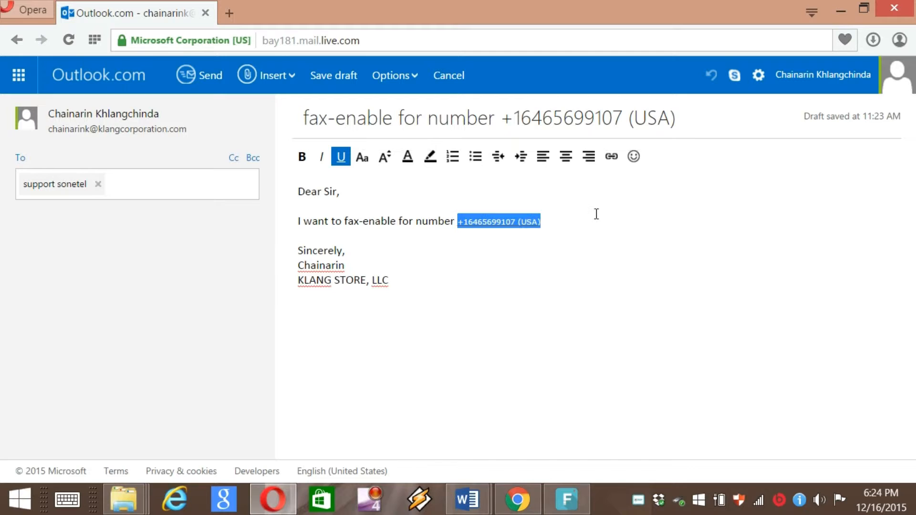
{"action": "left_click", "coordinate": [385, 156]}
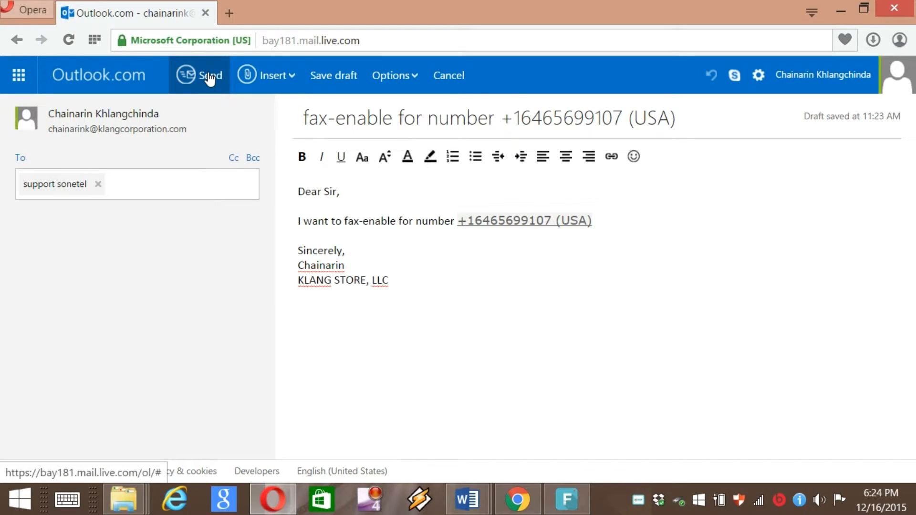
{"action": "left_click", "coordinate": [207, 76]}
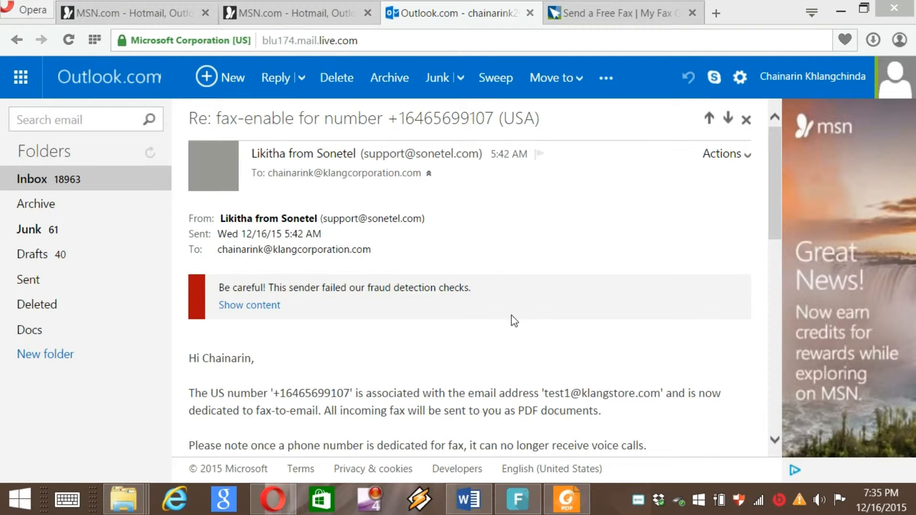
Read through Sonetel's fax-to-email confirmation reply, then return to the MyFax free fax page
{"action": "scroll", "scroll_direction": "down", "scroll_amount": 3}
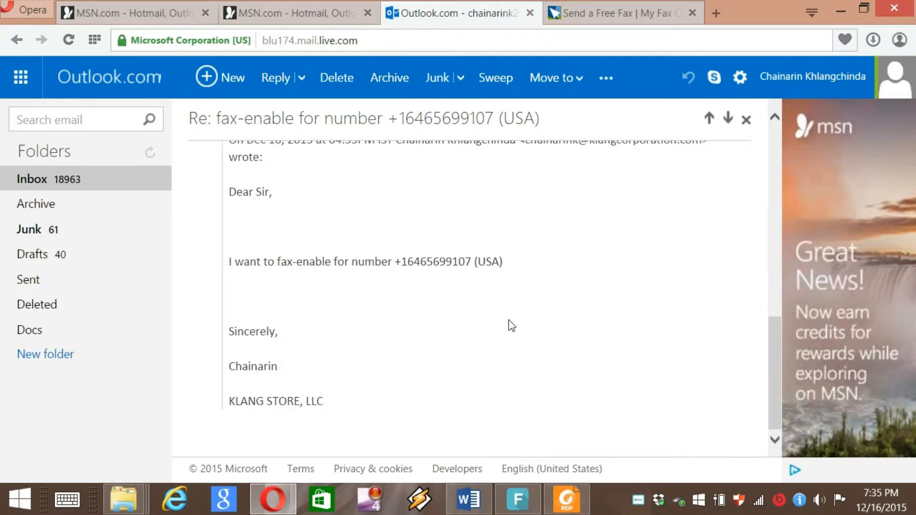
{"action": "scroll", "scroll_direction": "up", "scroll_amount": 3}
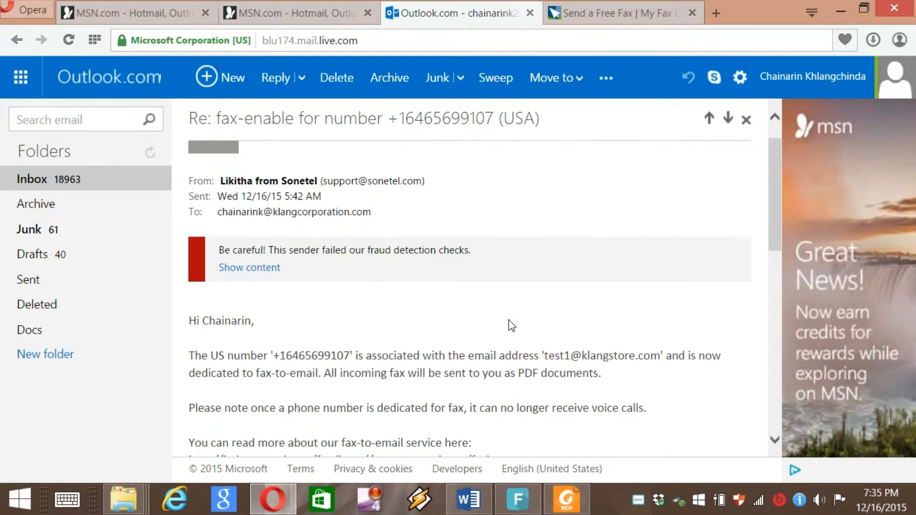
{"action": "mouse_move", "coordinate": [506, 403]}
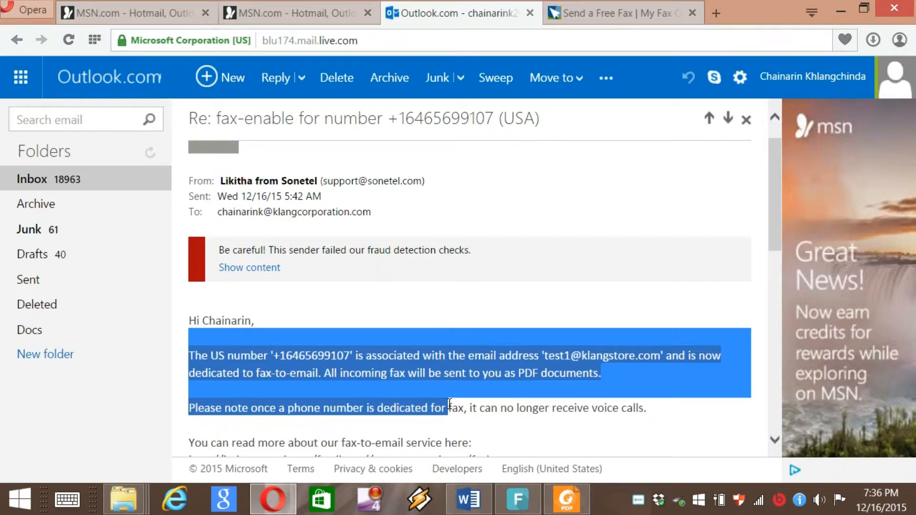
{"action": "scroll", "scroll_direction": "down", "scroll_amount": 3}
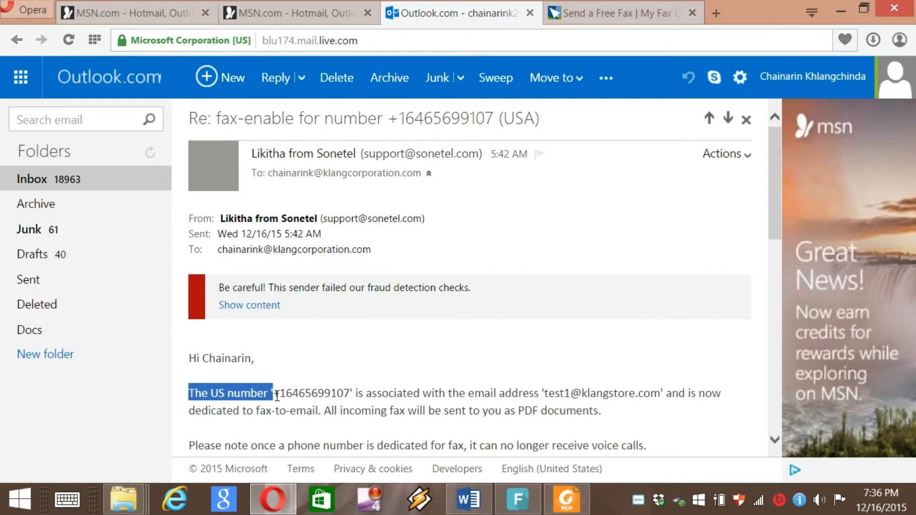
{"action": "left_click", "coordinate": [248, 195]}
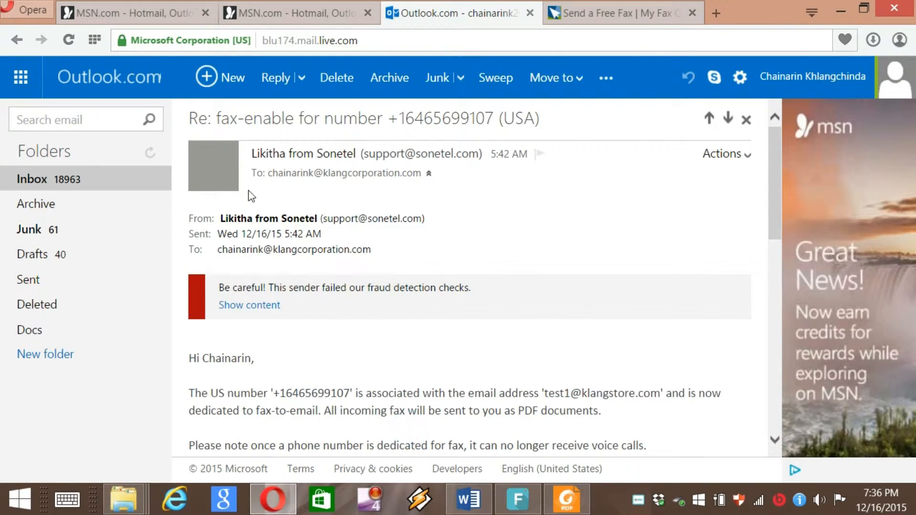
{"action": "mouse_move", "coordinate": [516, 499]}
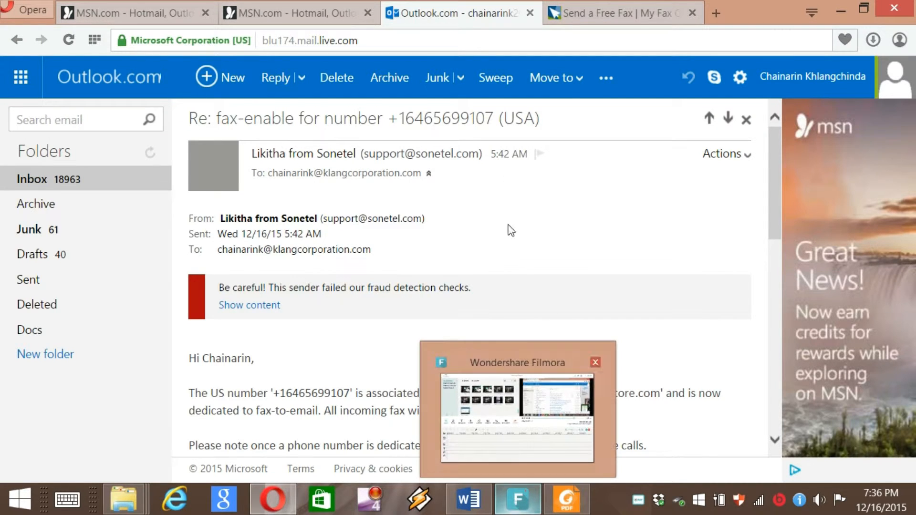
{"action": "left_click", "coordinate": [608, 13]}
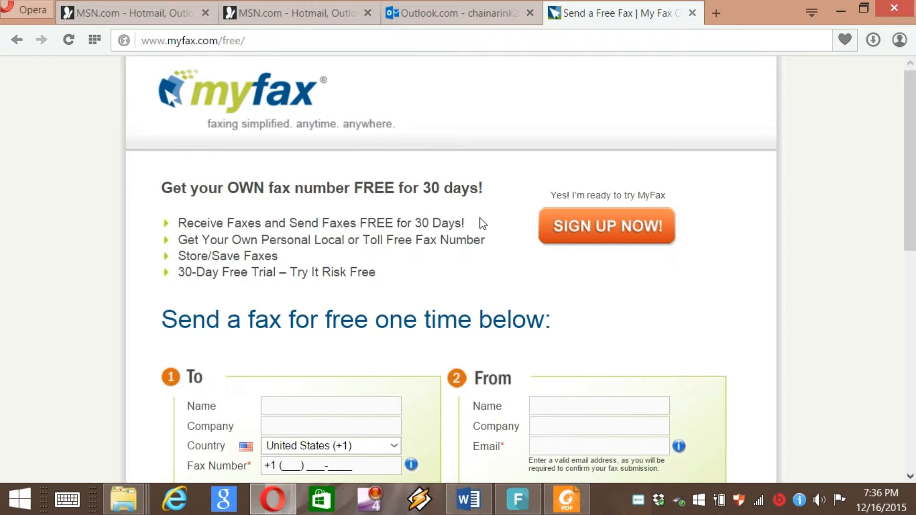
{"action": "scroll", "scroll_direction": "down", "scroll_amount": 3}
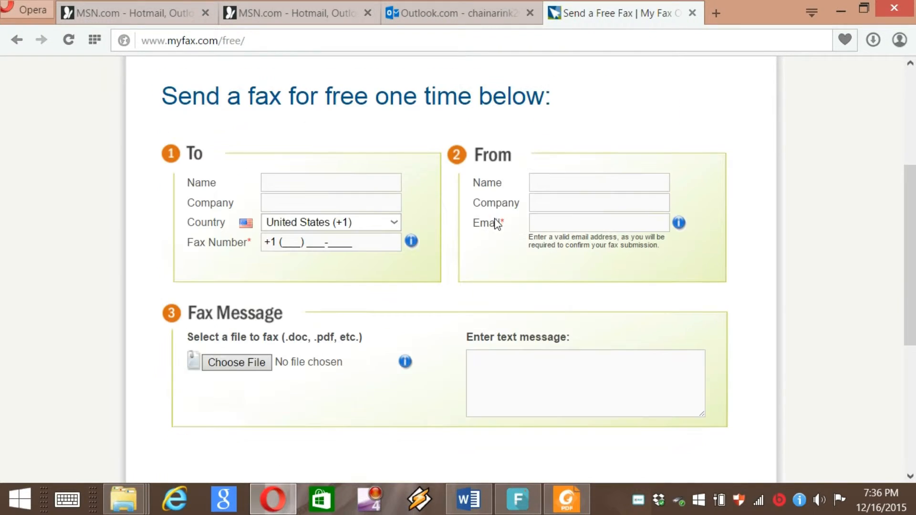
{"action": "scroll", "scroll_direction": "down", "scroll_amount": 3}
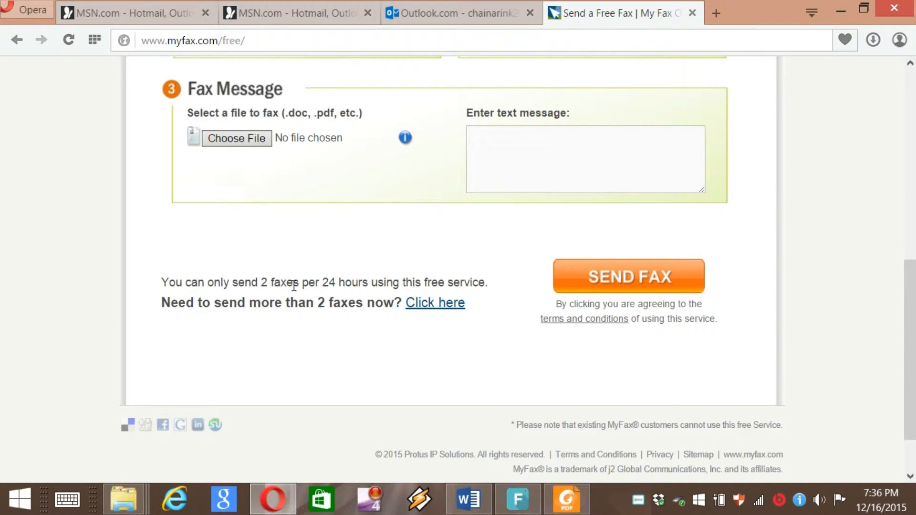
{"action": "mouse_move", "coordinate": [382, 297]}
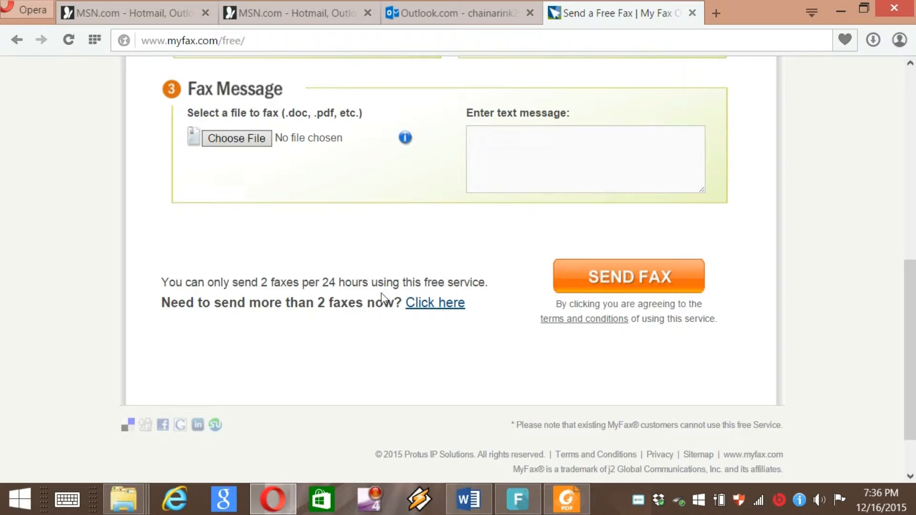
{"action": "scroll", "scroll_direction": "up", "scroll_amount": 3}
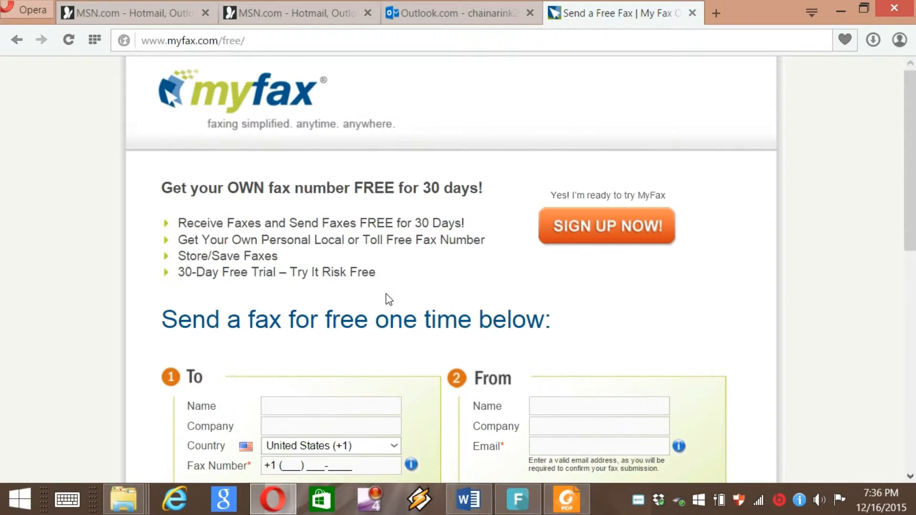
{"action": "scroll", "scroll_direction": "down", "scroll_amount": 3}
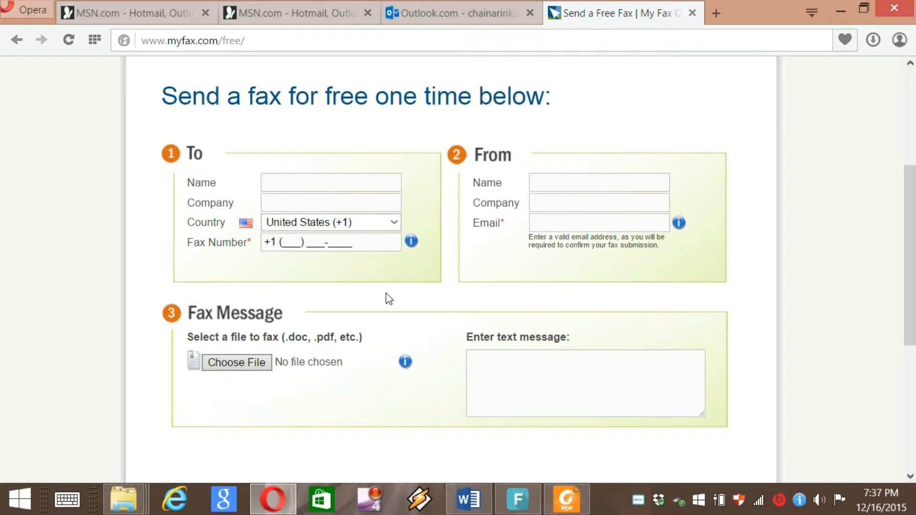
{"action": "mouse_move", "coordinate": [329, 205]}
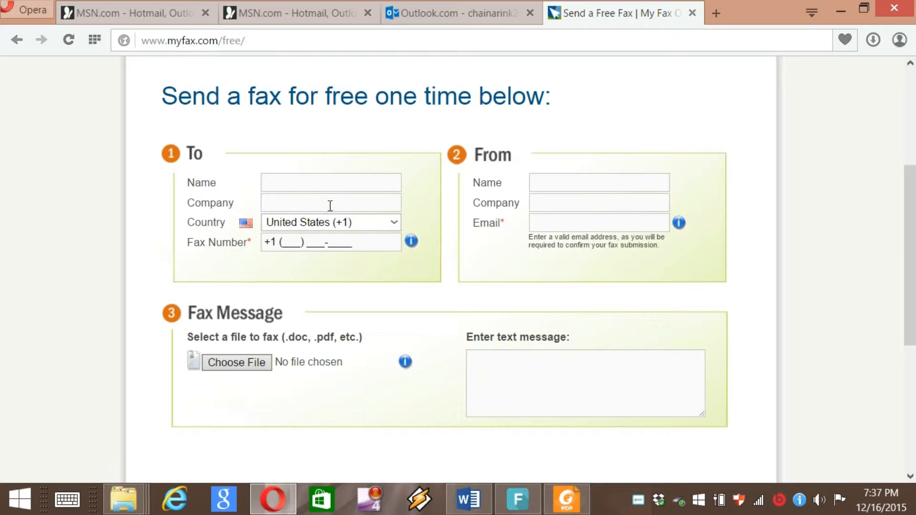
{"action": "left_click", "coordinate": [330, 182]}
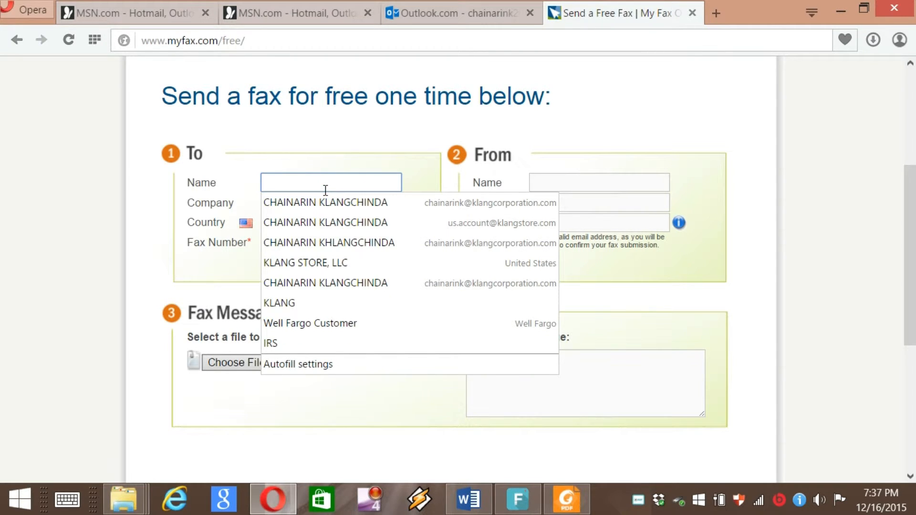
{"action": "left_click", "coordinate": [305, 263]}
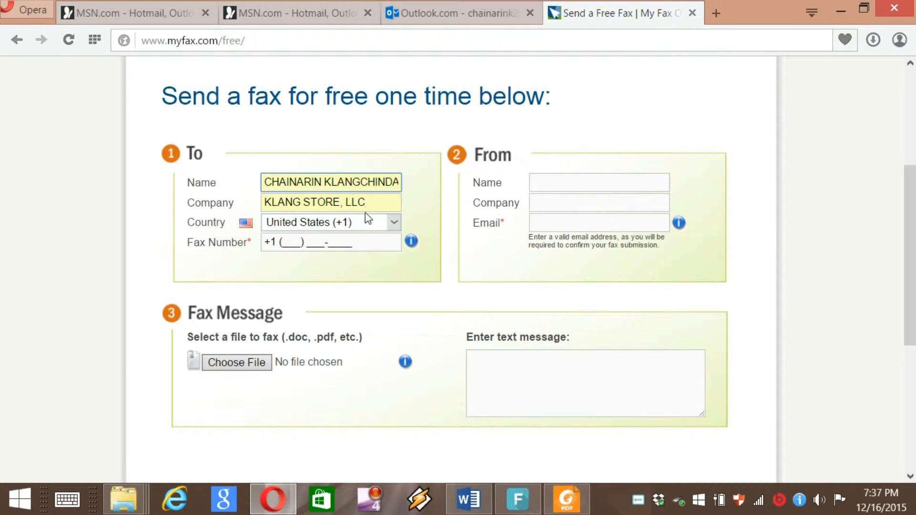
{"action": "mouse_move", "coordinate": [389, 227]}
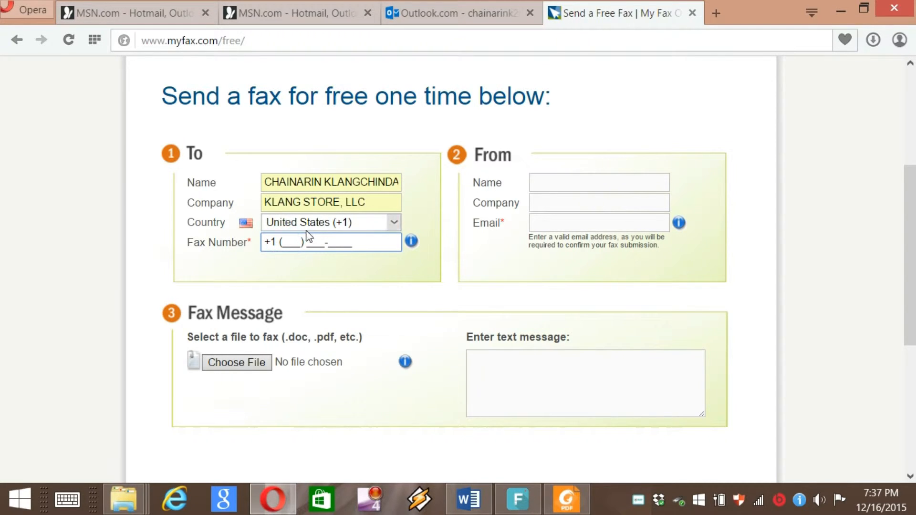
{"action": "left_click", "coordinate": [286, 241]}
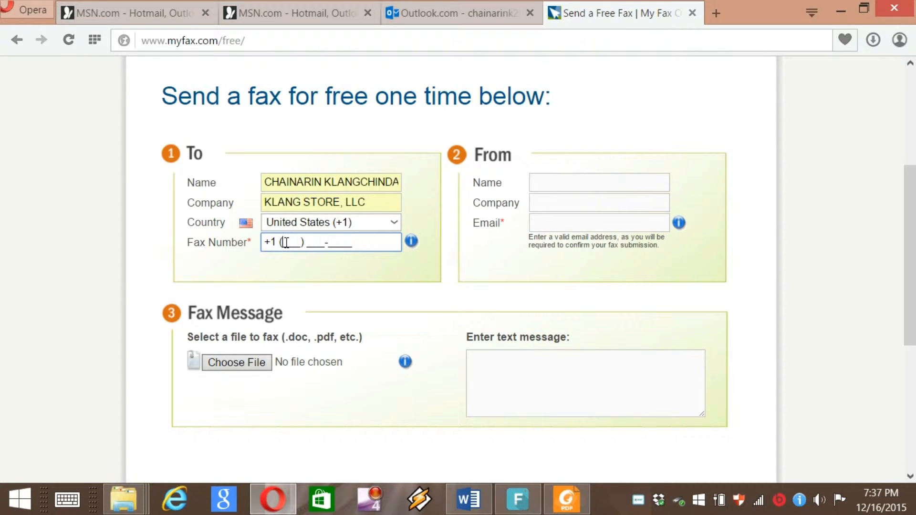
{"action": "mouse_move", "coordinate": [480, 45]}
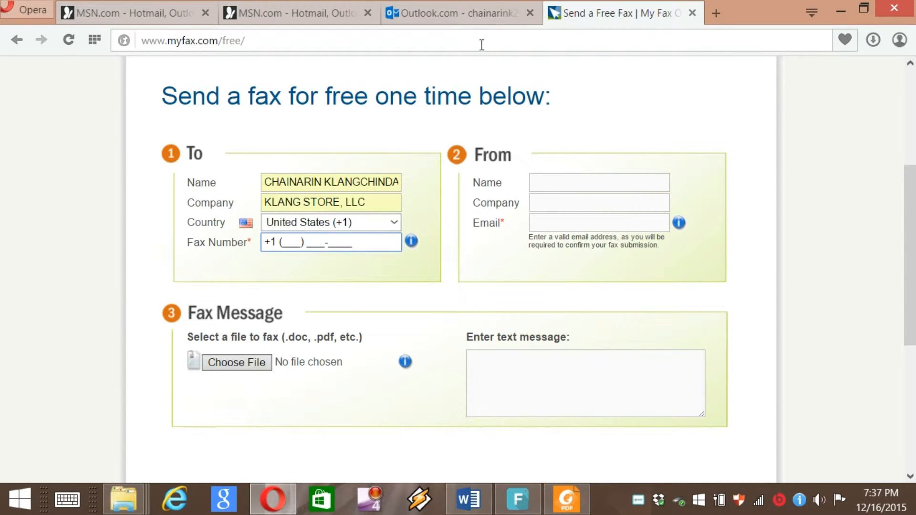
{"action": "left_click", "coordinate": [458, 12]}
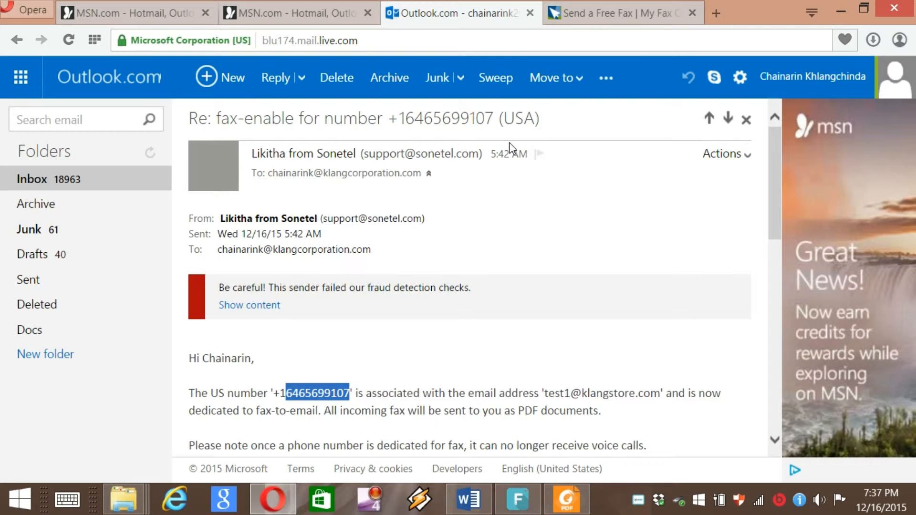
{"action": "mouse_move", "coordinate": [586, 19]}
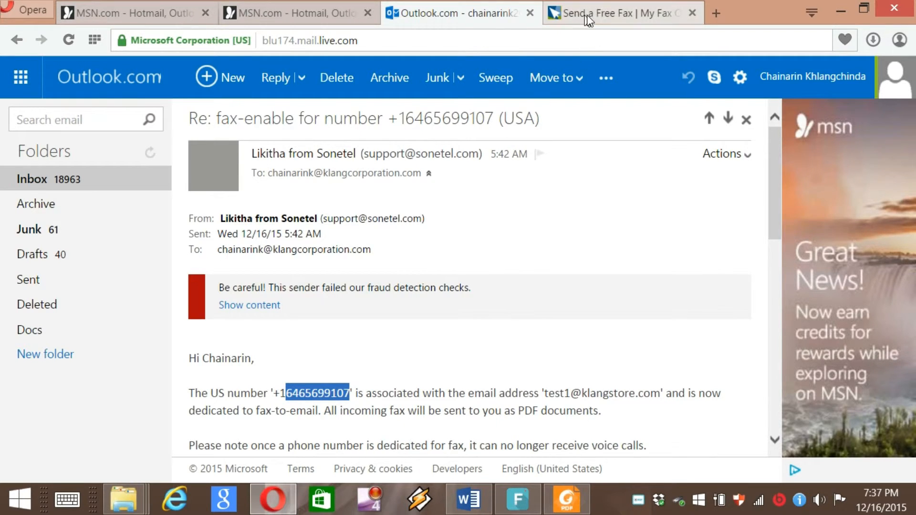
{"action": "left_click", "coordinate": [619, 13]}
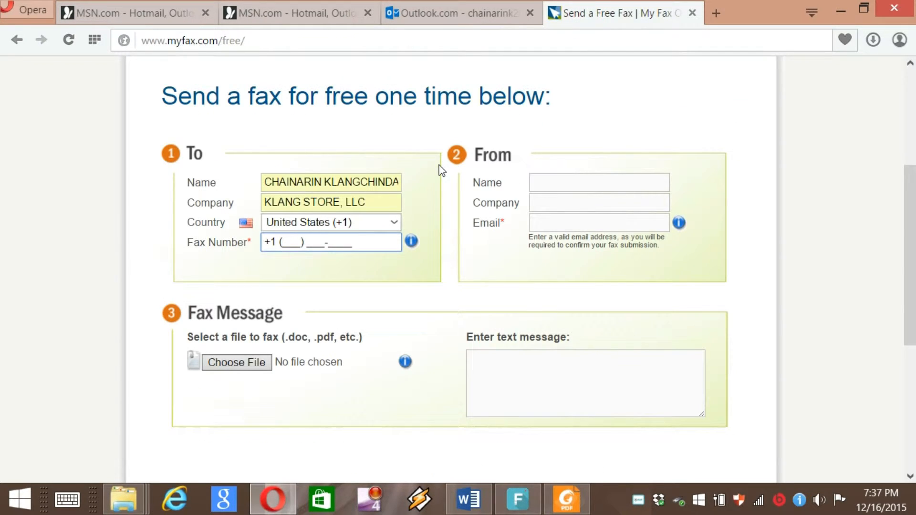
{"action": "type", "text": "646"}
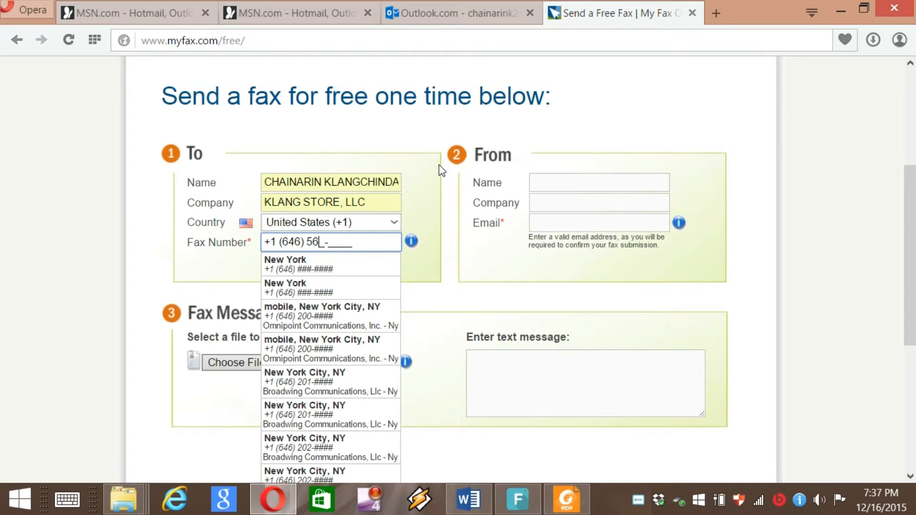
{"action": "type", "text": "9"}
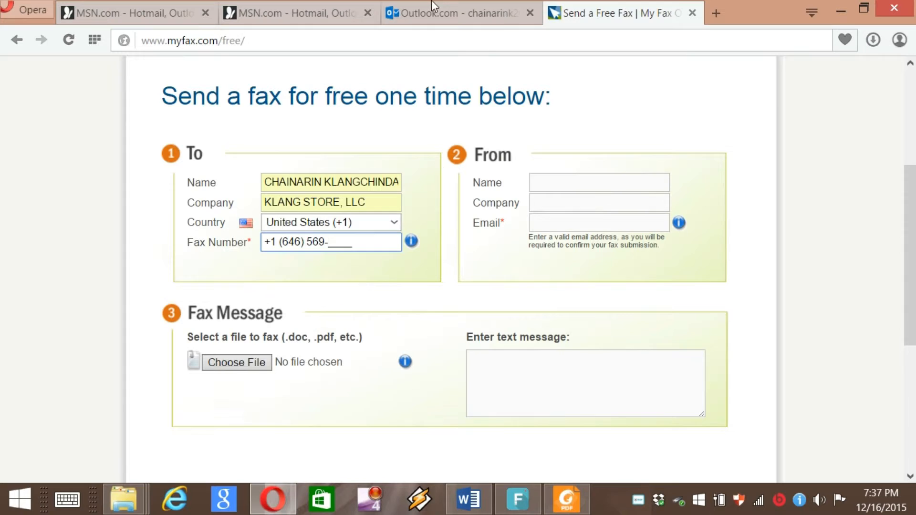
{"action": "left_click", "coordinate": [460, 12]}
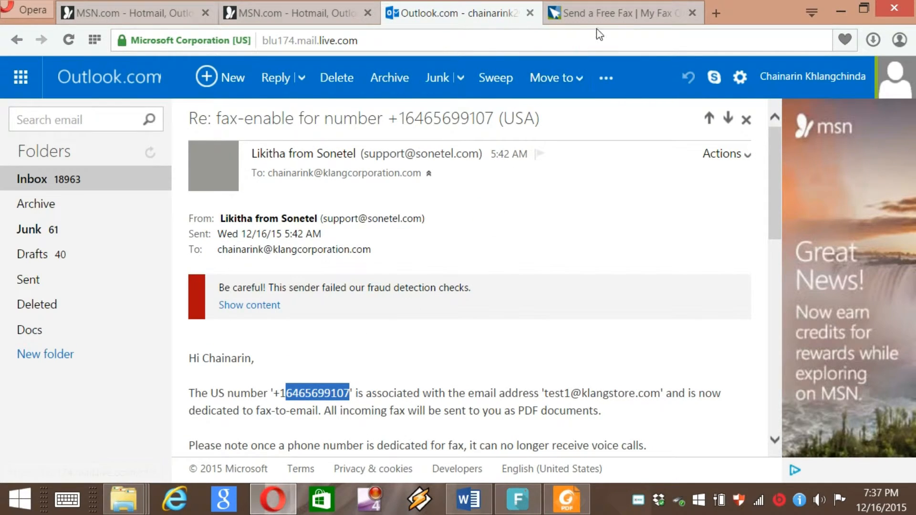
{"action": "left_click", "coordinate": [614, 13]}
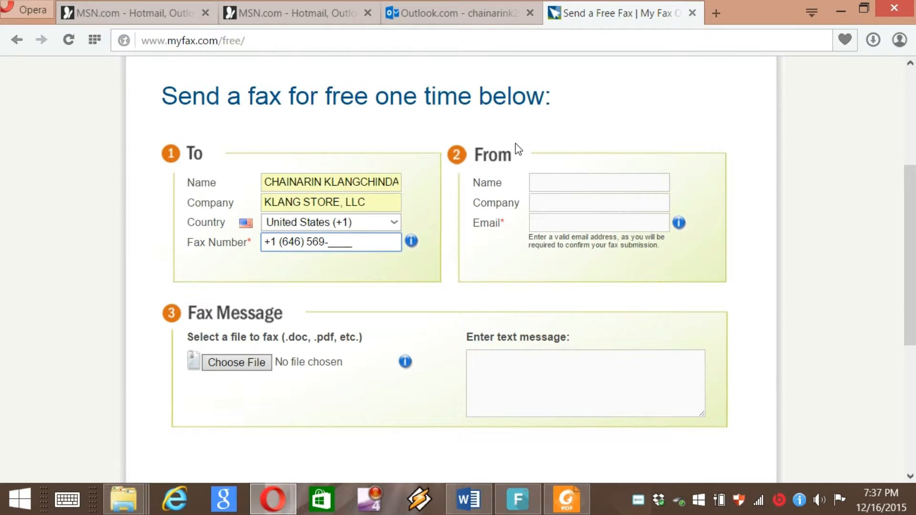
{"action": "type", "text": "910"}
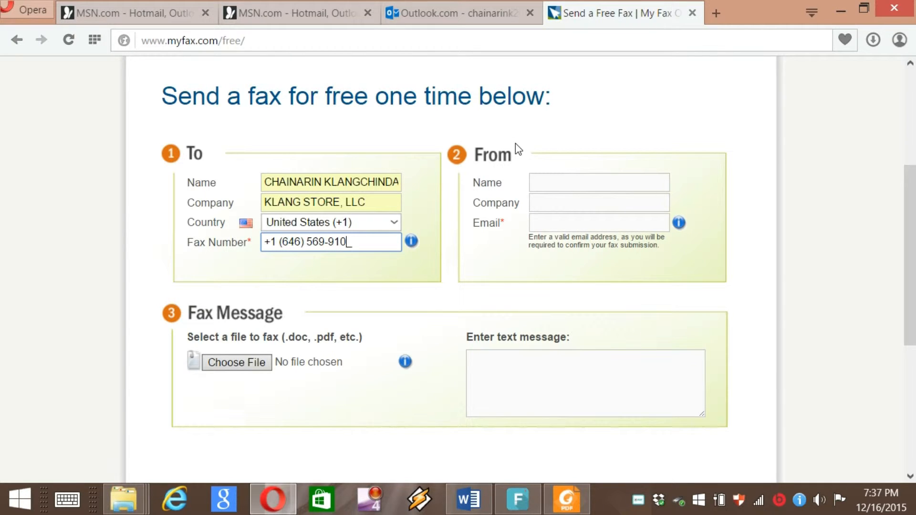
{"action": "left_click", "coordinate": [598, 182]}
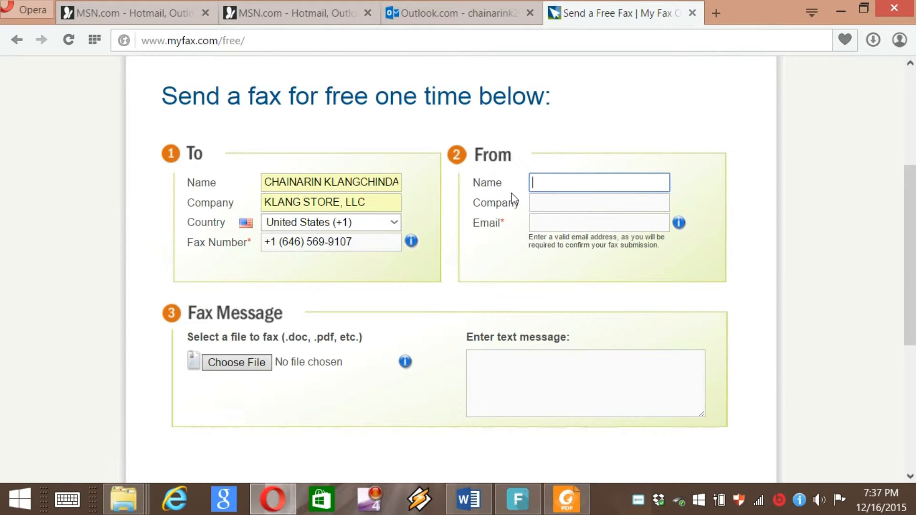
{"action": "left_click", "coordinate": [598, 182]}
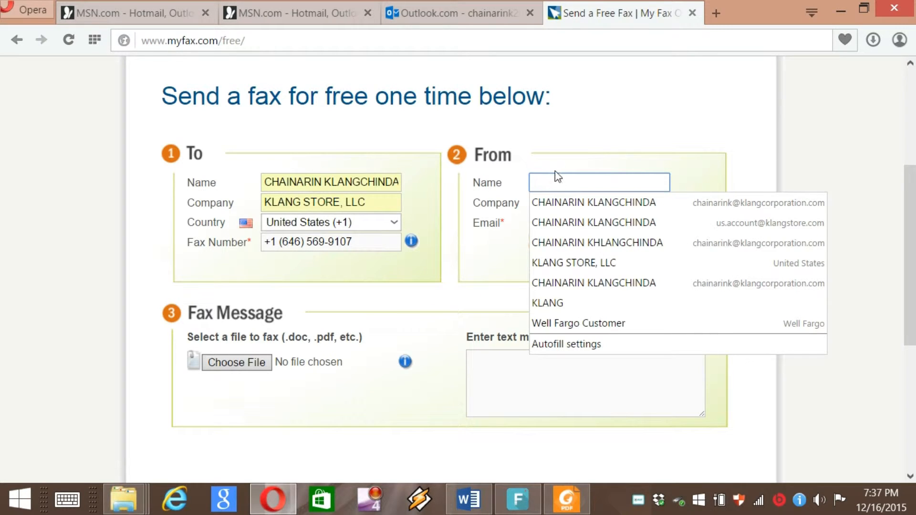
{"action": "left_click", "coordinate": [593, 202]}
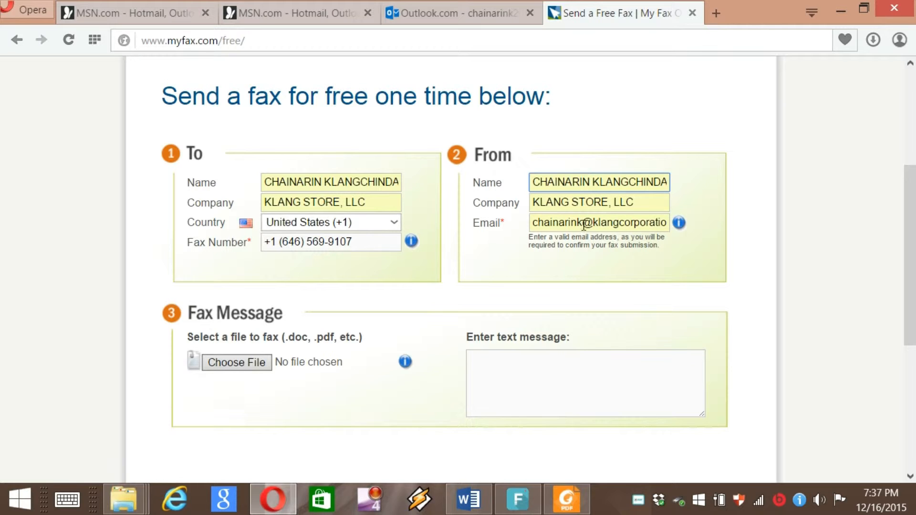
{"action": "triple_click", "coordinate": [598, 222]}
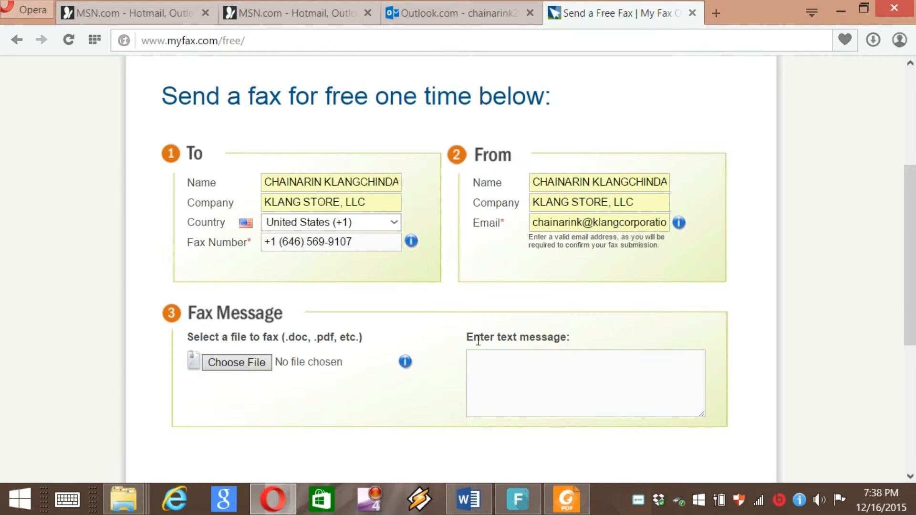
{"action": "left_click", "coordinate": [584, 383]}
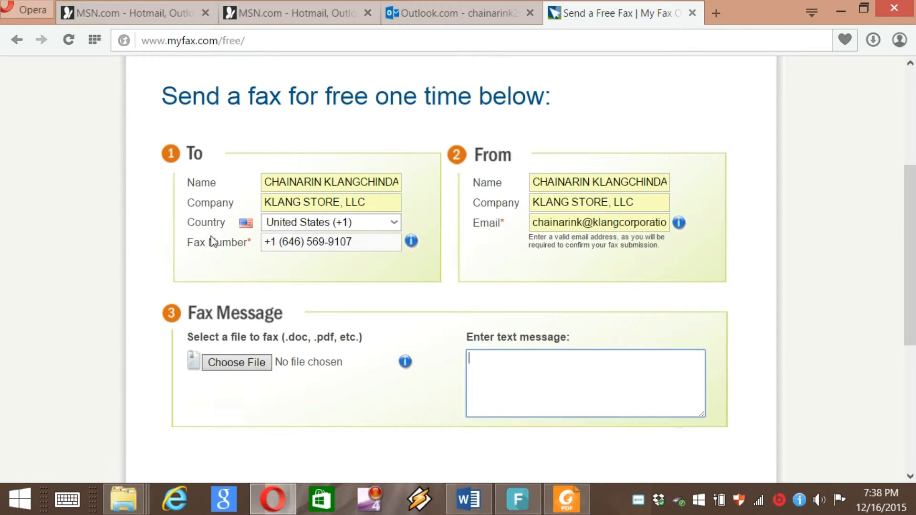
{"action": "mouse_move", "coordinate": [357, 153]}
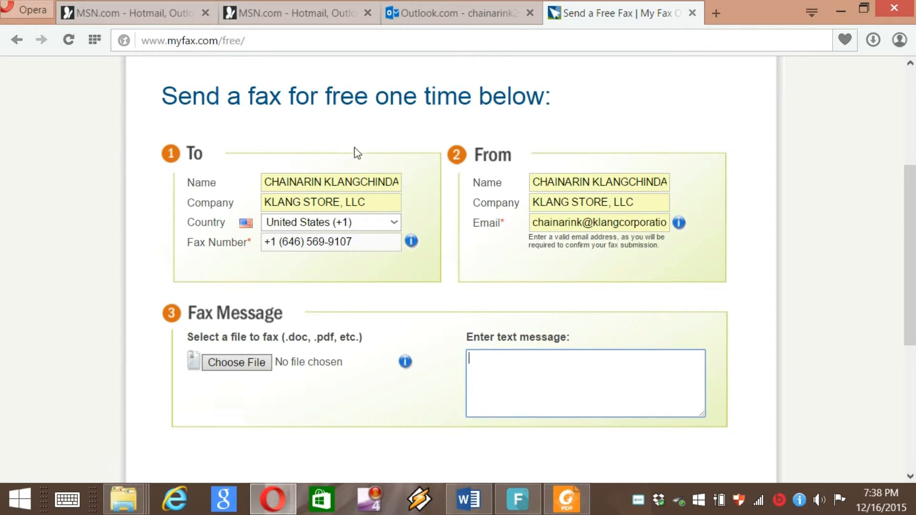
{"action": "mouse_move", "coordinate": [381, 188]}
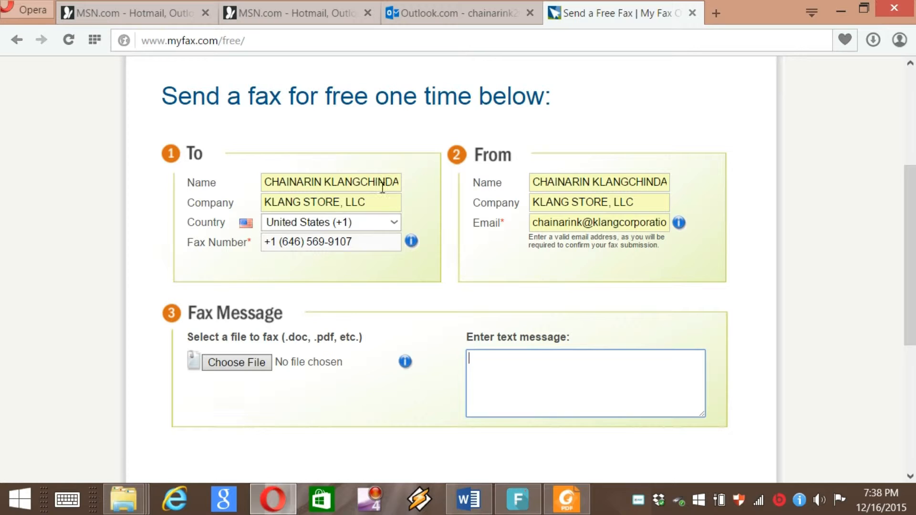
{"action": "mouse_move", "coordinate": [295, 278]}
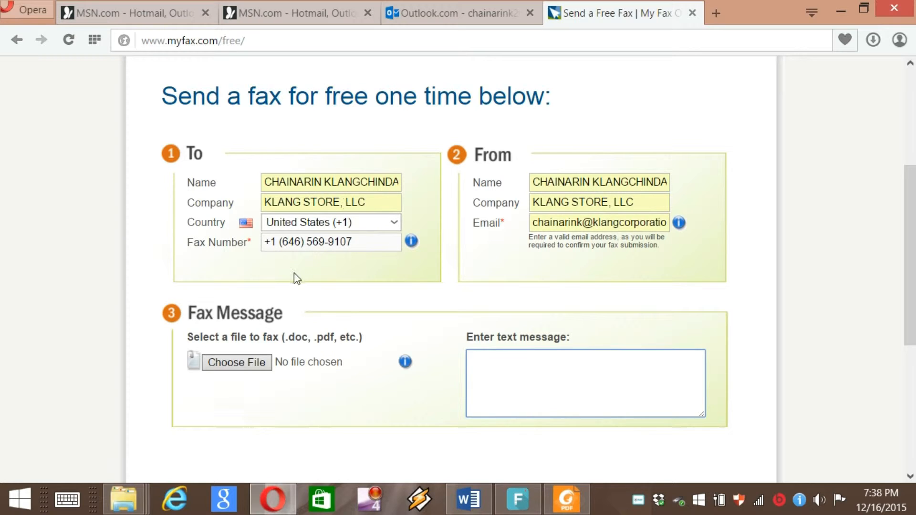
{"action": "mouse_move", "coordinate": [652, 240]}
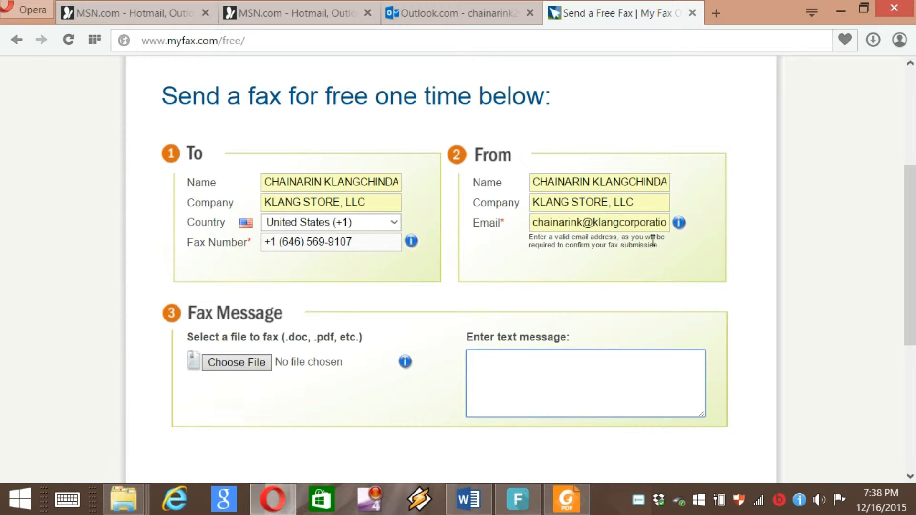
{"action": "mouse_move", "coordinate": [618, 277]}
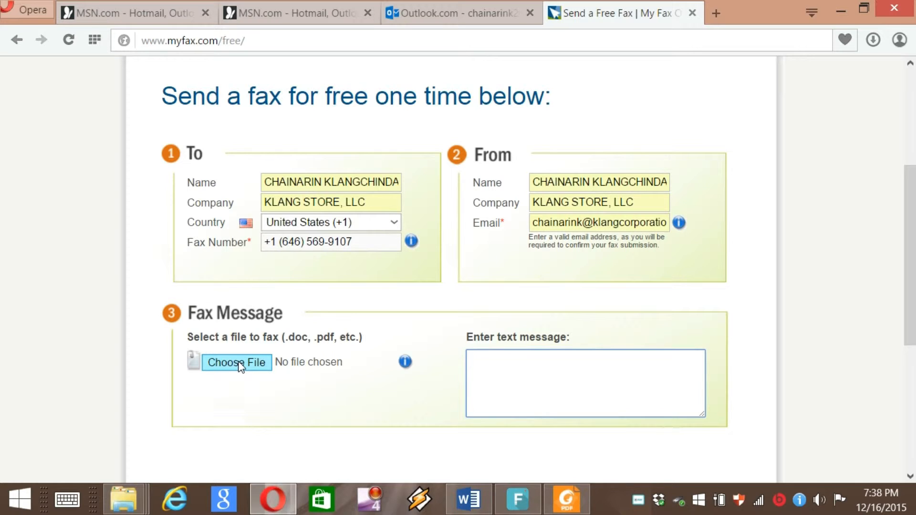
{"action": "mouse_move", "coordinate": [323, 342]}
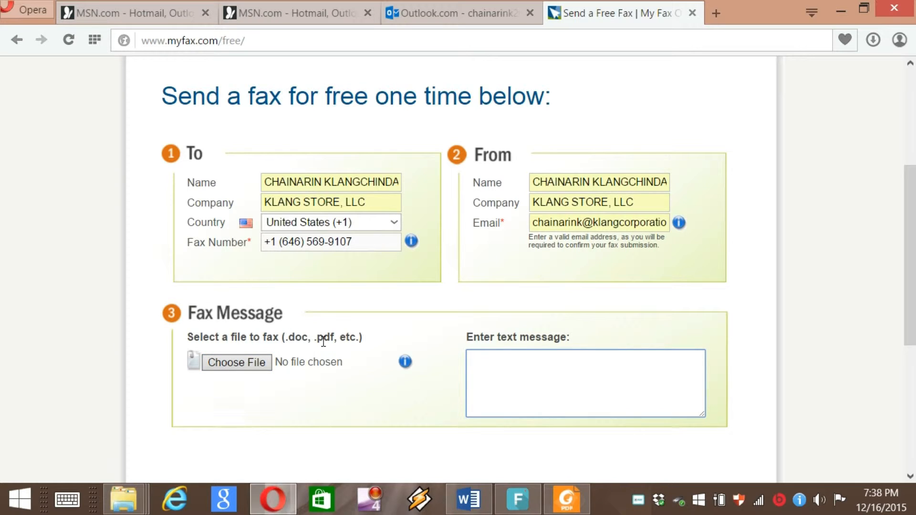
Attach limited-liability-checklist.pdf from the Desktop as the fax file
{"action": "left_click", "coordinate": [236, 362]}
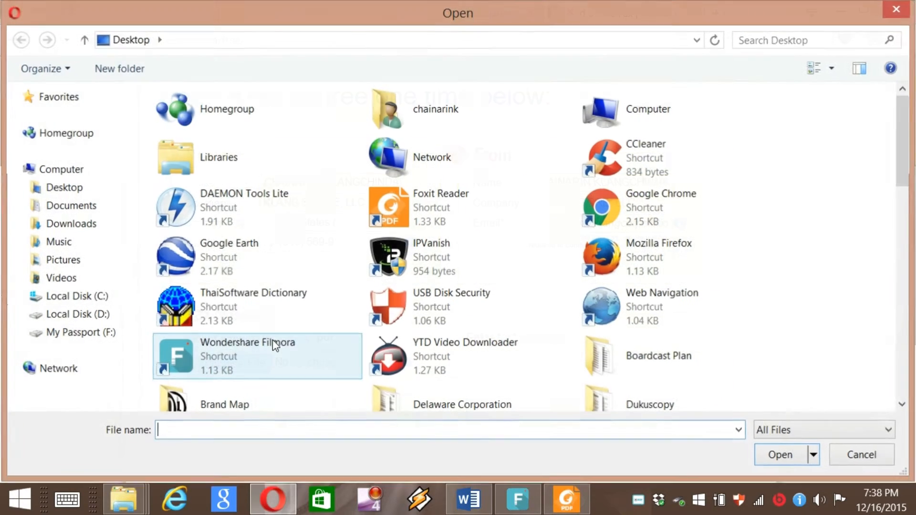
{"action": "left_click", "coordinate": [817, 69]}
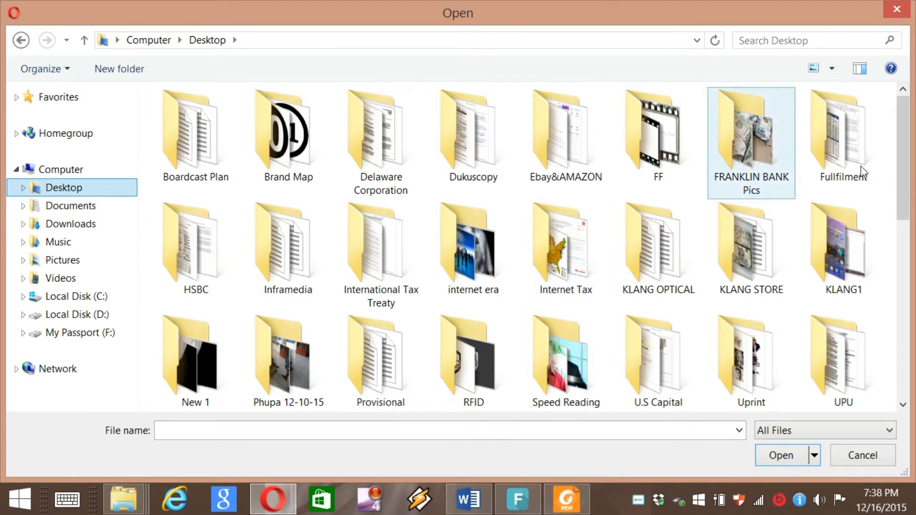
{"action": "scroll", "scroll_direction": "down", "scroll_amount": 3}
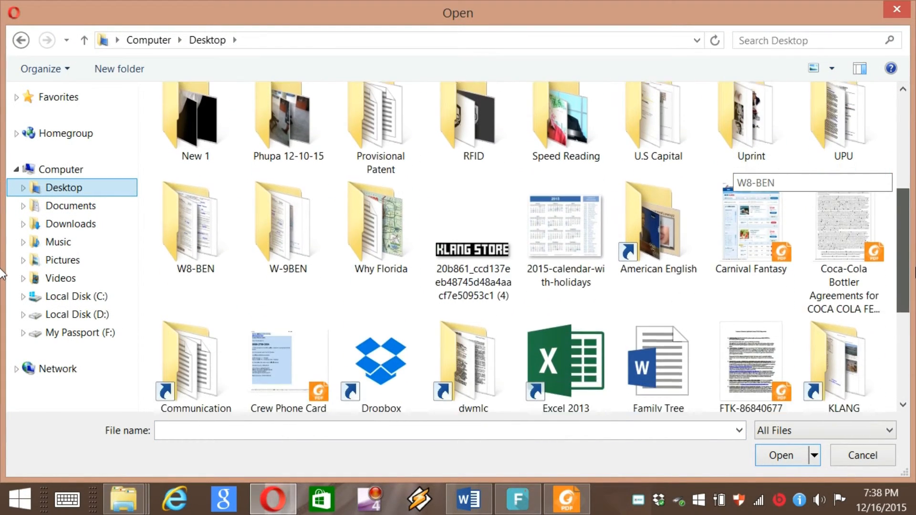
{"action": "scroll", "scroll_direction": "down", "scroll_amount": 3}
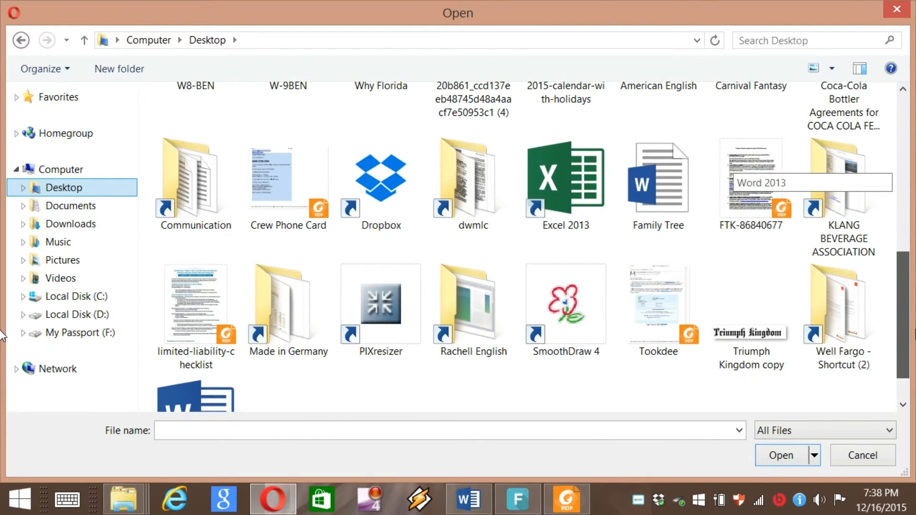
{"action": "scroll", "scroll_direction": "up", "scroll_amount": 3}
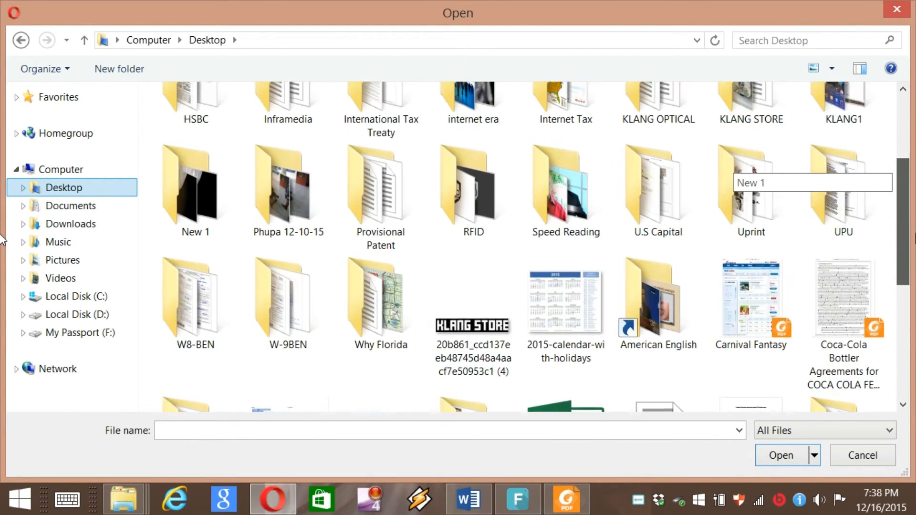
{"action": "scroll", "scroll_direction": "down", "scroll_amount": 3}
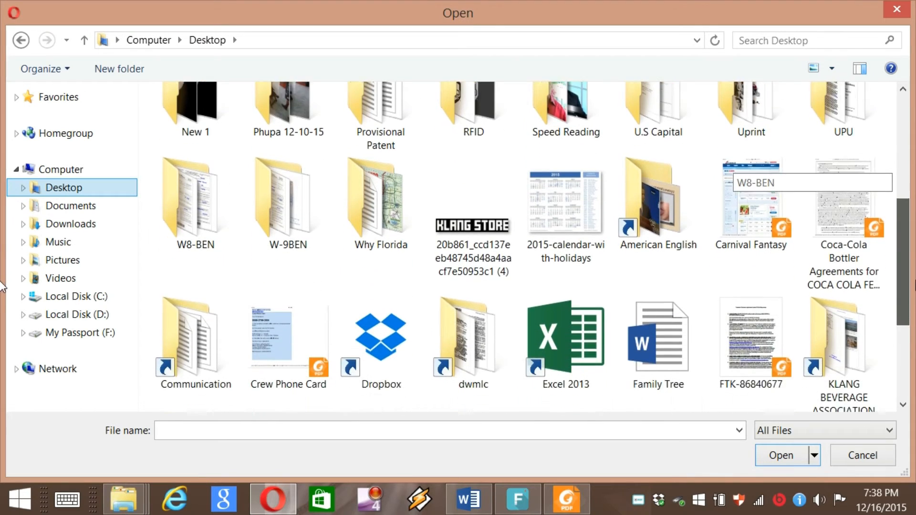
{"action": "scroll", "scroll_direction": "down", "scroll_amount": 3}
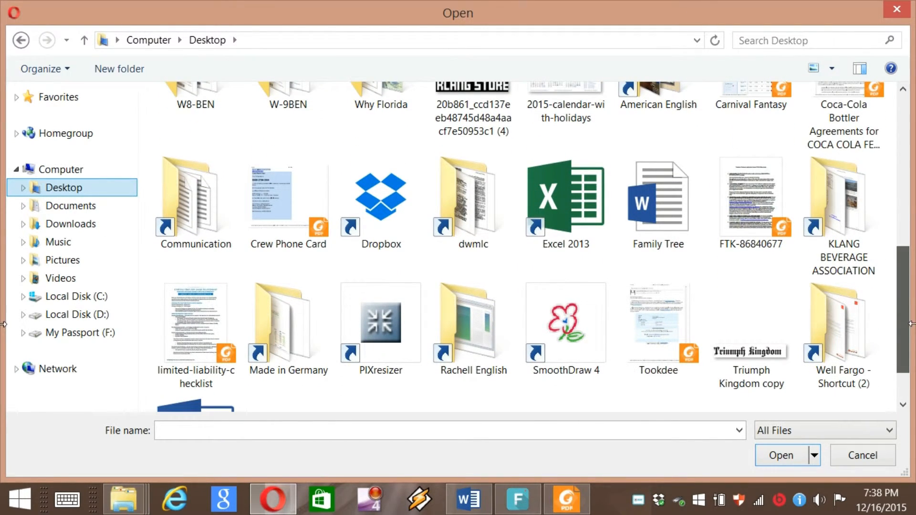
{"action": "left_click", "coordinate": [780, 455]}
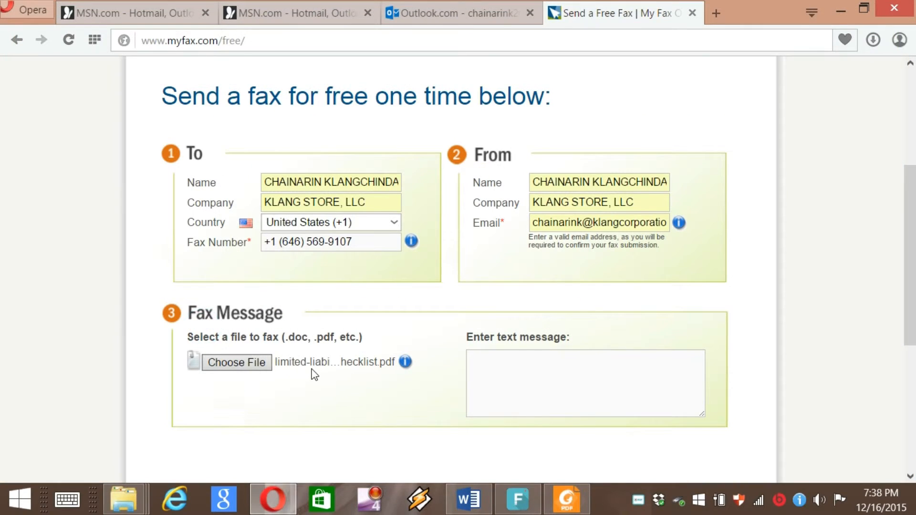
Enter the fax text message "TEST" followed by lines of 1s in the message box
{"action": "left_click", "coordinate": [583, 382]}
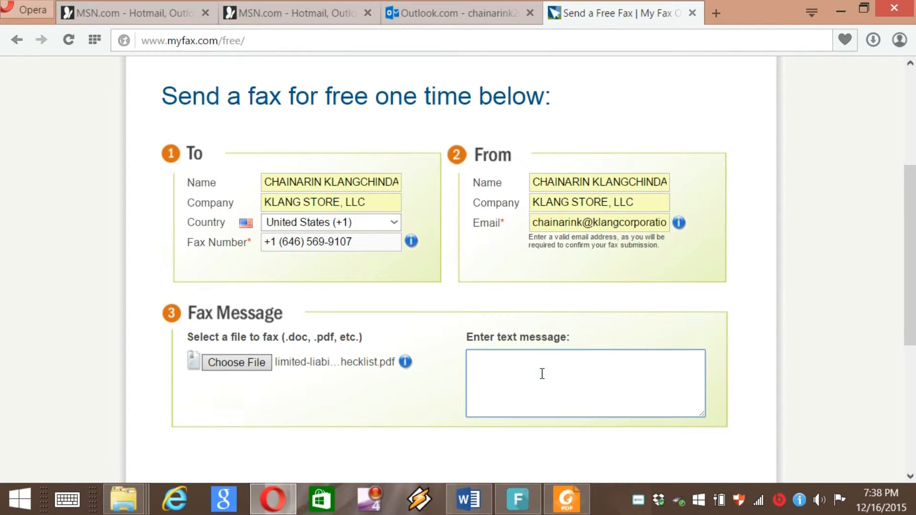
{"action": "left_click", "coordinate": [584, 382]}
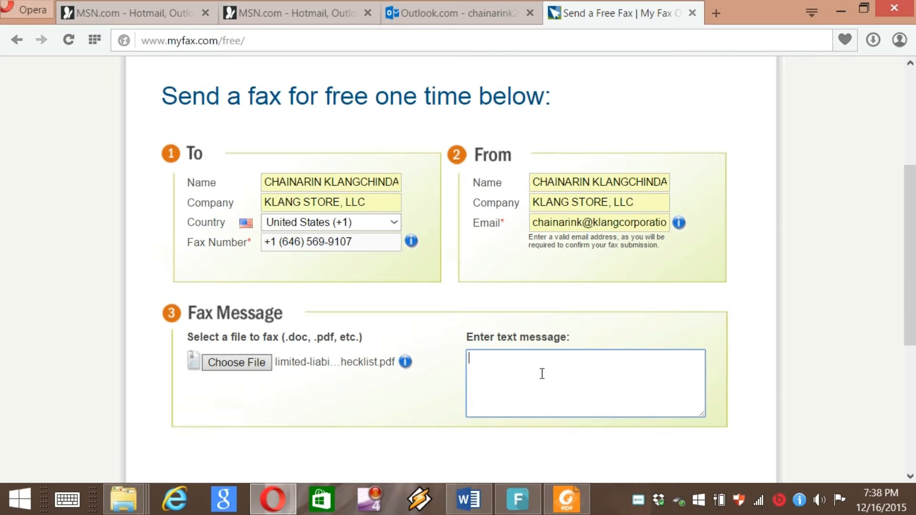
{"action": "type", "text": "TEST"}
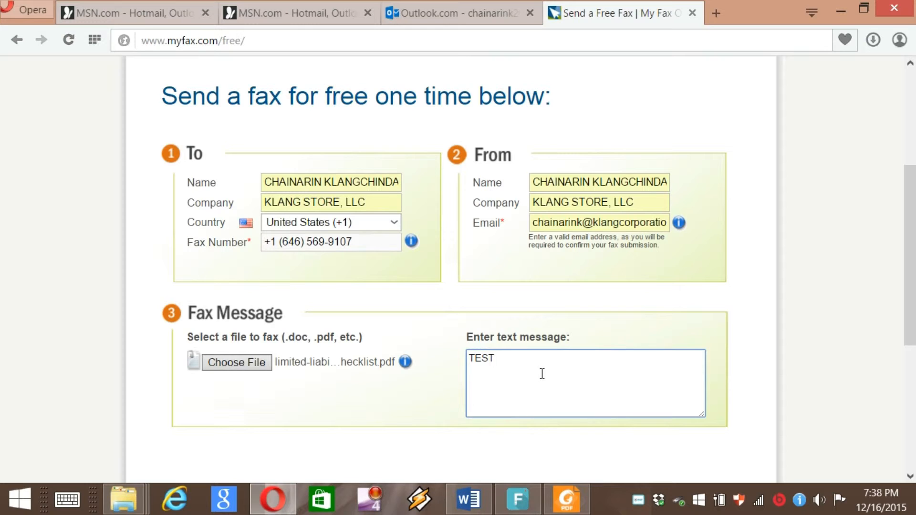
{"action": "type", "text": "111111111111111111111111111111111111111111"}
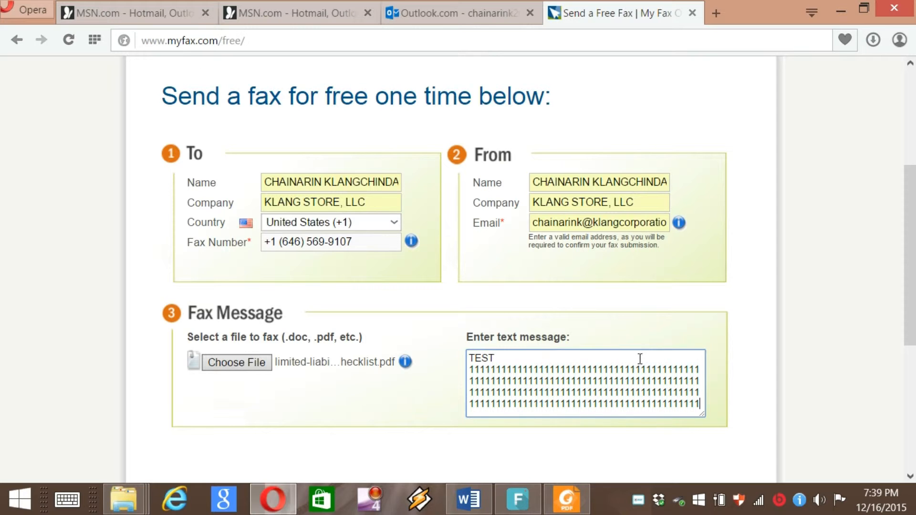
{"action": "scroll", "scroll_direction": "down", "scroll_amount": 3}
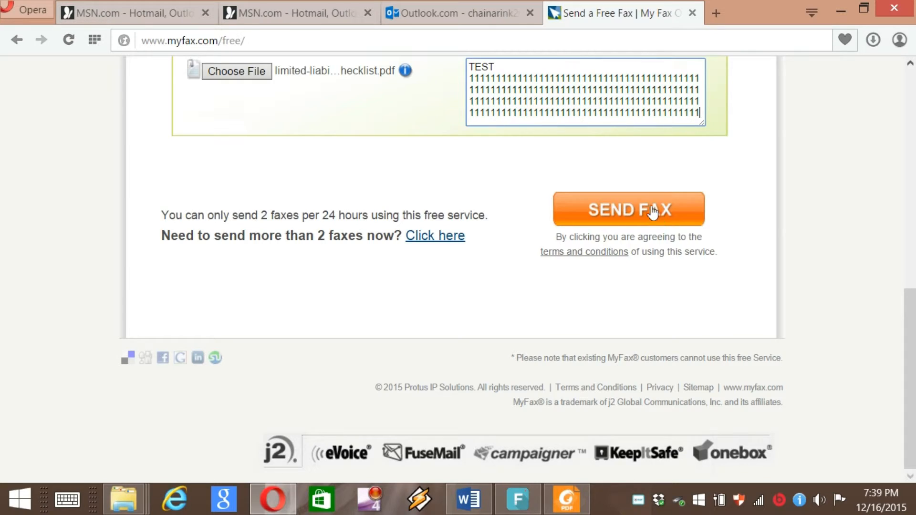
Send the fax, accept the Confirmation popup, and switch to the Outlook.com inbox
{"action": "left_click", "coordinate": [628, 209]}
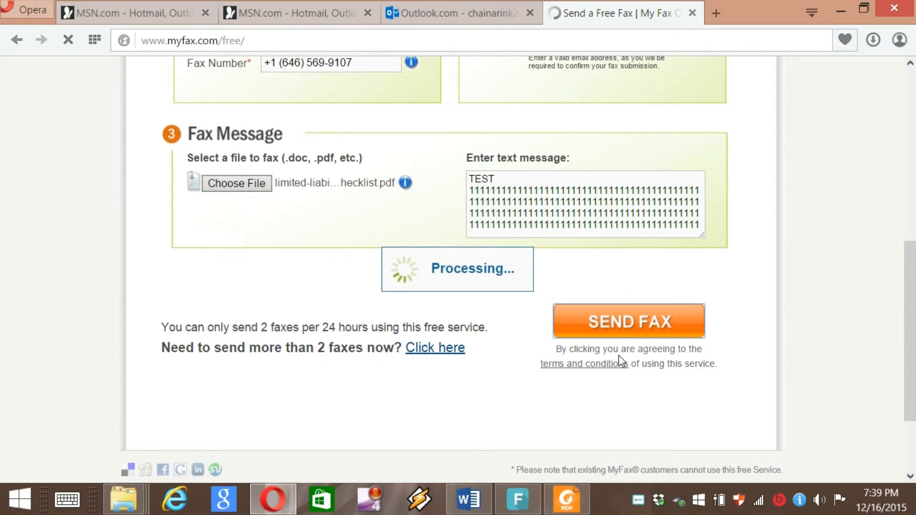
{"action": "left_click", "coordinate": [628, 320]}
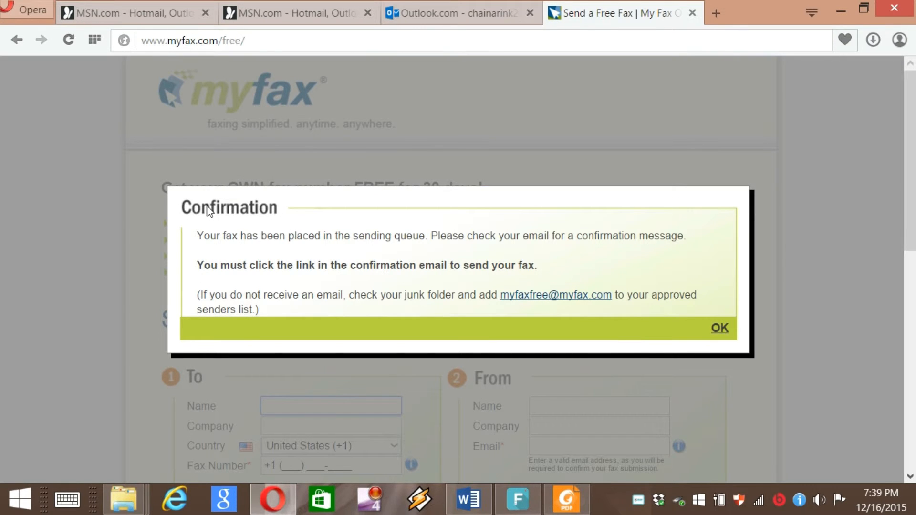
{"action": "mouse_move", "coordinate": [624, 321]}
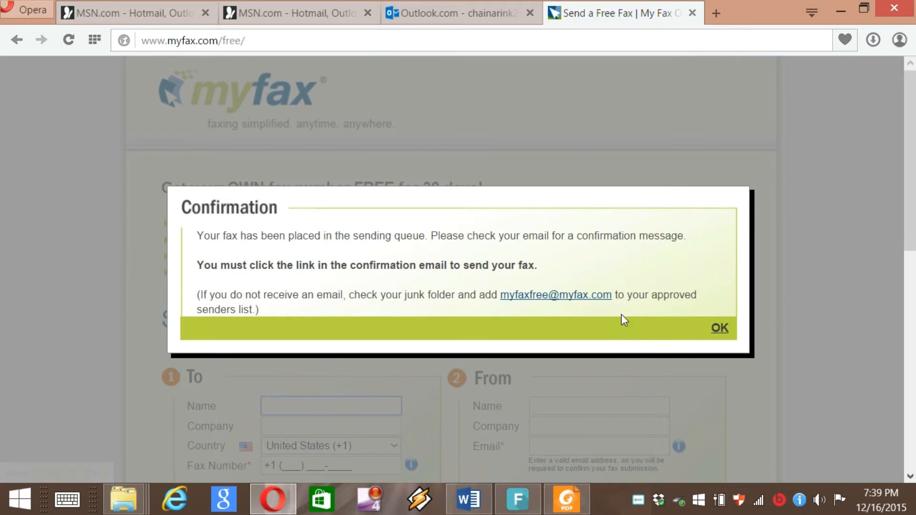
{"action": "mouse_move", "coordinate": [386, 268]}
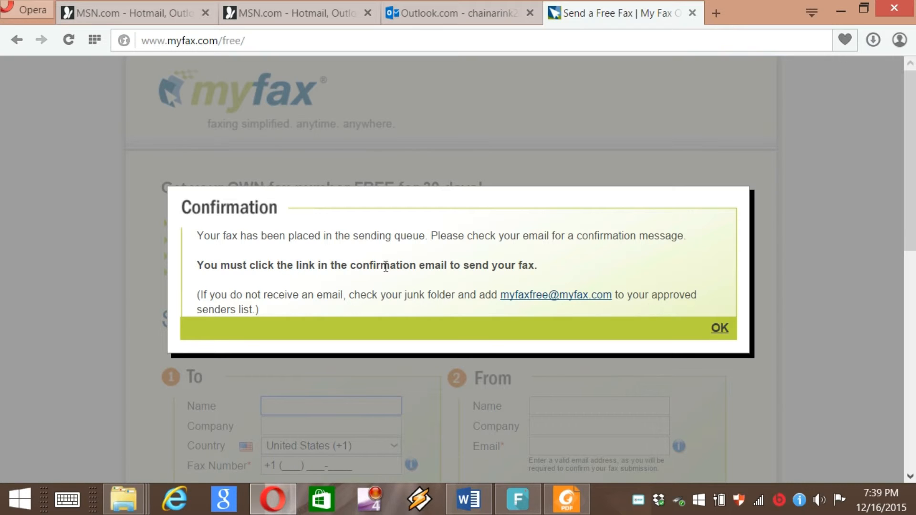
{"action": "left_click", "coordinate": [718, 327]}
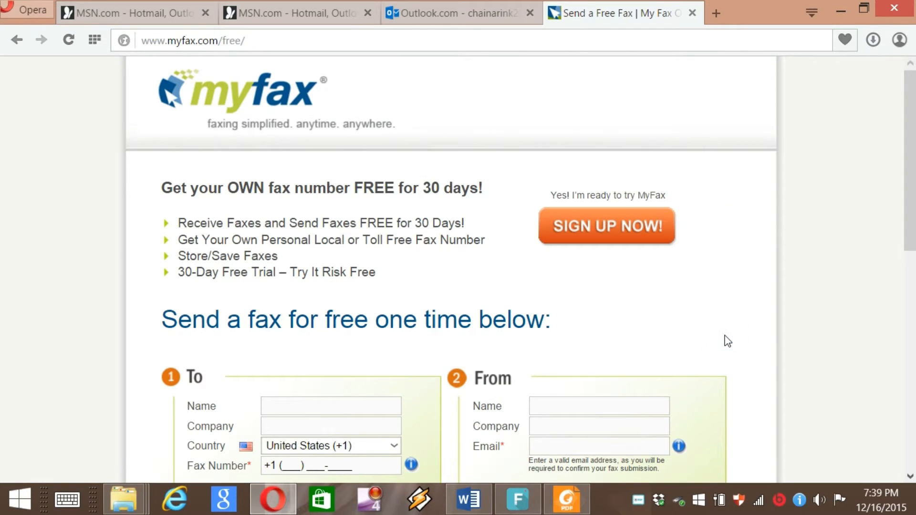
{"action": "mouse_move", "coordinate": [498, 119]}
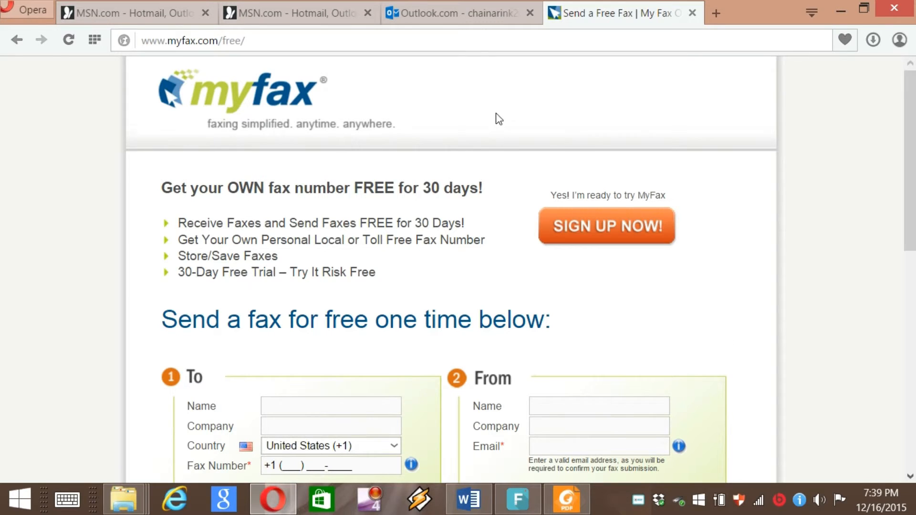
{"action": "left_click", "coordinate": [461, 13]}
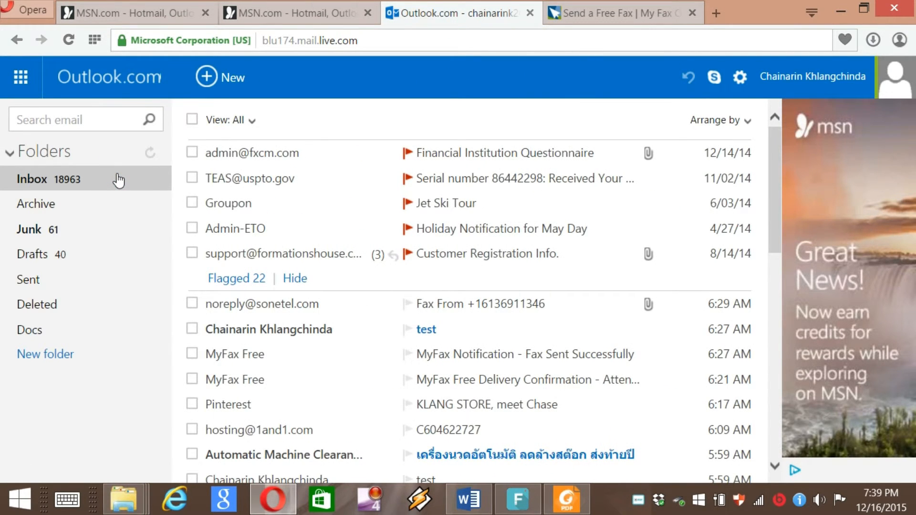
{"action": "mouse_move", "coordinate": [123, 179]}
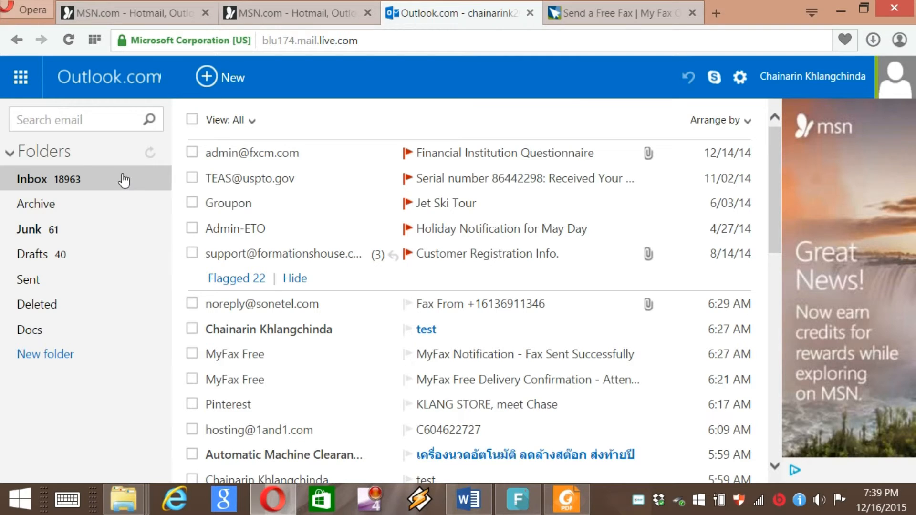
Switch between the MyFax and Outlook.com tabs until the Delivery Confirmation email arrives
{"action": "left_click", "coordinate": [607, 12]}
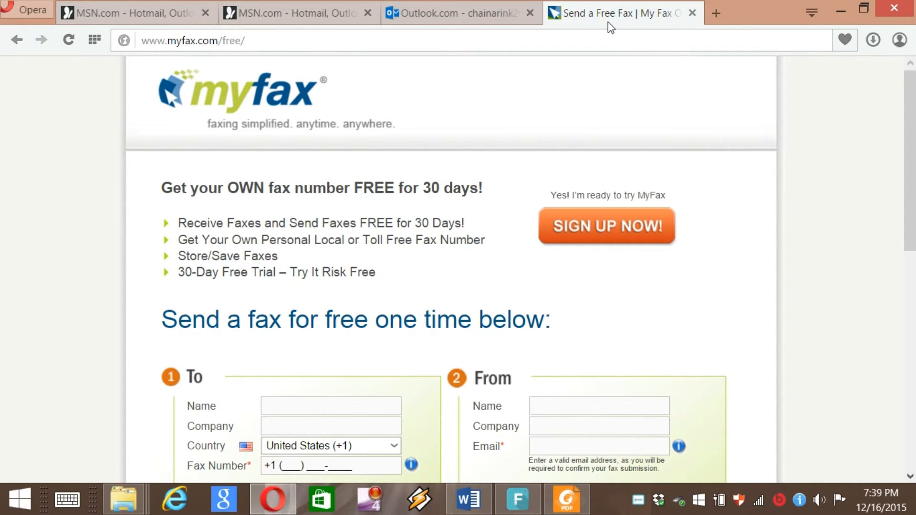
{"action": "left_click", "coordinate": [458, 12]}
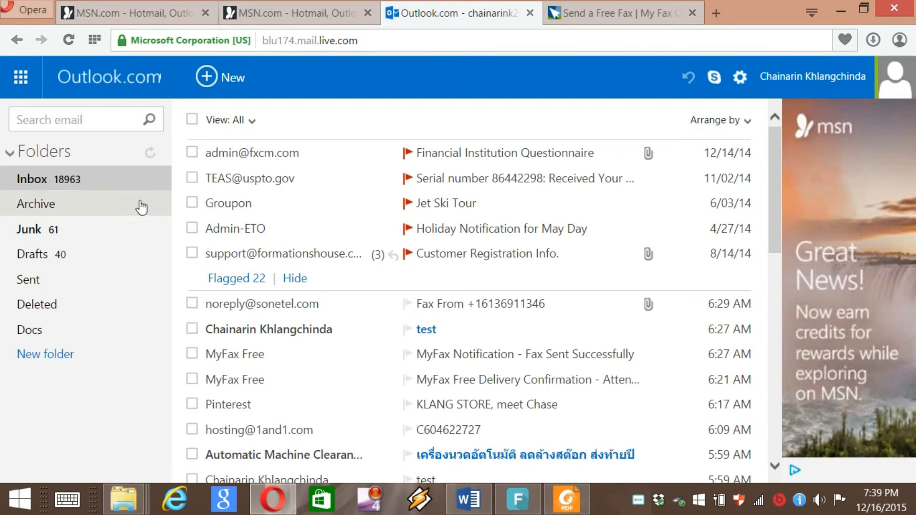
{"action": "mouse_move", "coordinate": [126, 181]}
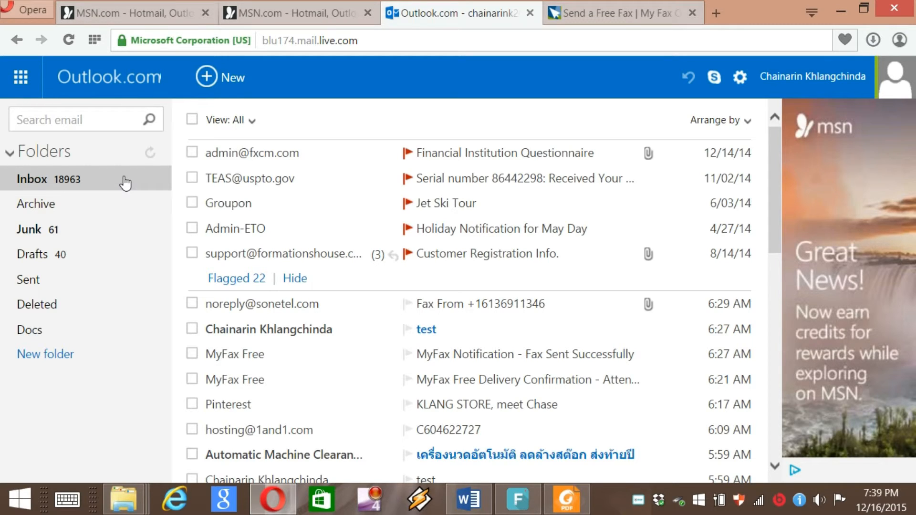
{"action": "mouse_move", "coordinate": [250, 218]}
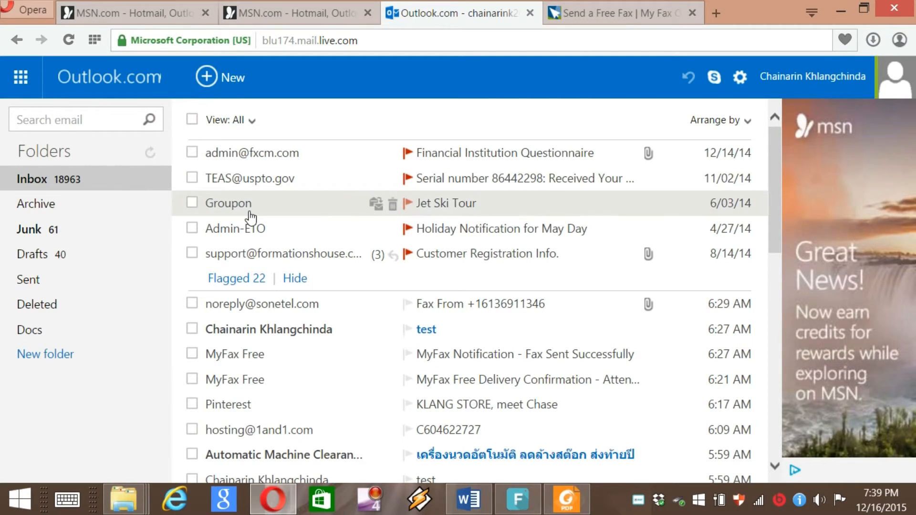
{"action": "mouse_move", "coordinate": [134, 181]}
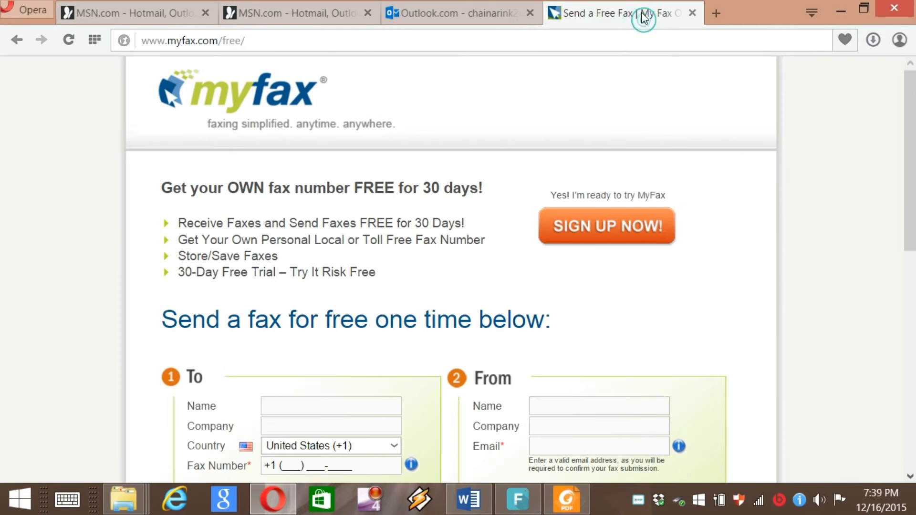
{"action": "mouse_move", "coordinate": [712, 321]}
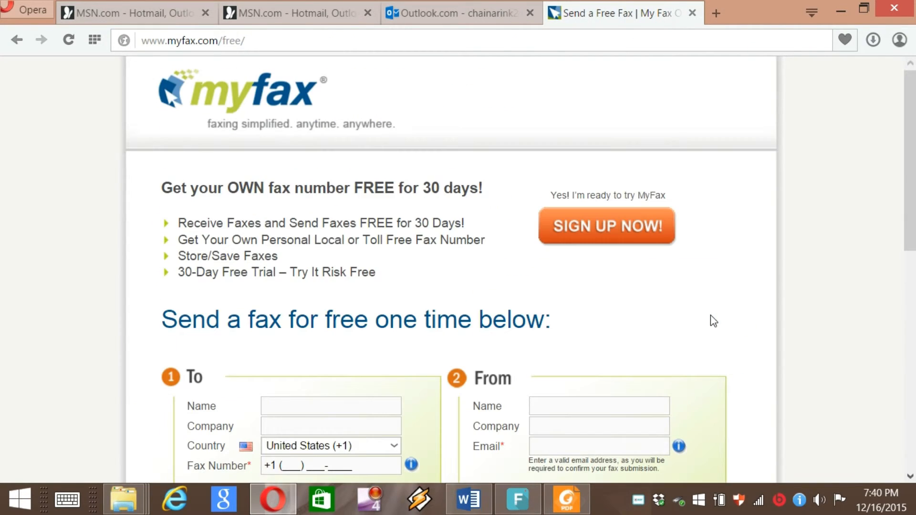
{"action": "mouse_move", "coordinate": [625, 328]}
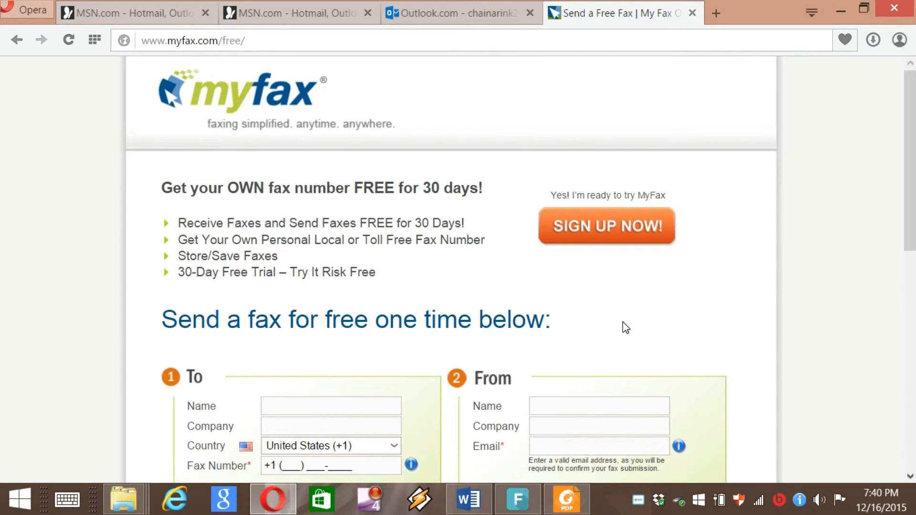
{"action": "mouse_move", "coordinate": [756, 285]}
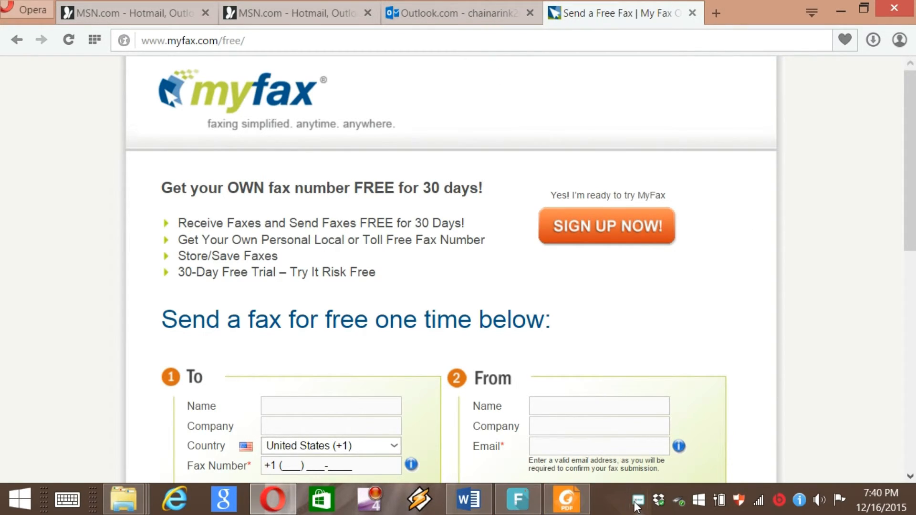
{"action": "left_click", "coordinate": [460, 12]}
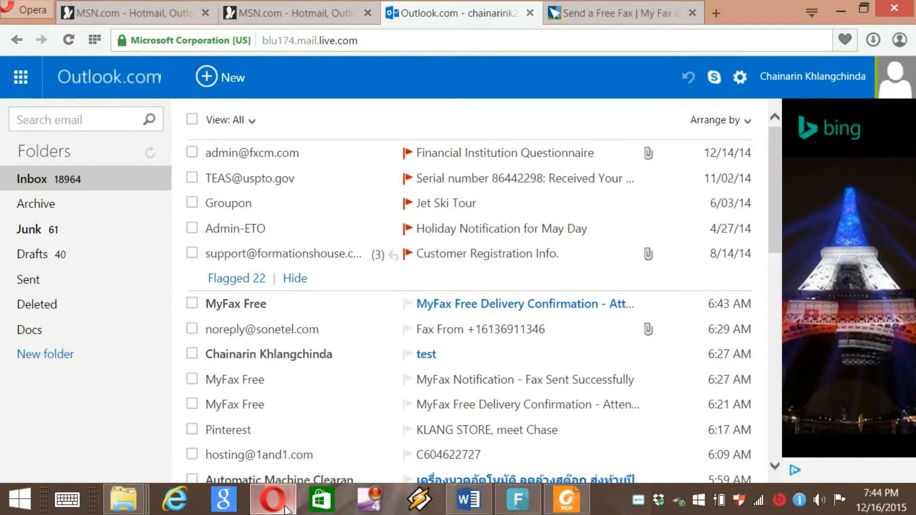
{"action": "mouse_move", "coordinate": [484, 313]}
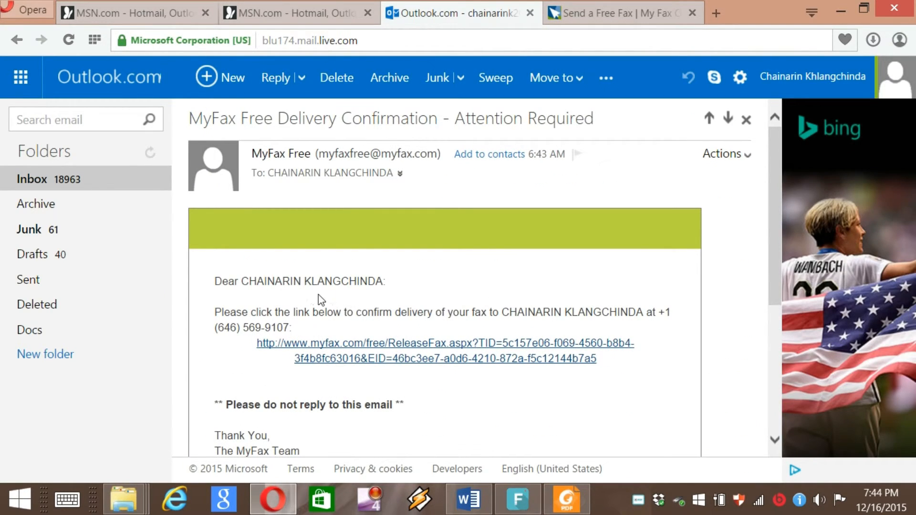
Scroll the MyFax Delivery Confirmation email down to its ReleaseFax link
{"action": "scroll", "scroll_direction": "down", "scroll_amount": 3}
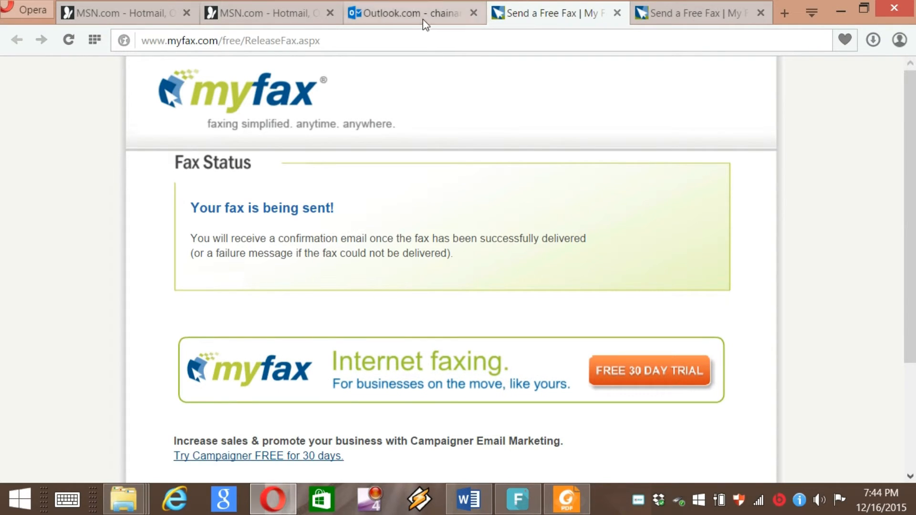
{"action": "mouse_move", "coordinate": [415, 13]}
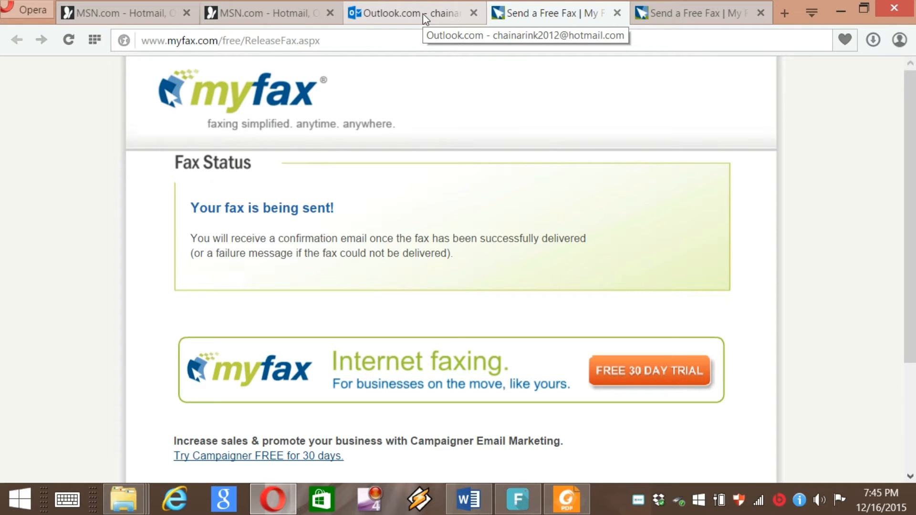
{"action": "mouse_move", "coordinate": [429, 28]}
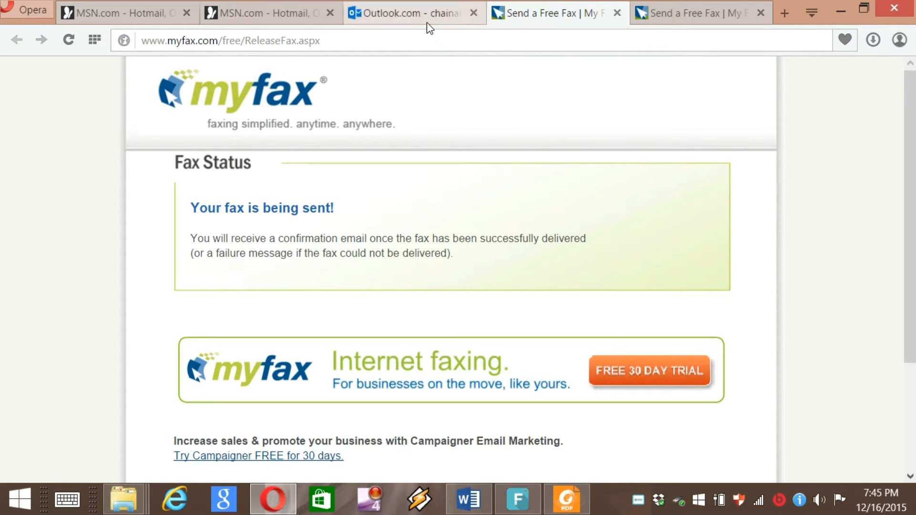
{"action": "mouse_move", "coordinate": [563, 499]}
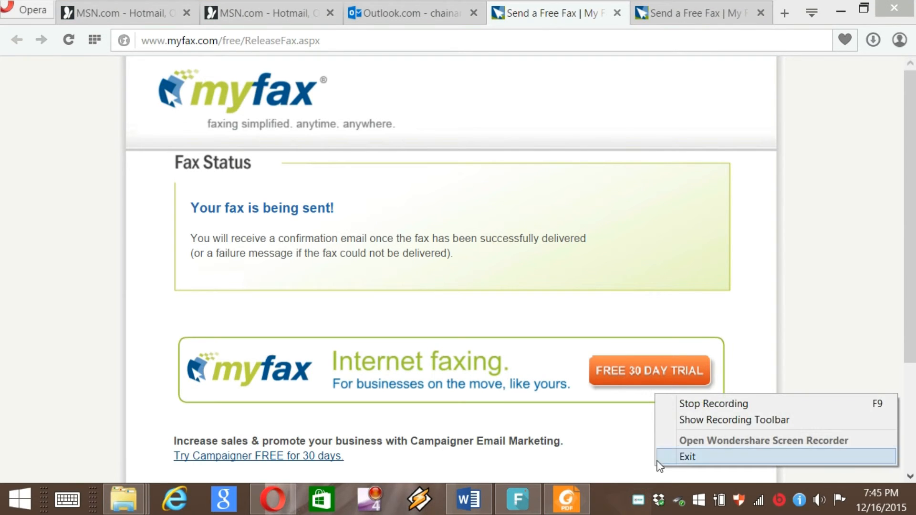
{"action": "left_click", "coordinate": [415, 13]}
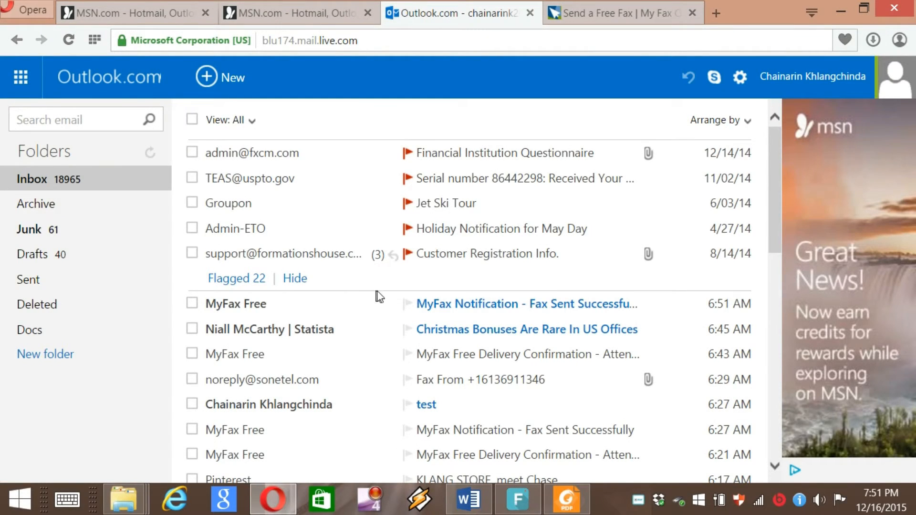
{"action": "mouse_move", "coordinate": [447, 308]}
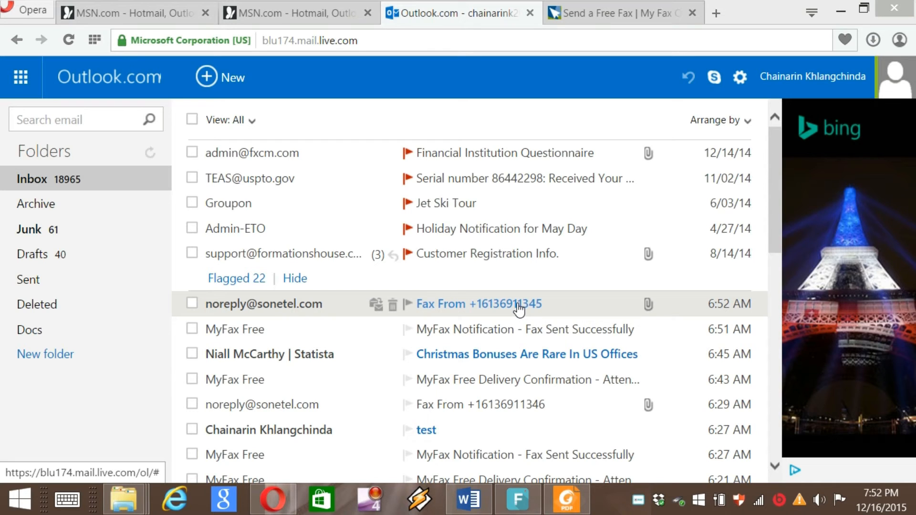
Open the Sonetel fax email, unblock its content, then download and open the attached fax PDF
{"action": "left_click", "coordinate": [478, 303]}
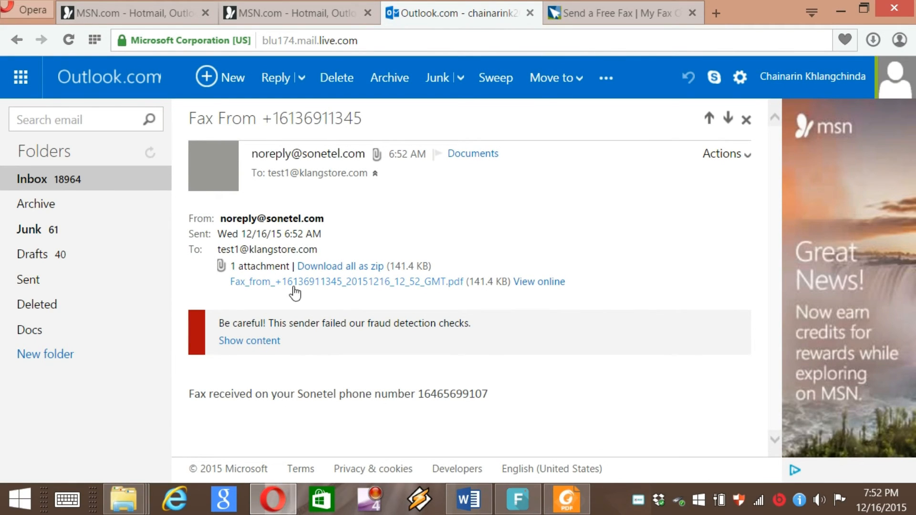
{"action": "mouse_move", "coordinate": [365, 285]}
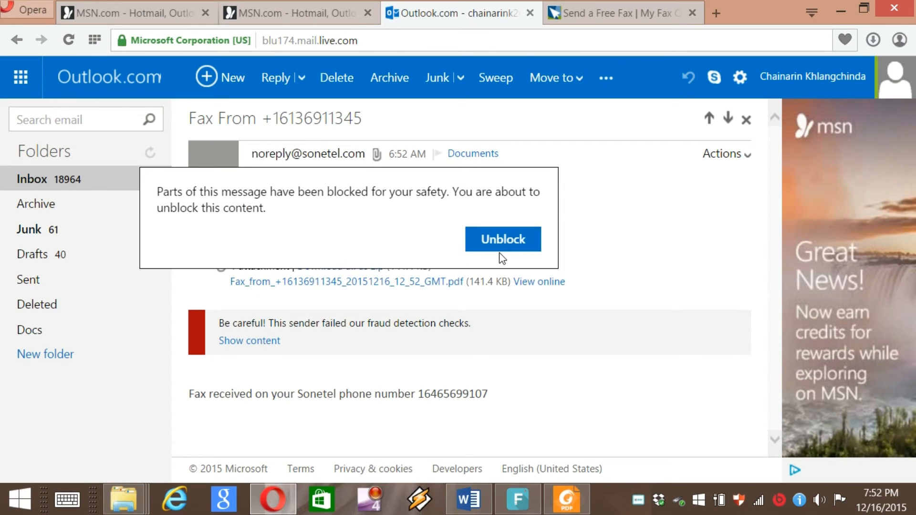
{"action": "left_click", "coordinate": [503, 239]}
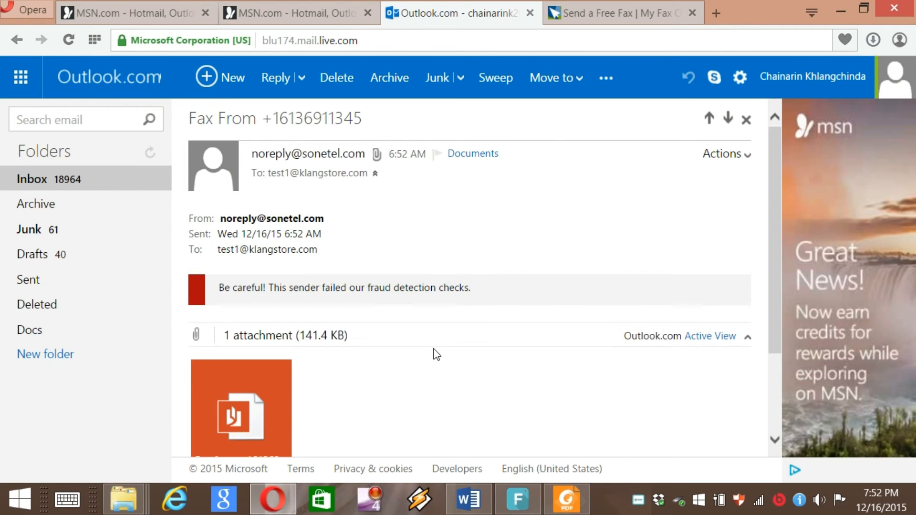
{"action": "left_click", "coordinate": [240, 407]}
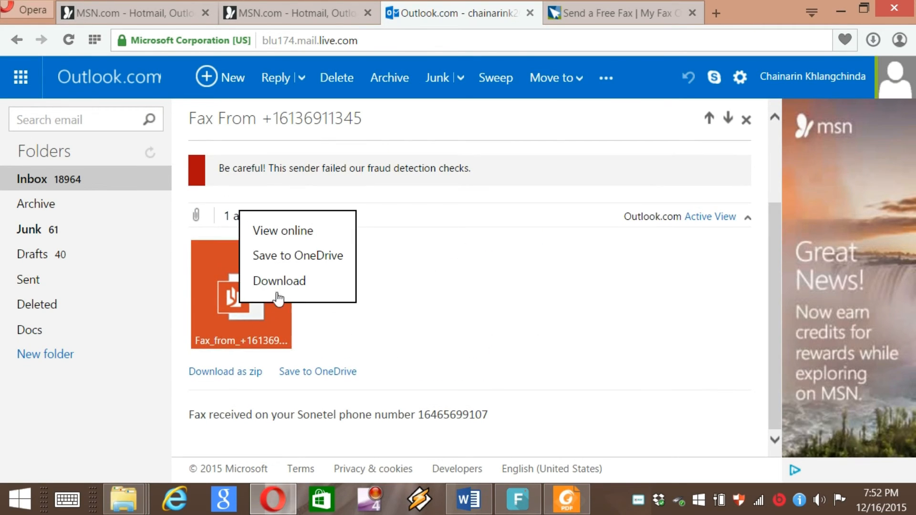
{"action": "left_click", "coordinate": [279, 280]}
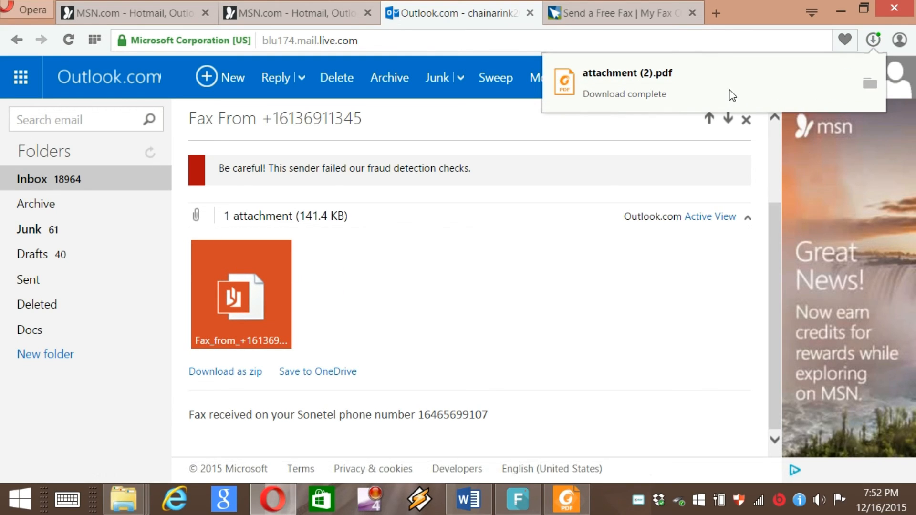
{"action": "left_click", "coordinate": [626, 83]}
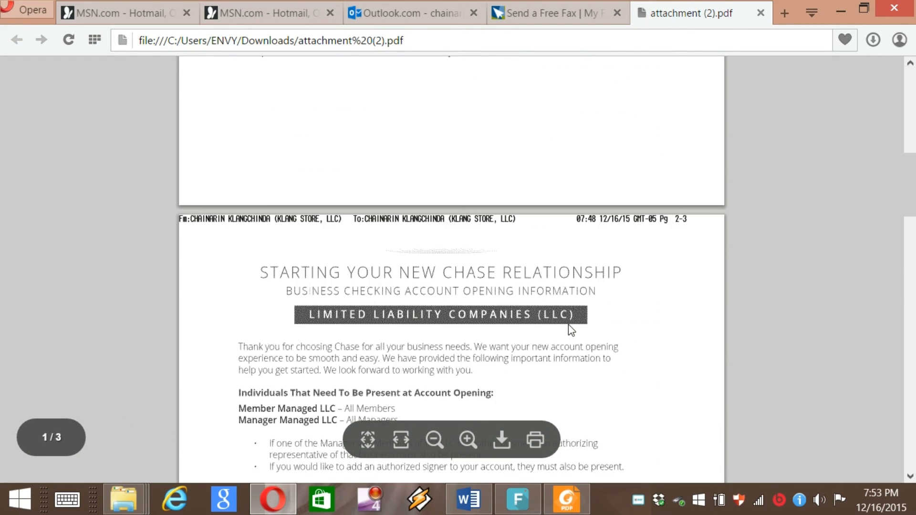
Scroll through pages 1 to 3 of attachment (2).pdf, from the MyFax cover sheet to the Chase checklist
{"action": "scroll", "scroll_direction": "down", "scroll_amount": 3}
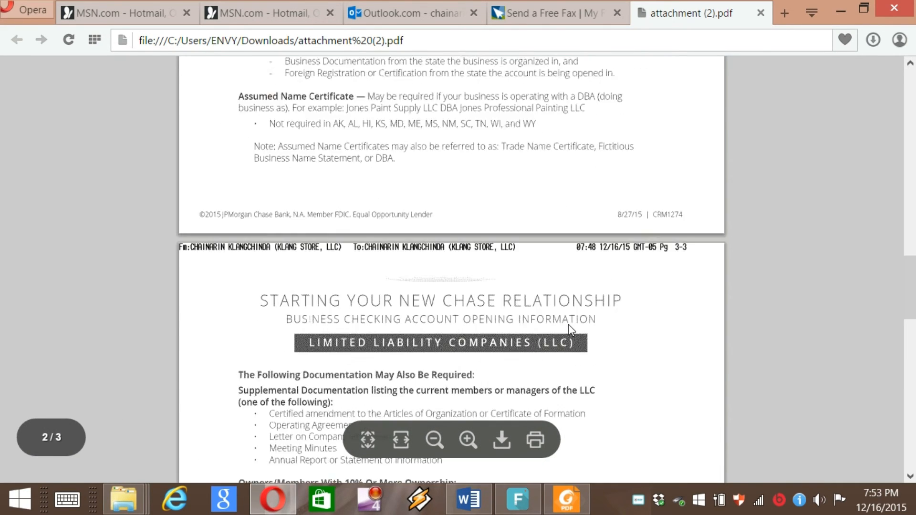
{"action": "scroll", "scroll_direction": "up", "scroll_amount": 3}
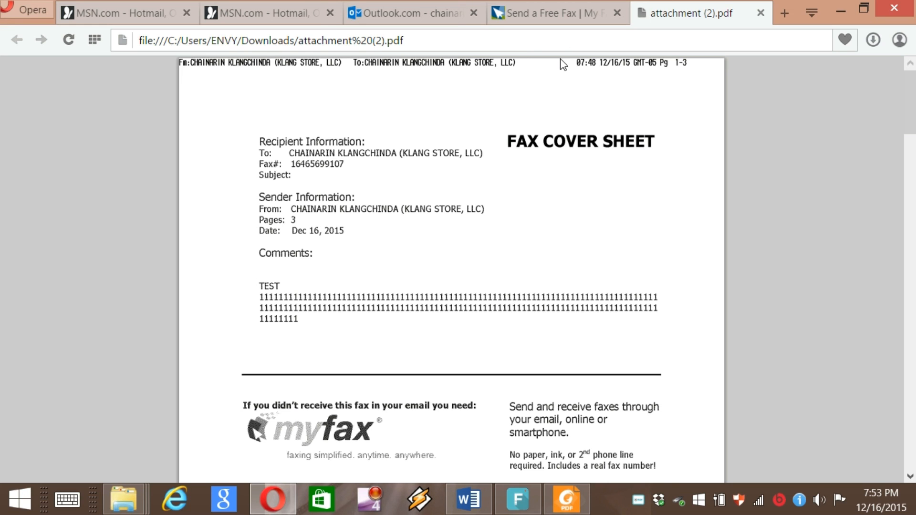
{"action": "scroll", "scroll_direction": "down", "scroll_amount": 3}
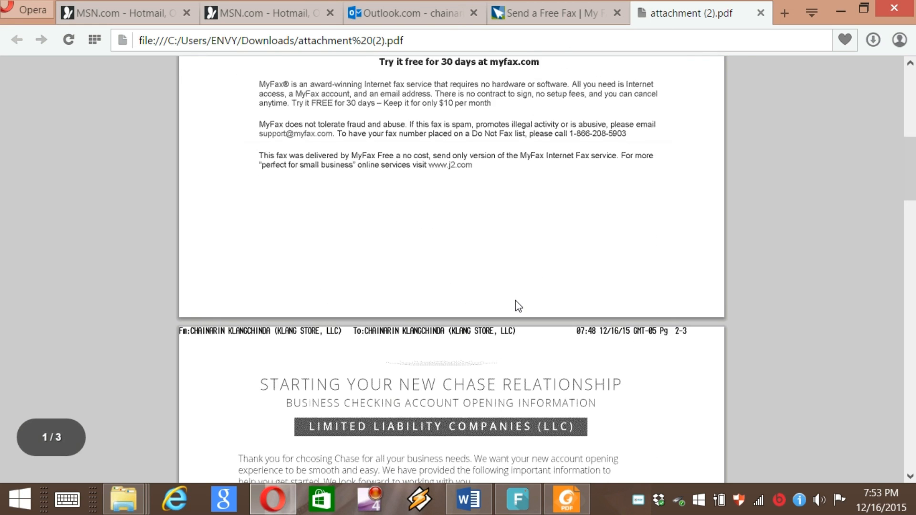
{"action": "scroll", "scroll_direction": "down", "scroll_amount": 3}
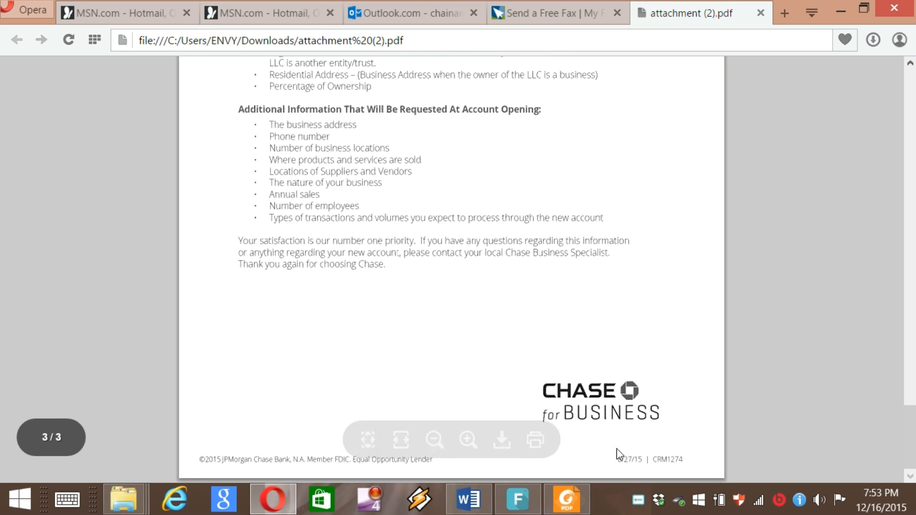